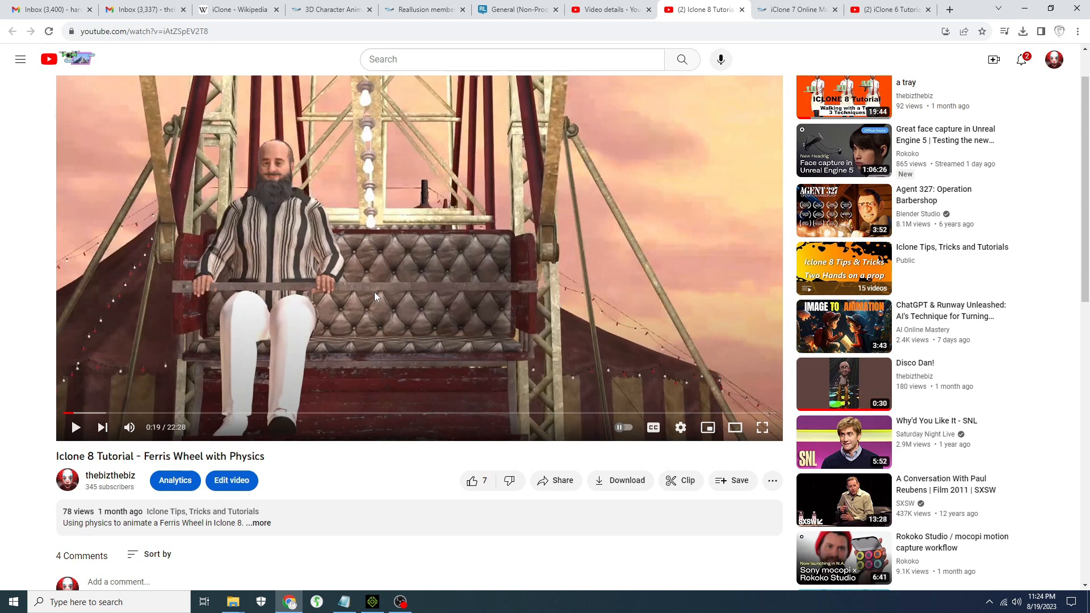
Scroll down to the YouTube comments to read the viewer's lantern physics question
scroll("down", 3)
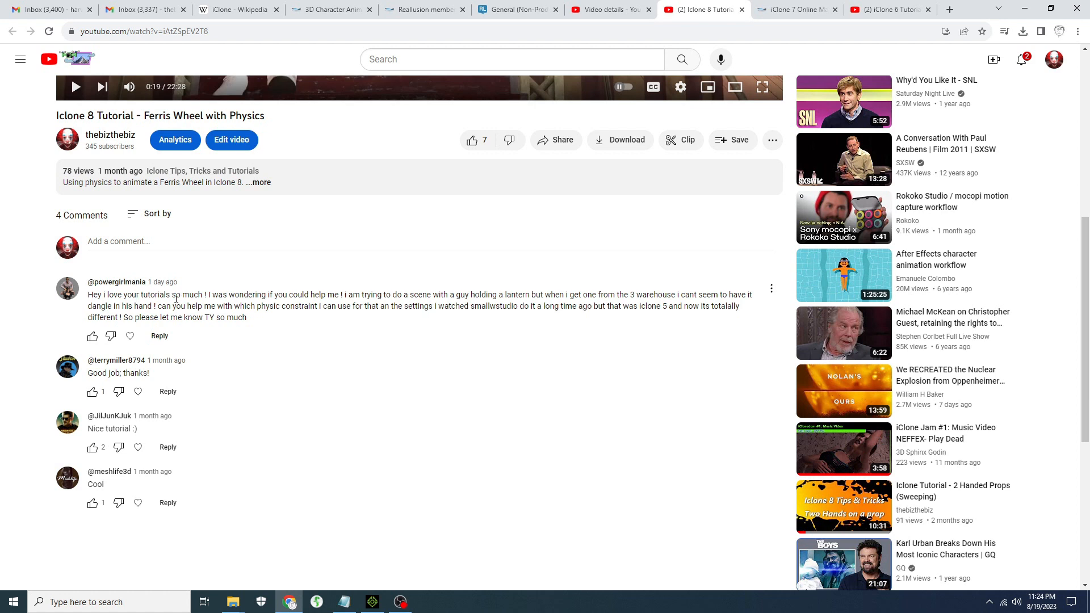
mouse_move(377, 295)
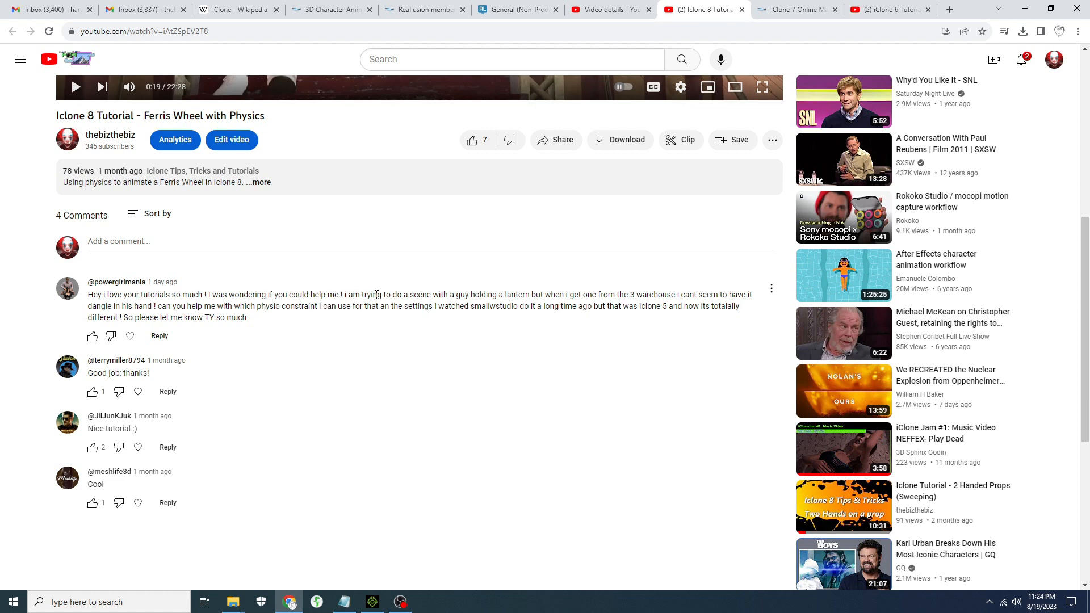
mouse_move(579, 295)
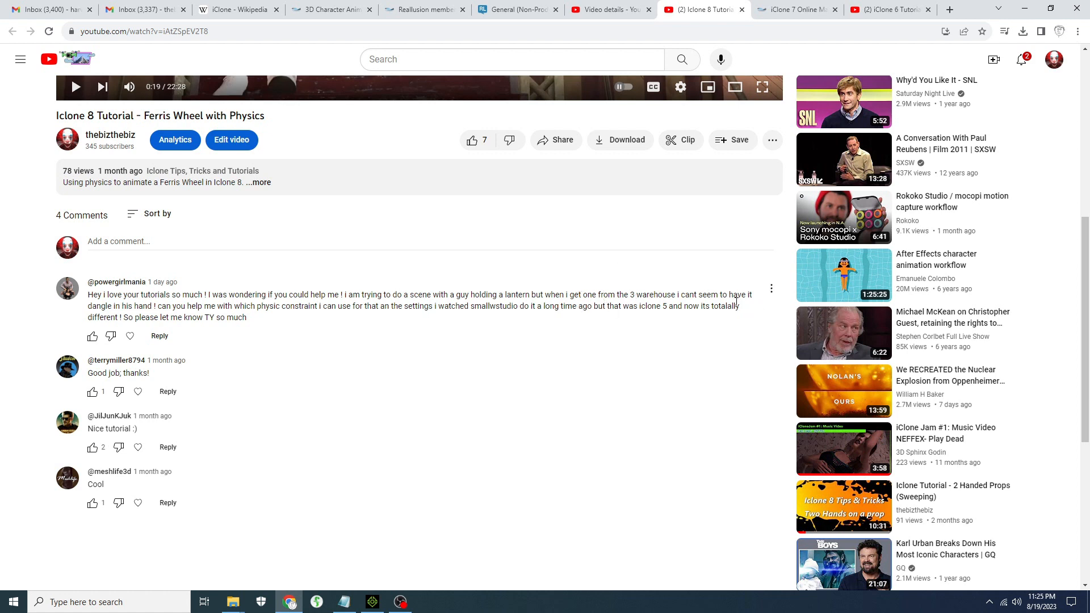
mouse_move(157, 303)
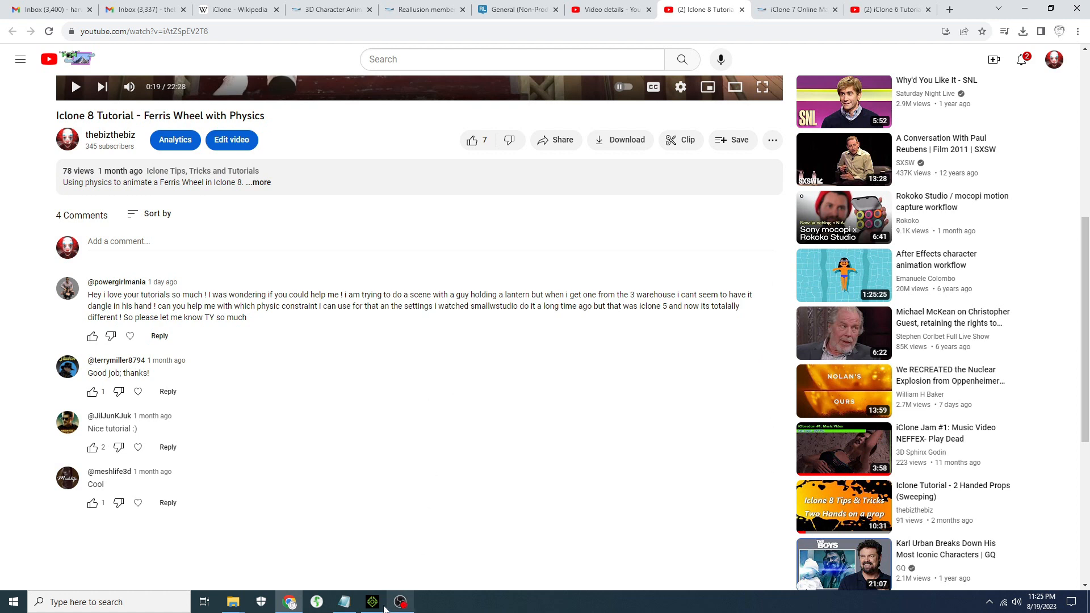
mouse_move(388, 583)
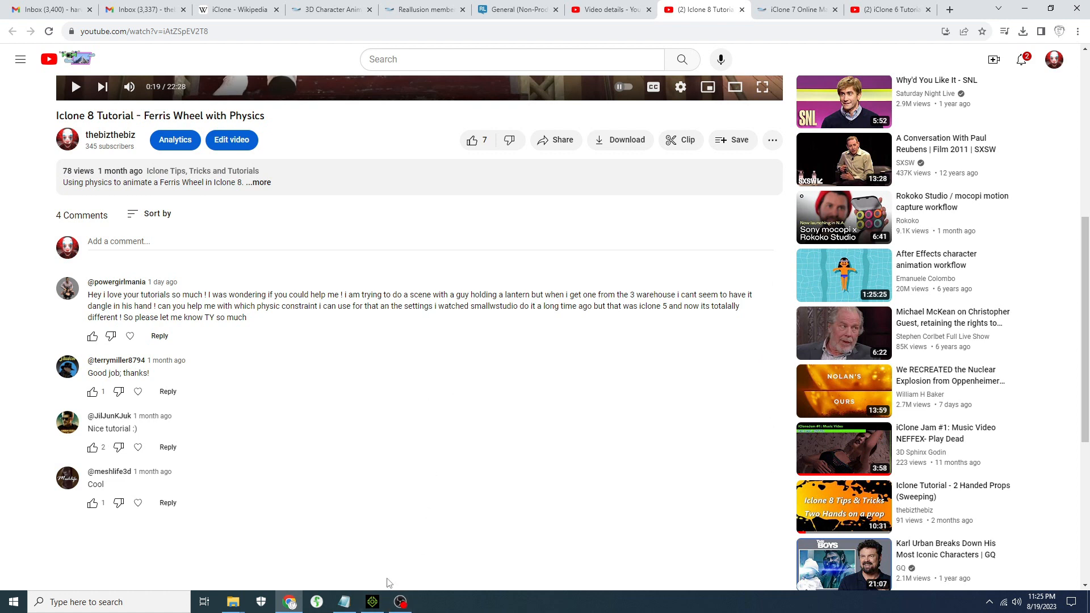
Add Lantern.iProp from the Custom Props library to the empty iClone scene
left_click(372, 601)
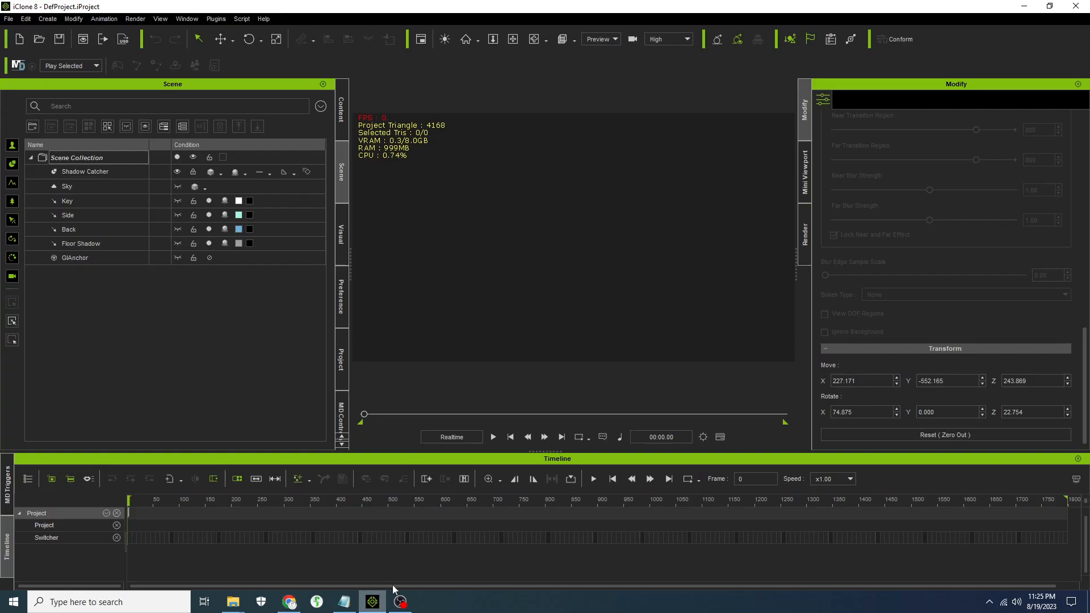
left_click(340, 108)
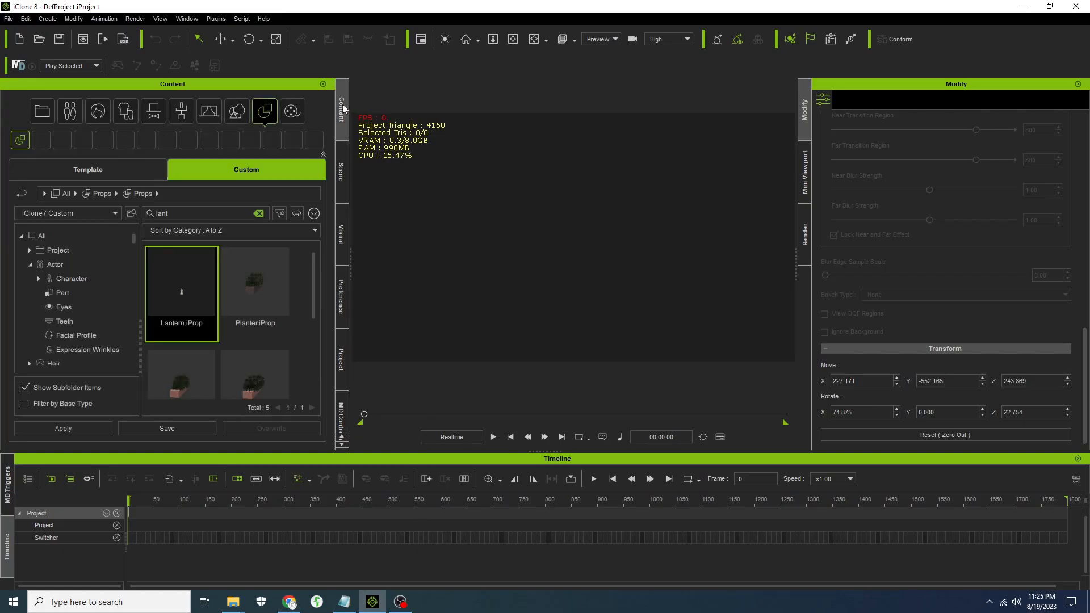
double_click(180, 282)
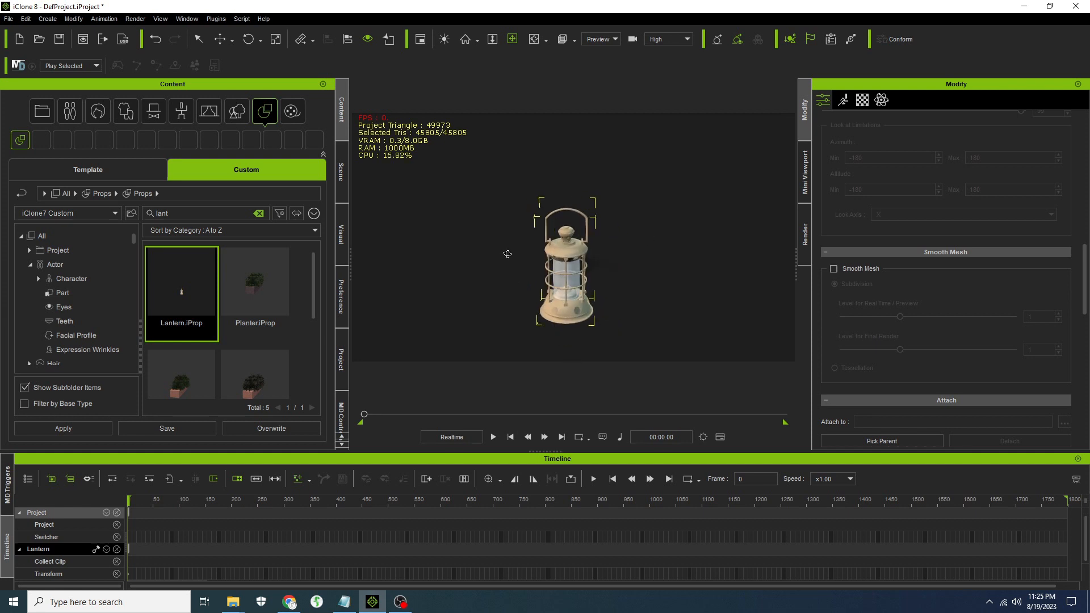
mouse_move(479, 213)
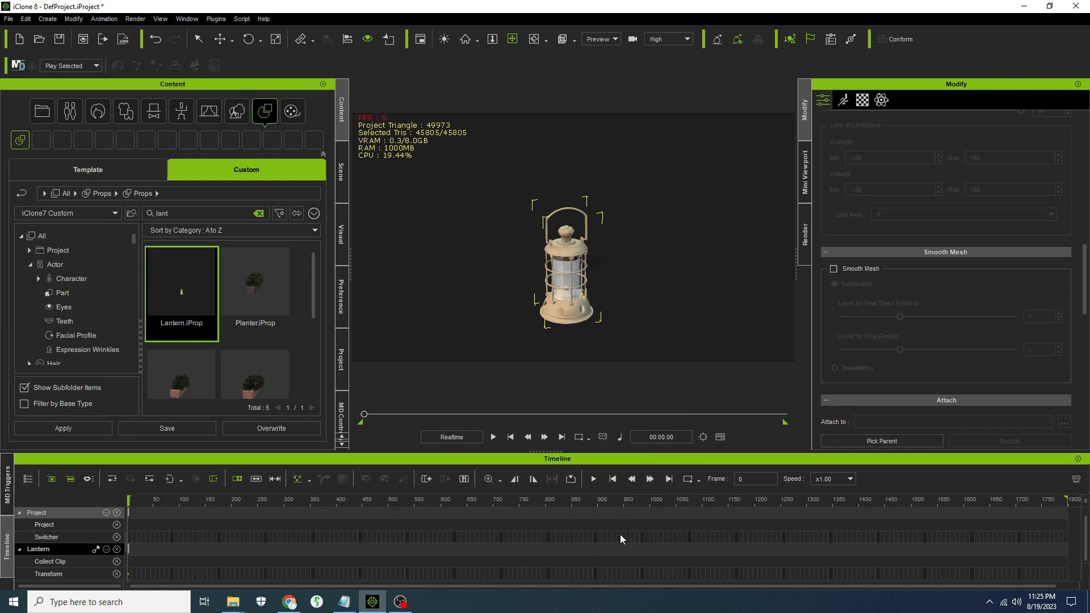
In the Scene list, rename the lantern's parts 'handle' and 'lantern body'
left_click(492, 437)
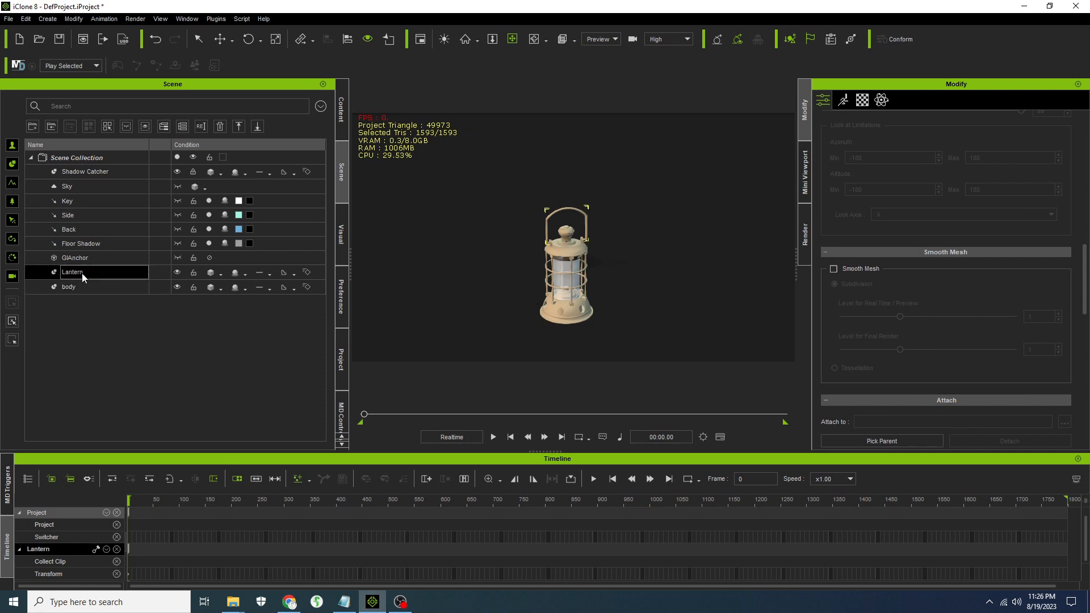
double_click(72, 272)
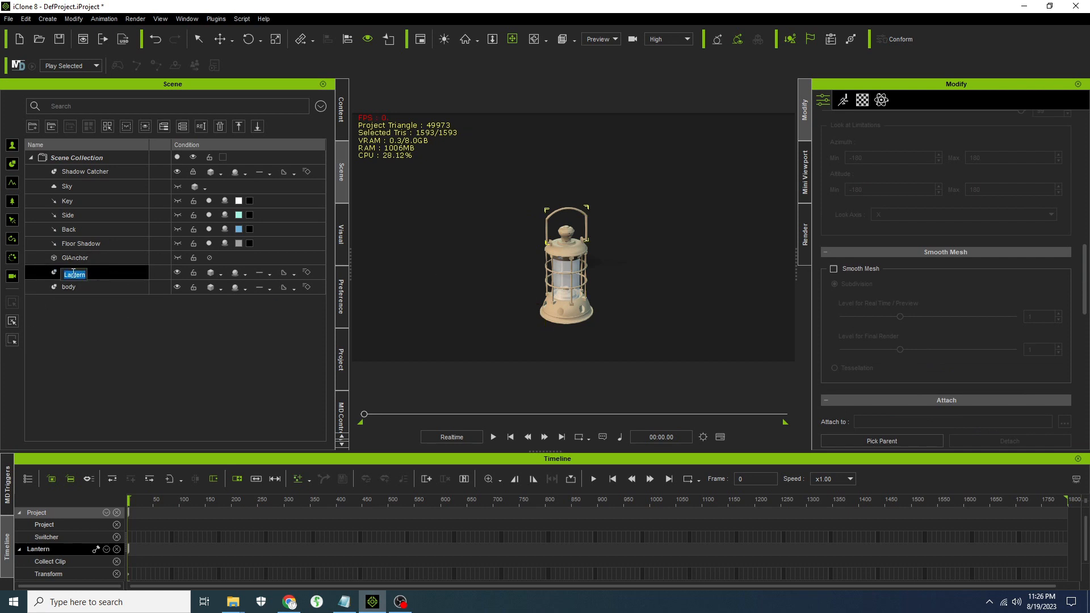
type("handle")
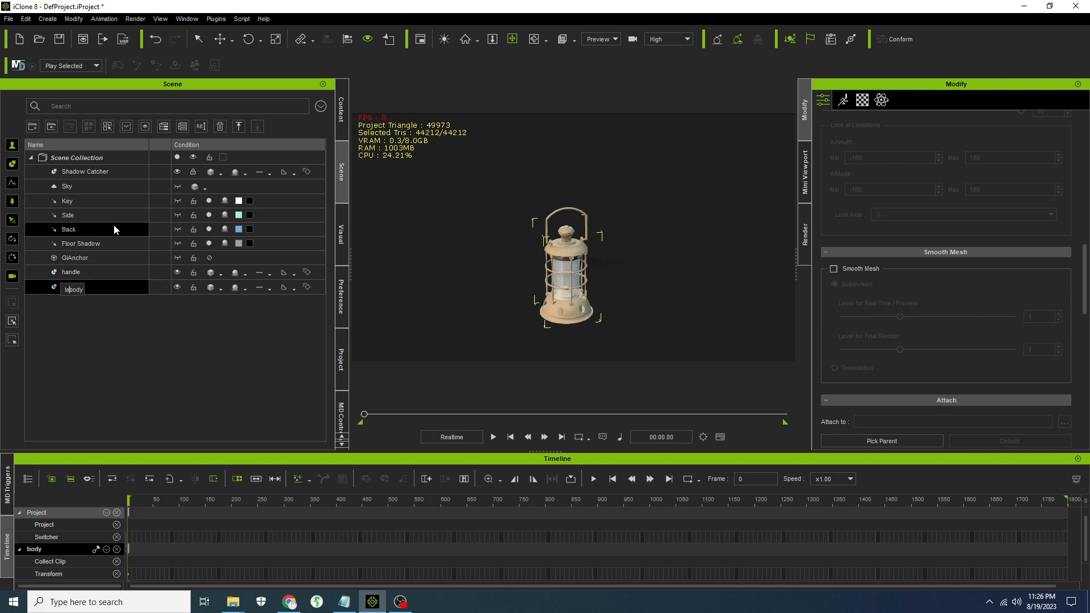
type("lantern body")
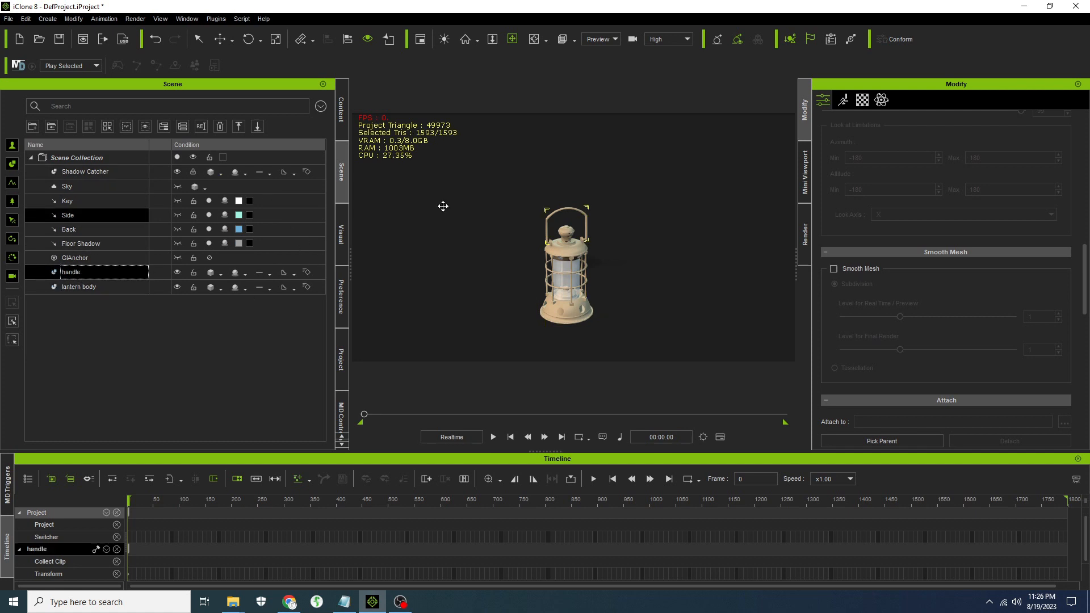
Activate kinematic physics on the handle and dynamic rigid-body physics on the lantern body
left_click(881, 99)
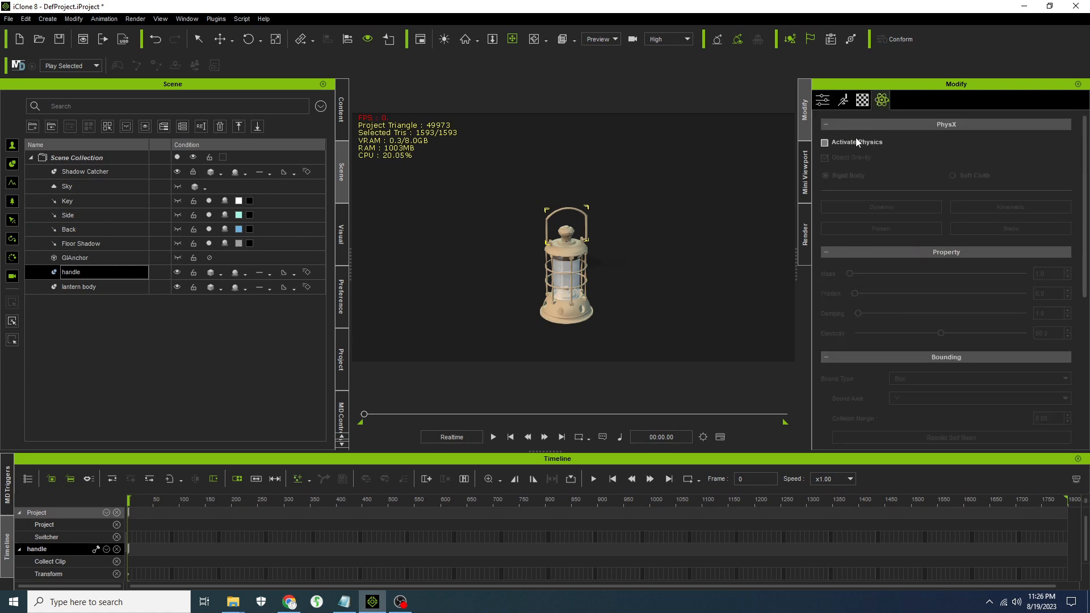
left_click(824, 142)
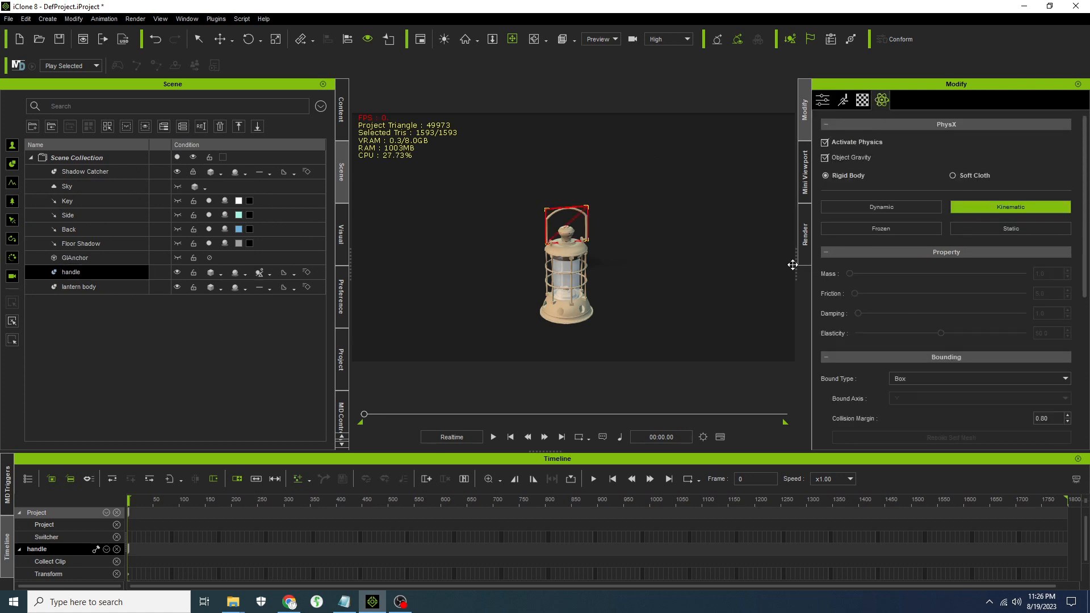
left_click(78, 286)
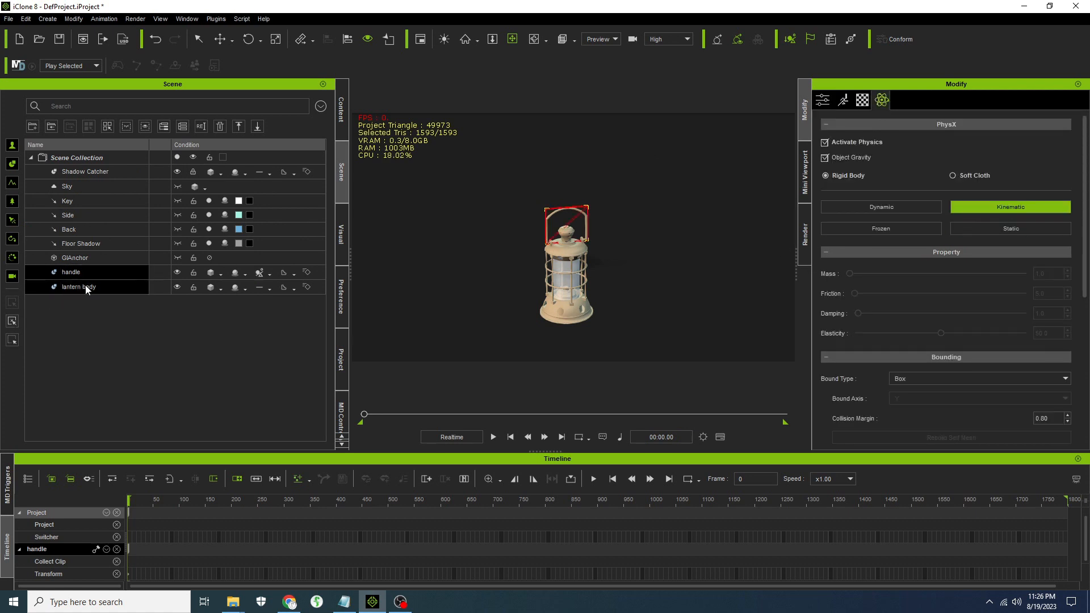
left_click(78, 286)
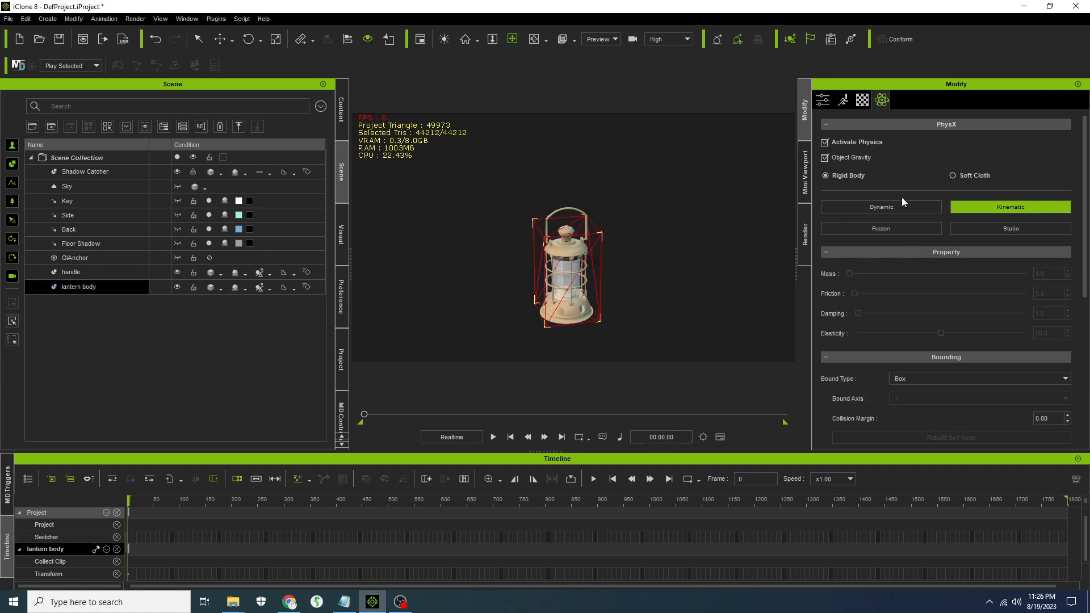
left_click(880, 207)
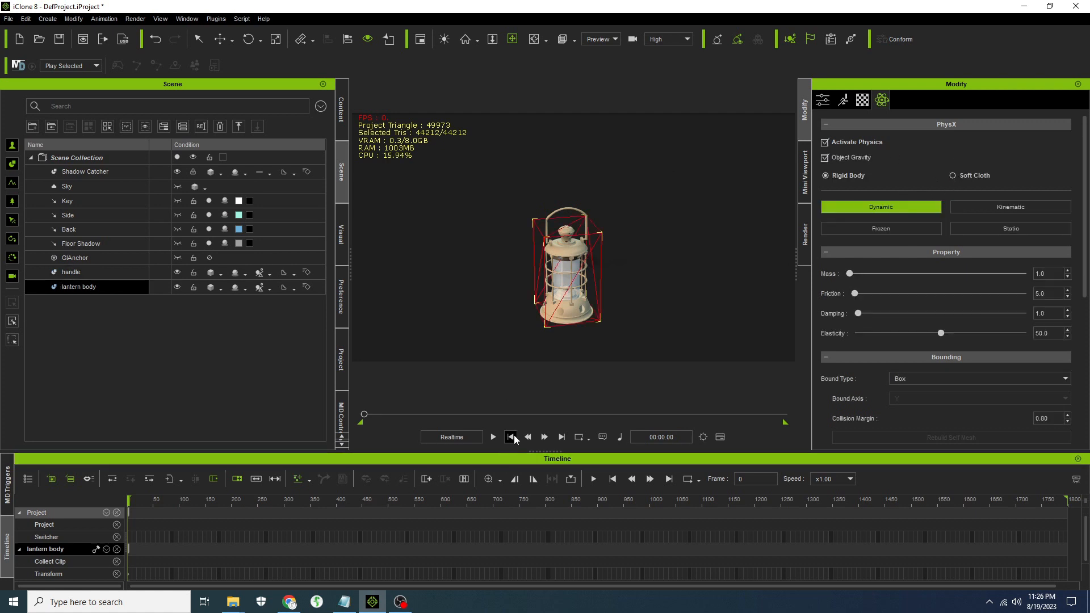
left_click(493, 437)
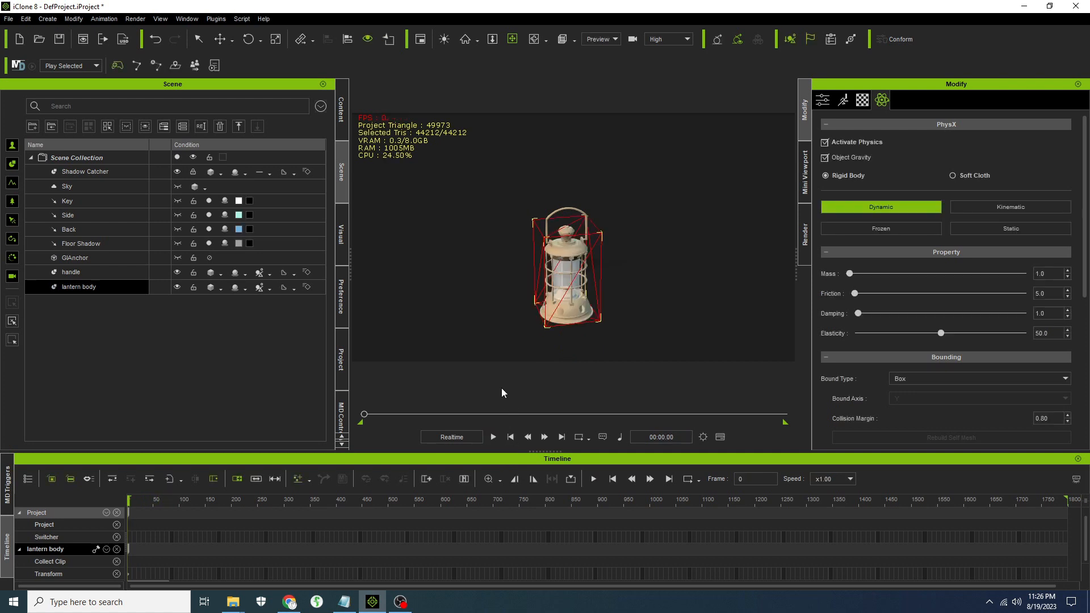
mouse_move(490, 186)
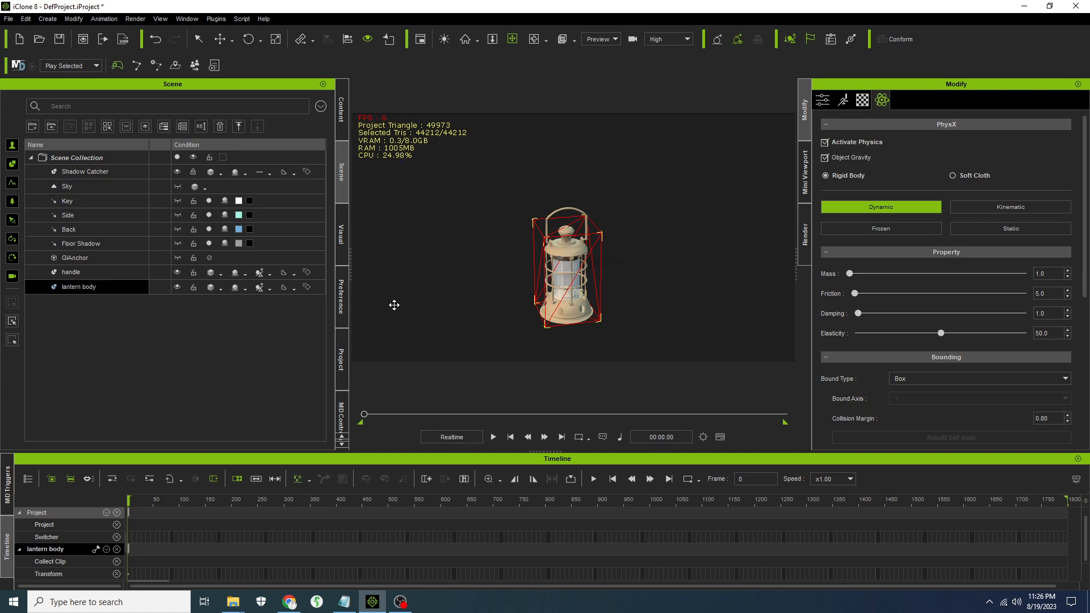
mouse_move(928, 250)
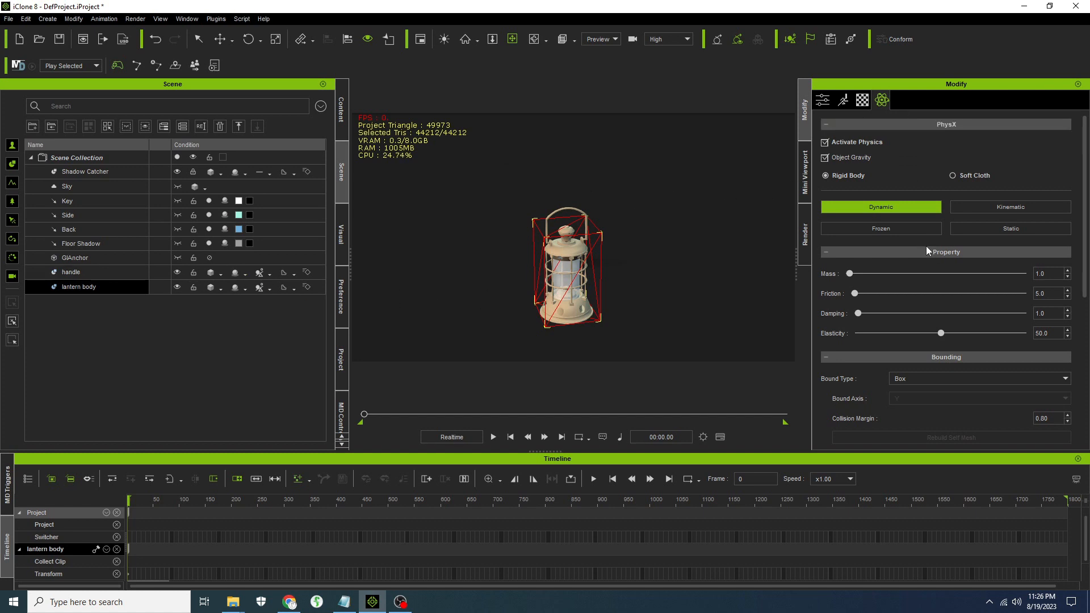
scroll("down", 3)
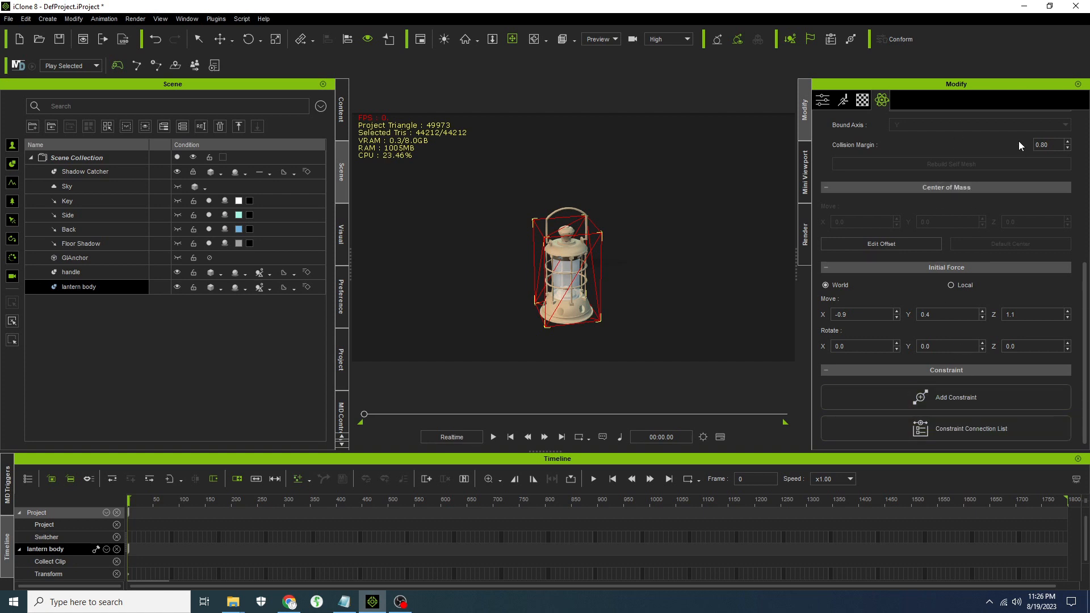
Add a hinge constraint to the lantern body and set its Rotate Z to 90.0
left_click(944, 397)
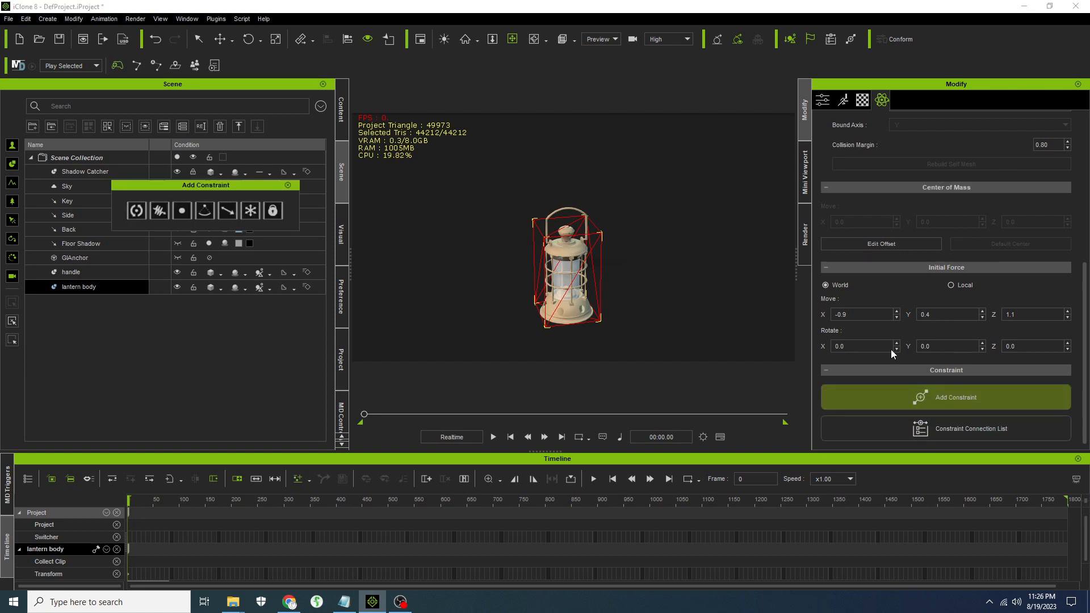
mouse_move(136, 210)
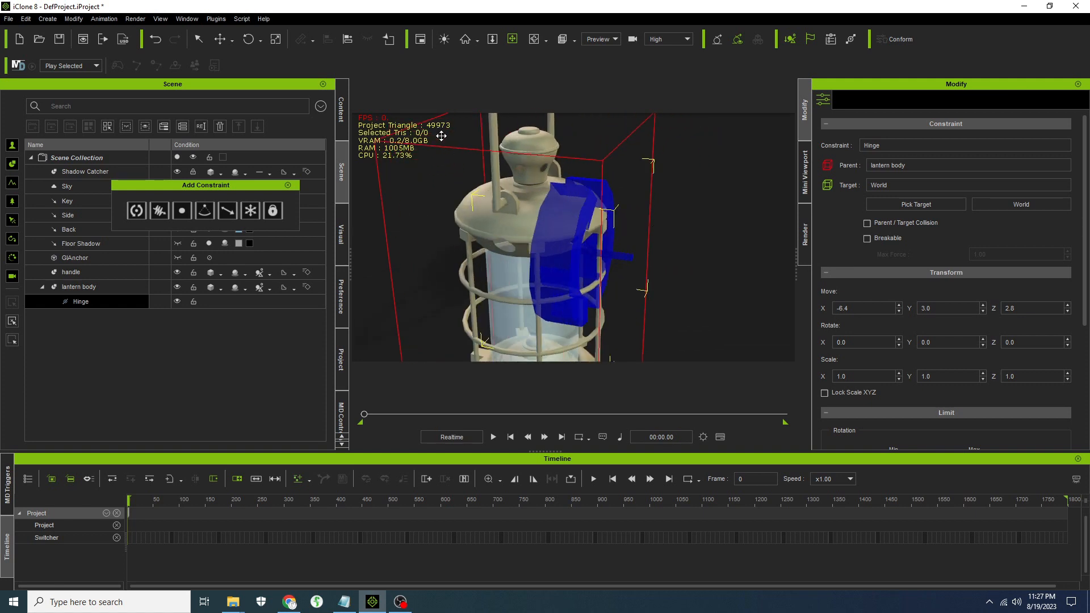
left_click_drag(437, 136, 644, 165)
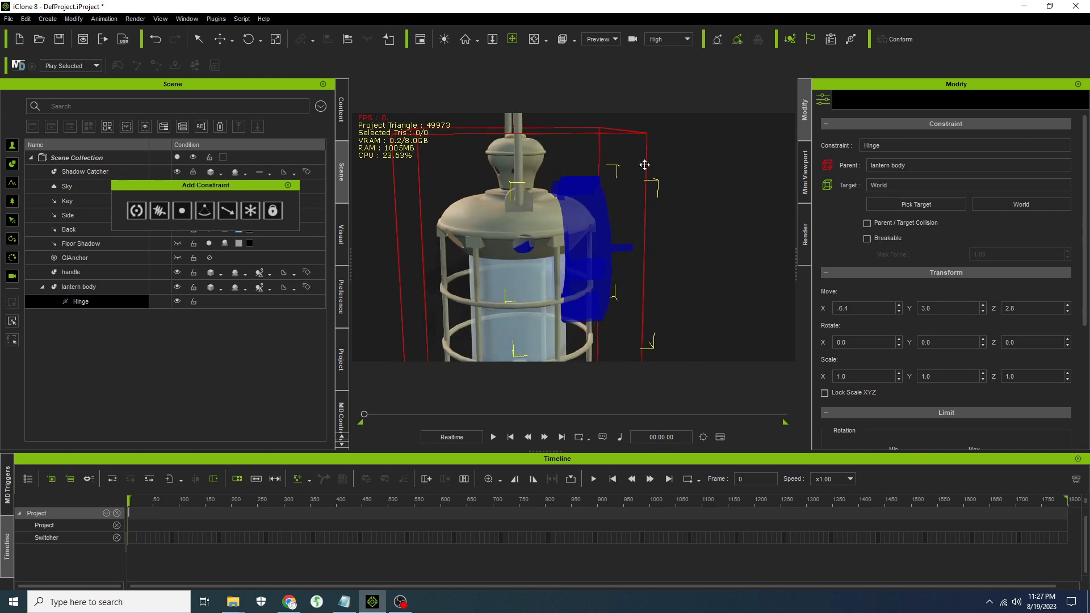
mouse_move(684, 226)
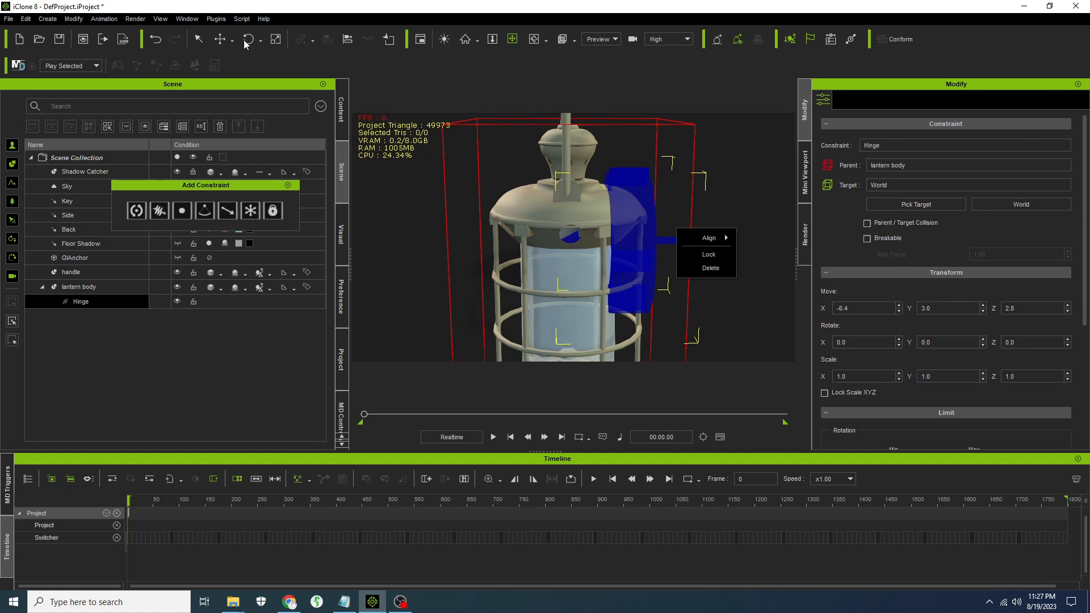
left_click_drag(632, 202, 577, 248)
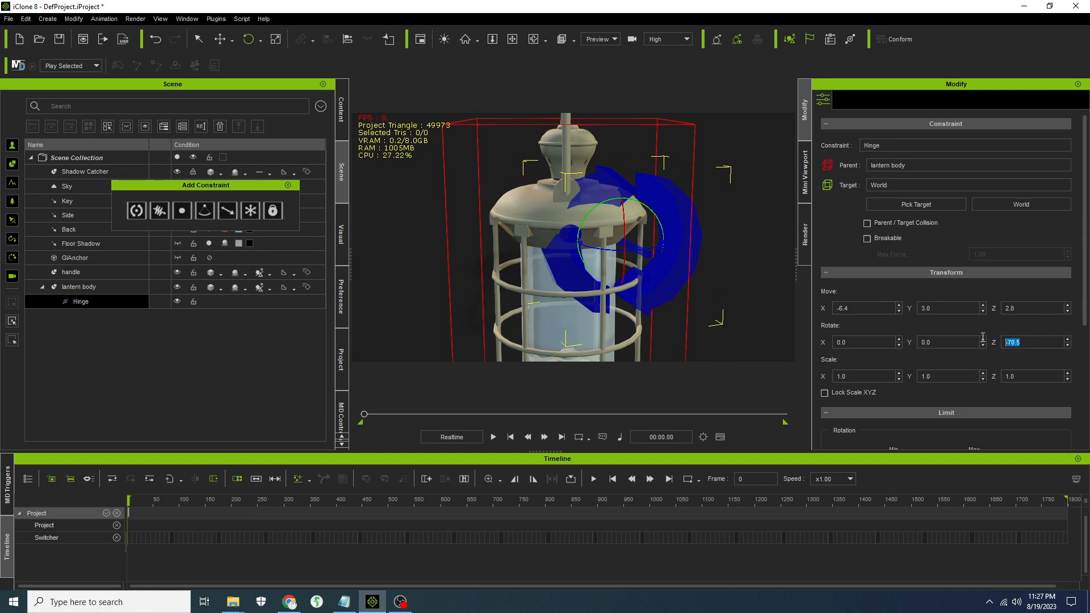
type("90.0")
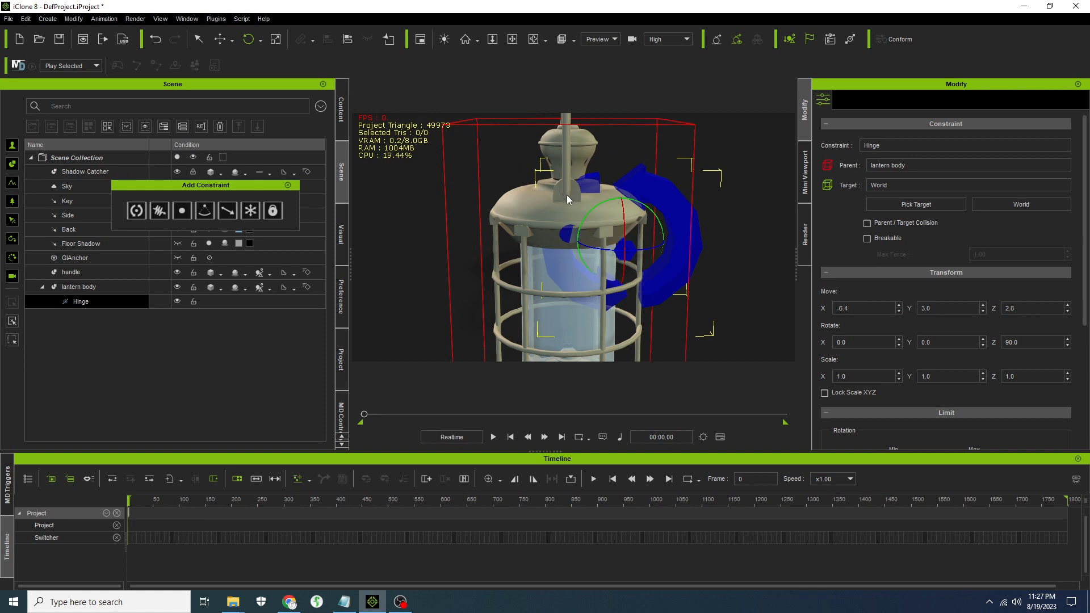
Move the hinge to the lantern's top, checking its position from preset camera views
left_click(220, 39)
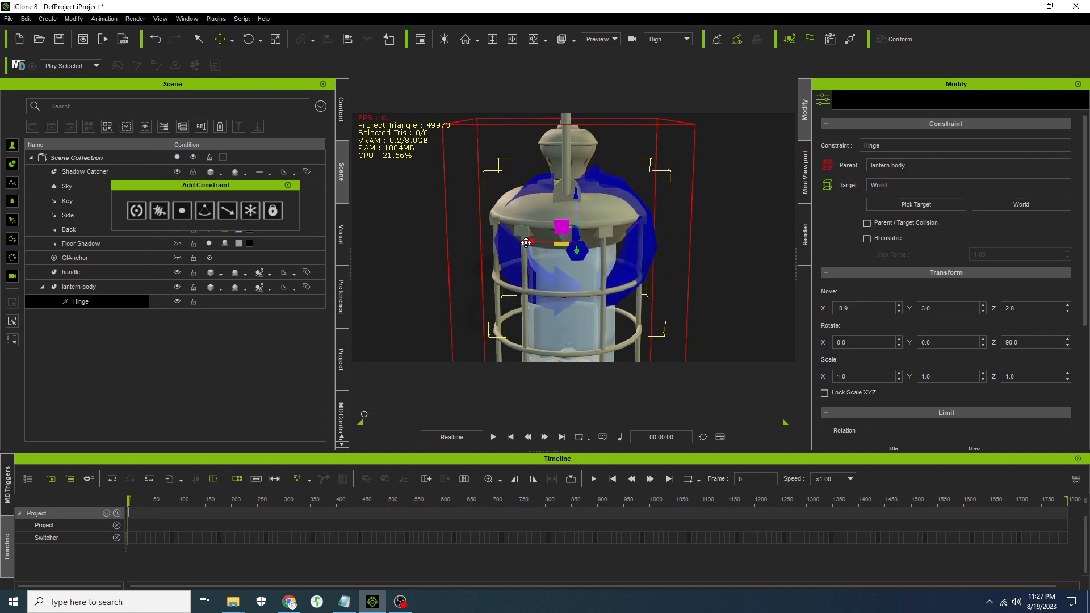
left_click_drag(526, 242, 568, 197)
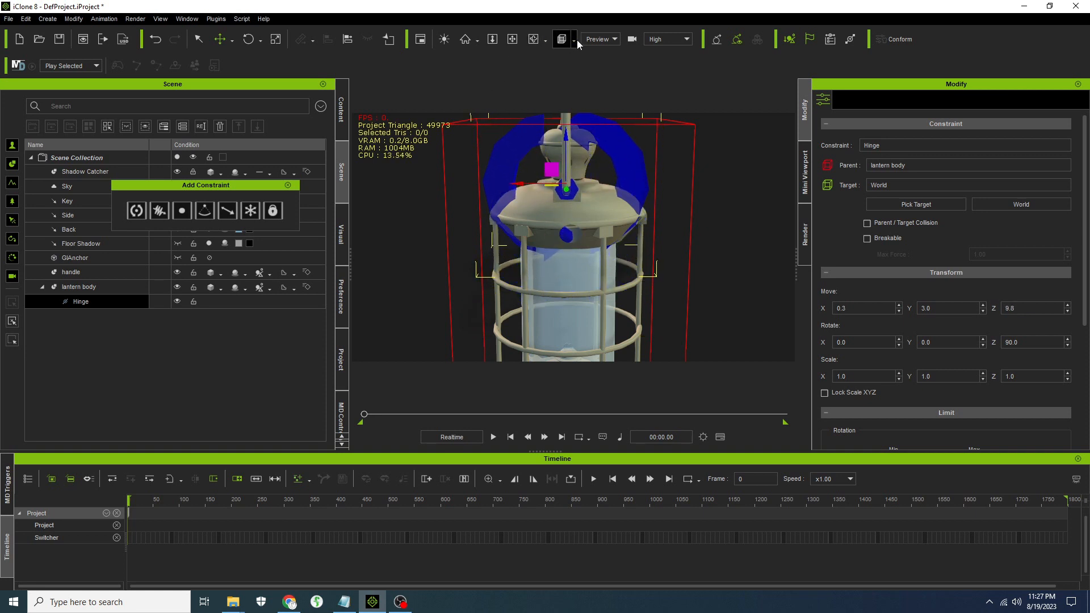
left_click(563, 39)
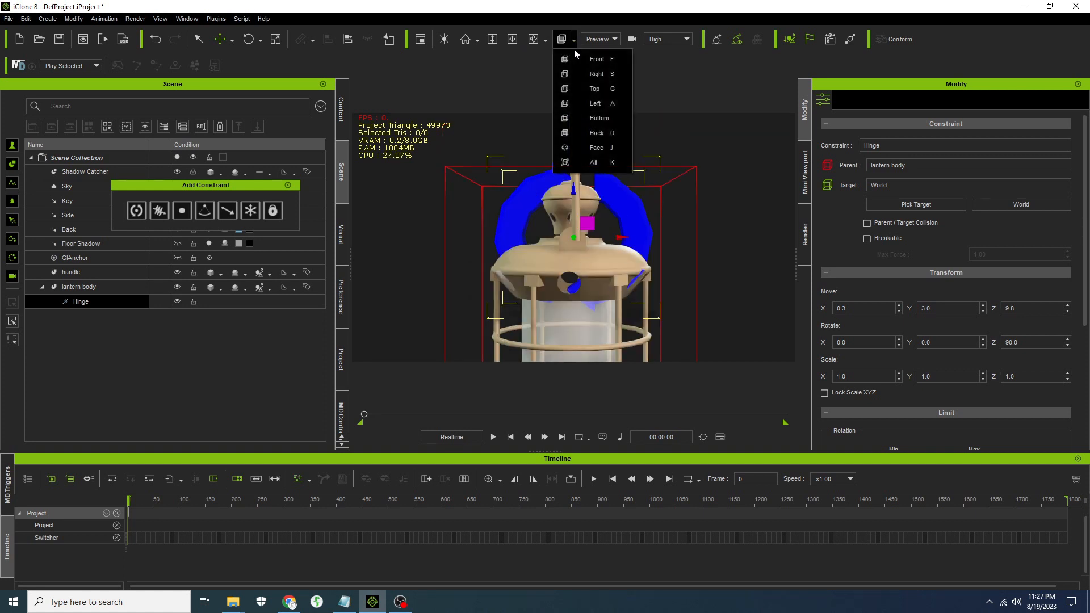
mouse_move(597, 133)
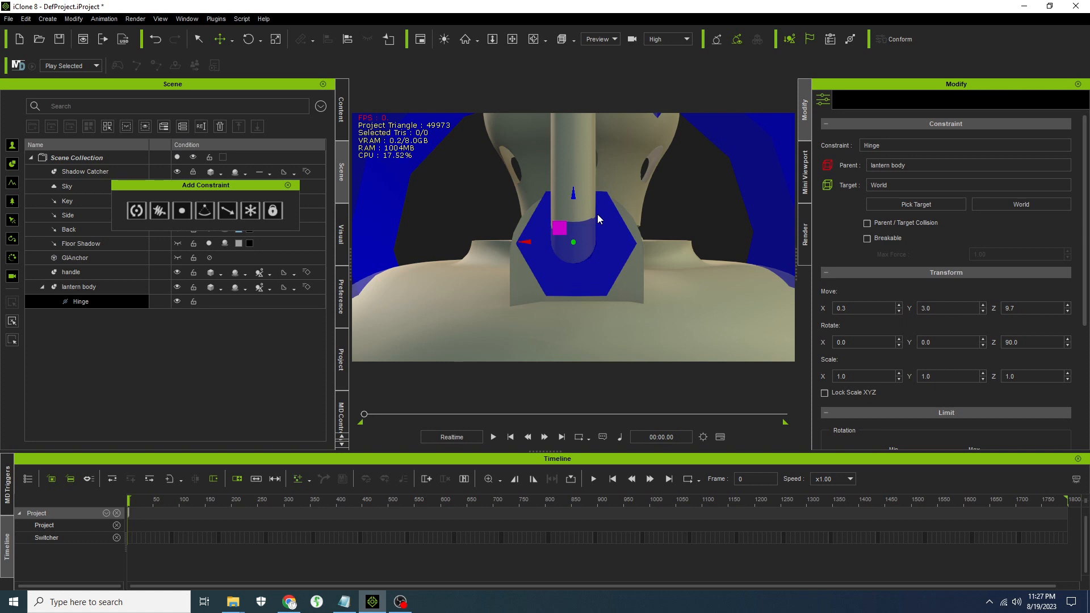
left_click(560, 39)
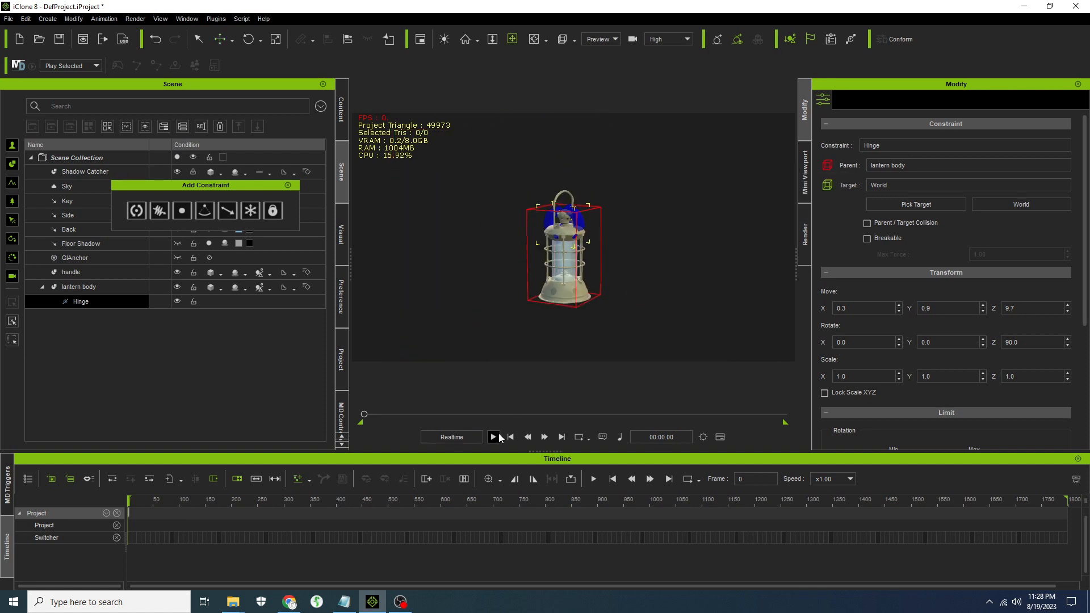
Run and stop a test playback of the lantern hinge simulation
left_click(493, 437)
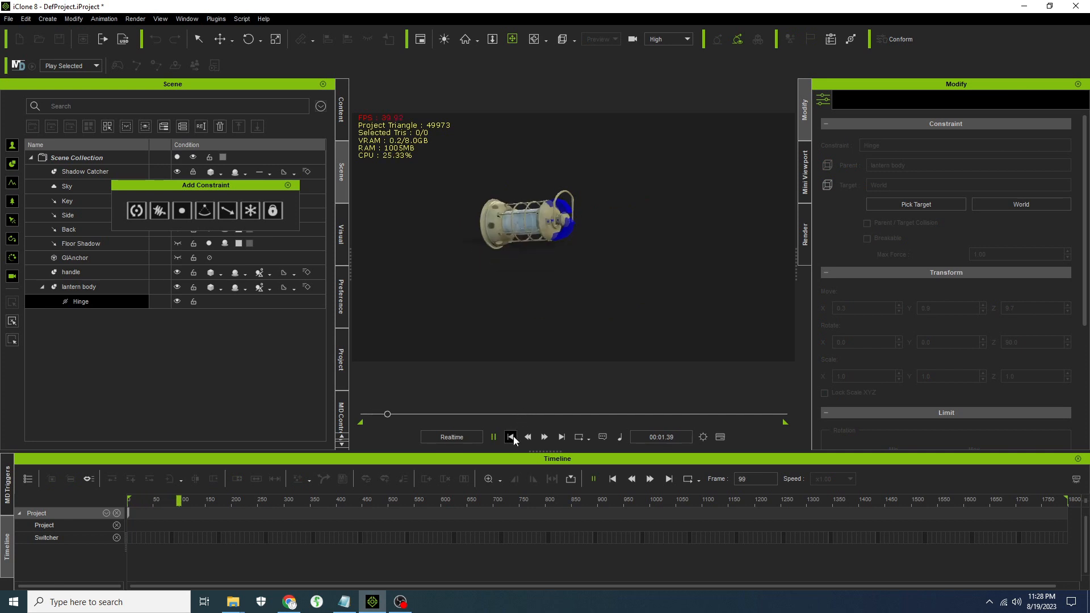
left_click(511, 437)
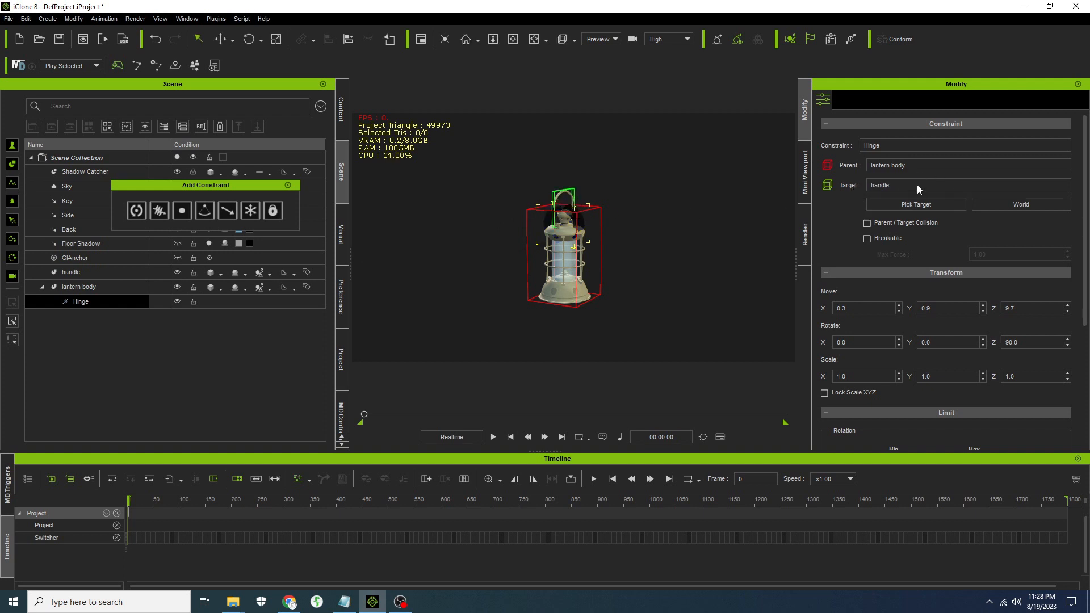
mouse_move(613, 238)
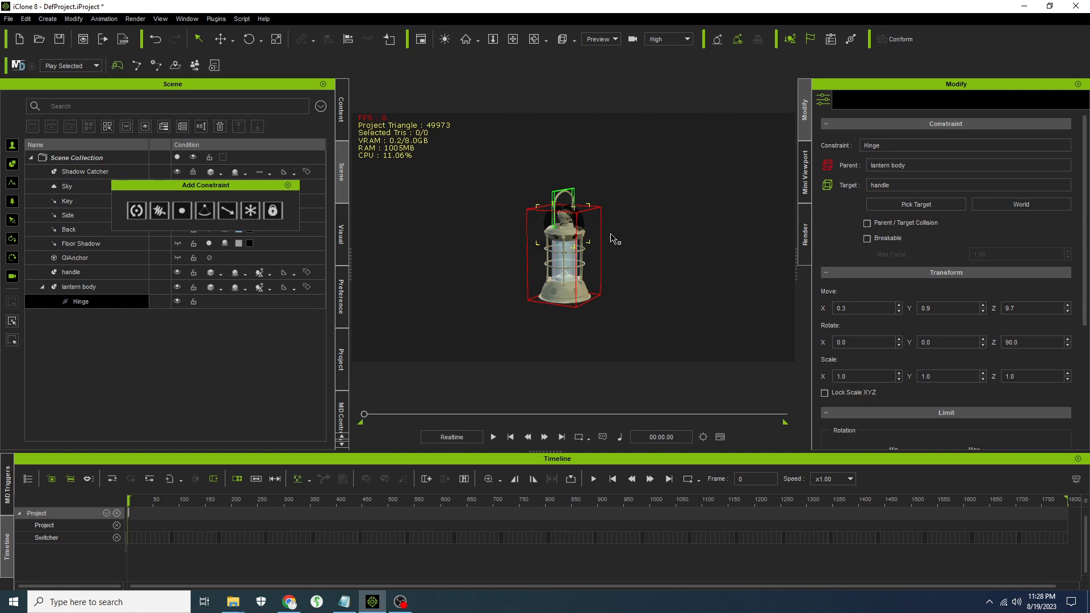
Replay and stop the simulation to confirm the lantern hangs from its handle
left_click(492, 436)
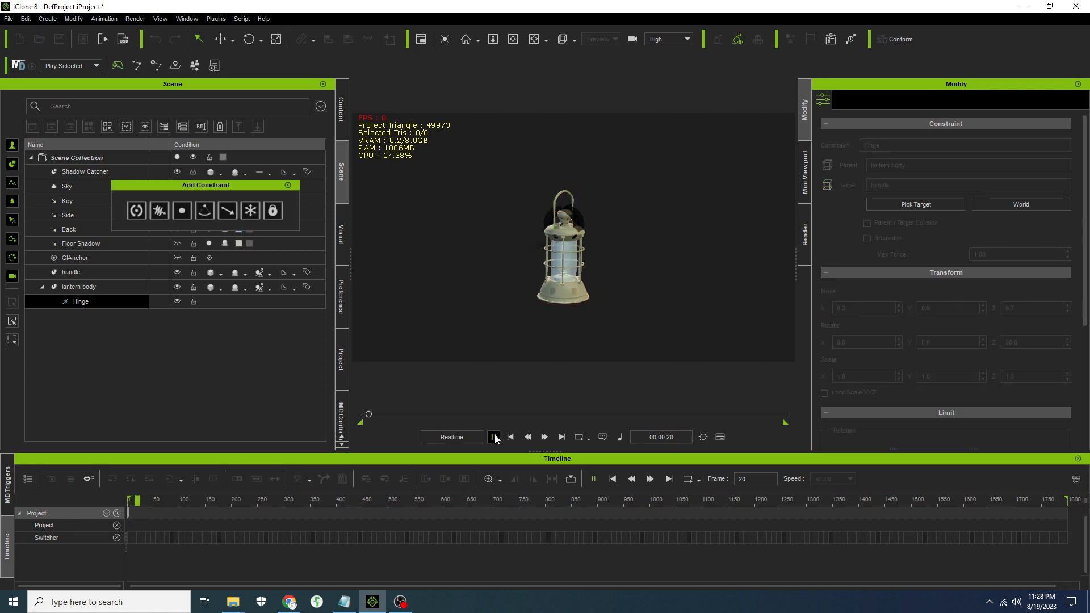
left_click(493, 437)
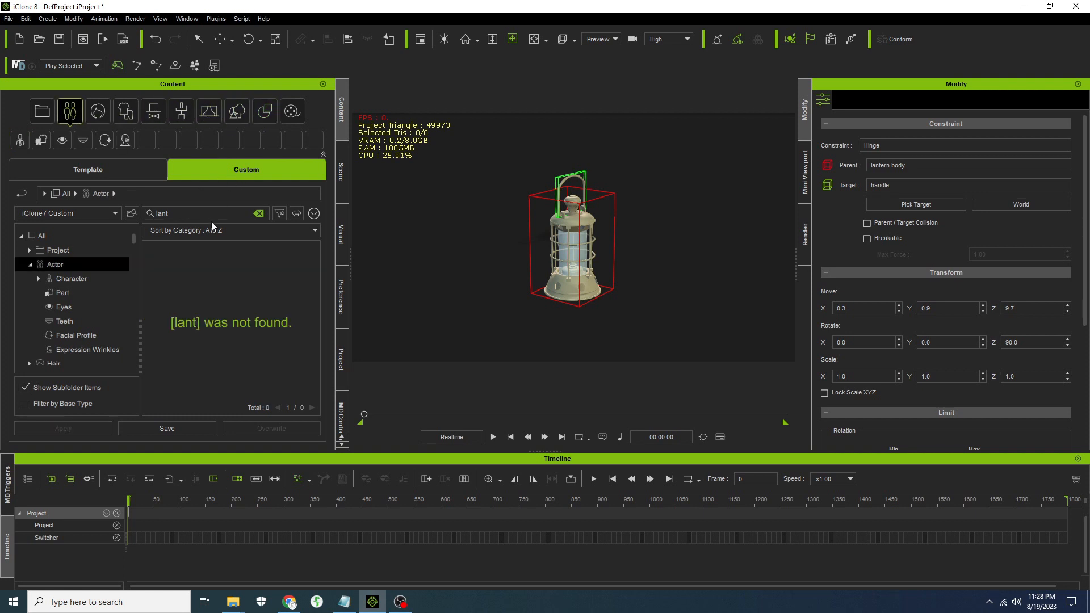
Clear the search, switch to the Default actor library, and add HPV2.iAvatar
left_click(257, 213)
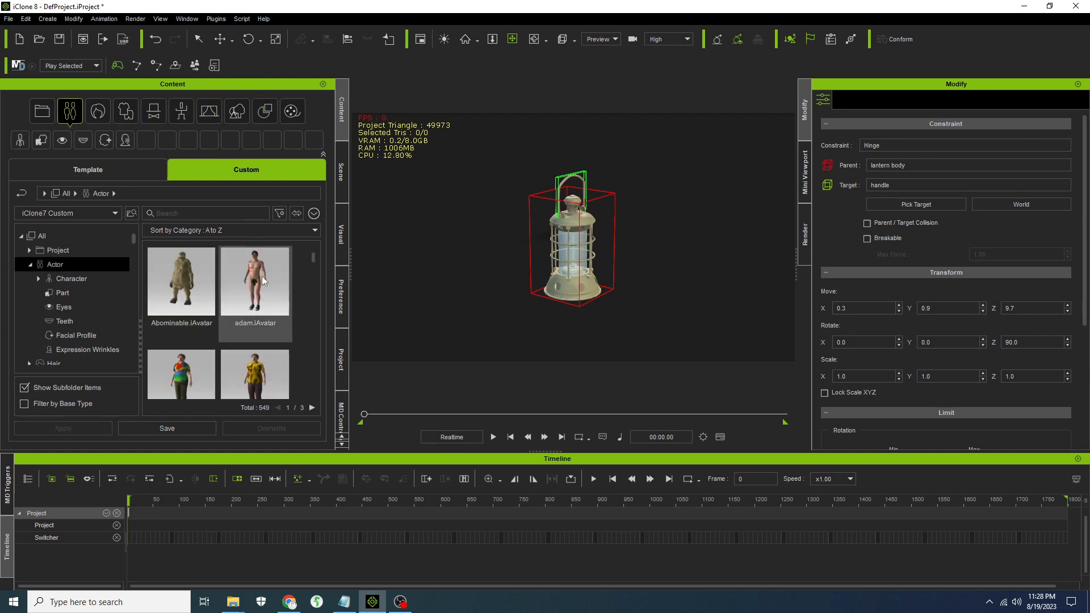
left_click(66, 214)
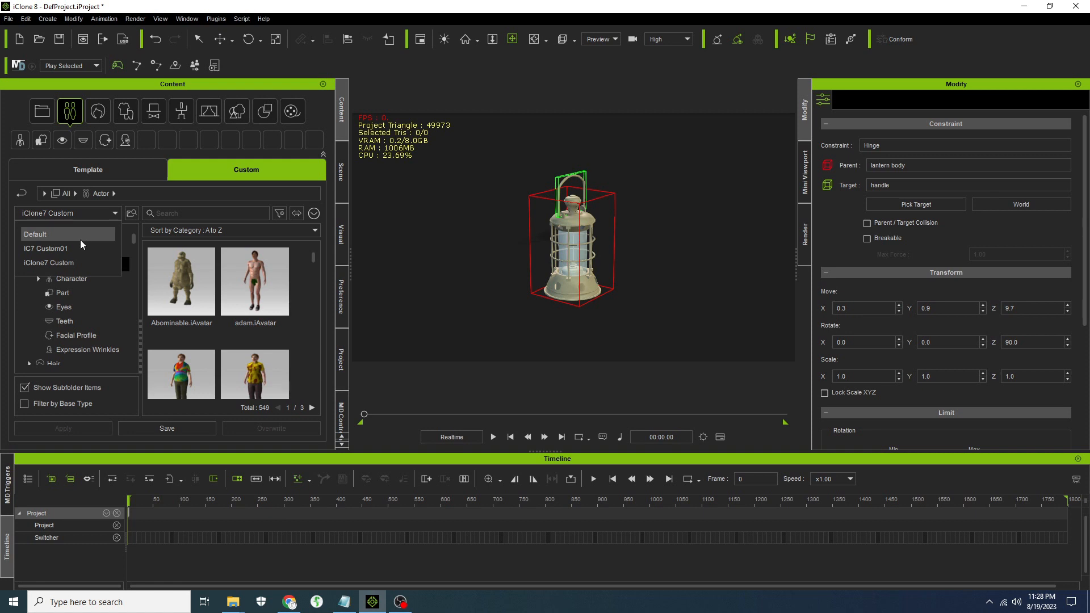
left_click(35, 235)
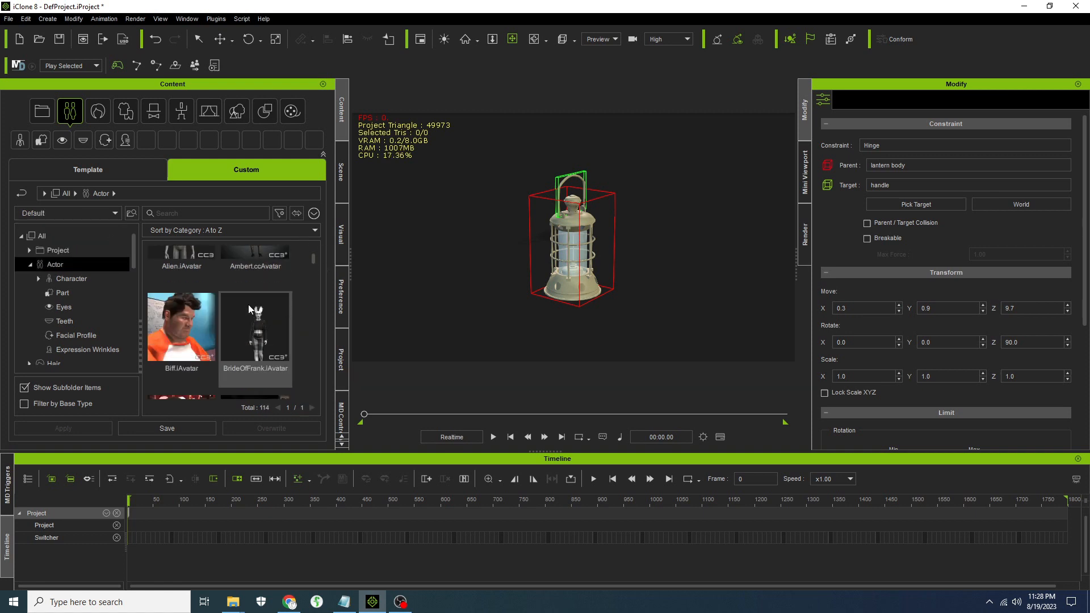
scroll("down", 3)
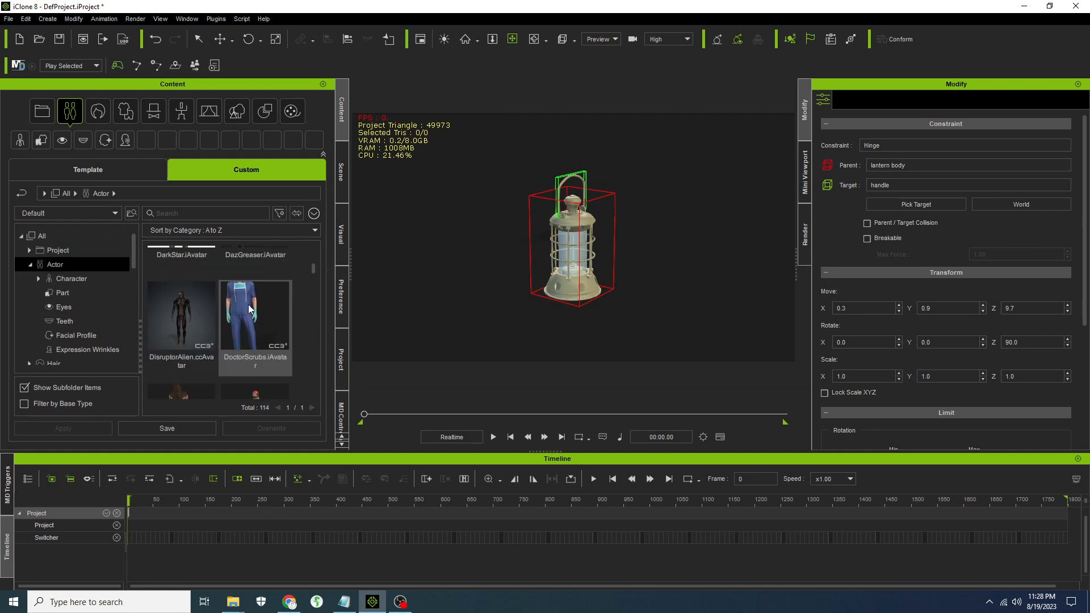
scroll("down", 3)
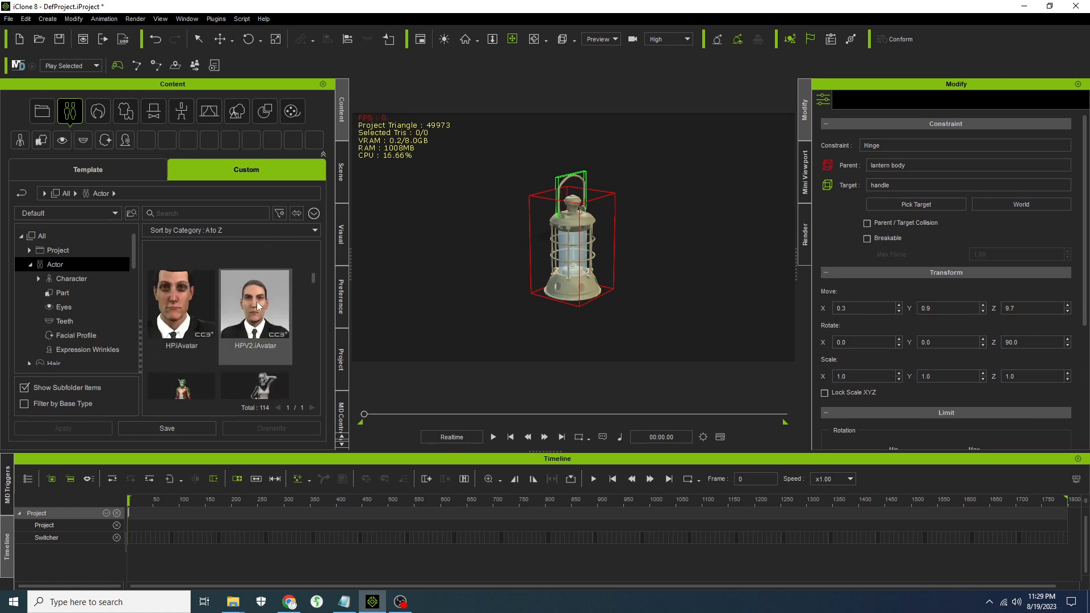
double_click(254, 303)
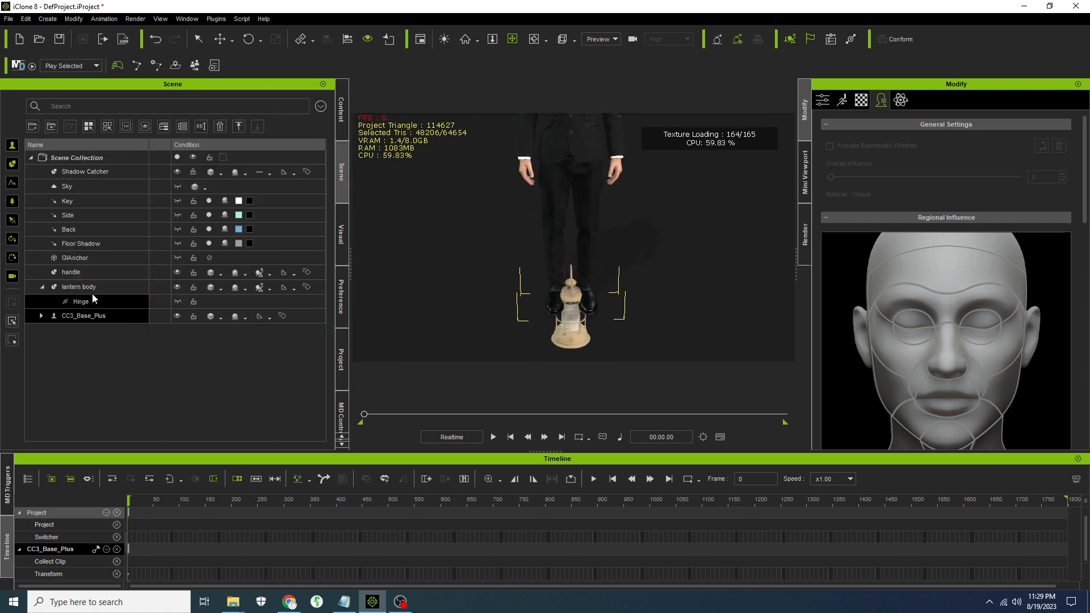
Select the lantern body and review its physics settings in the Modify panel
left_click(78, 286)
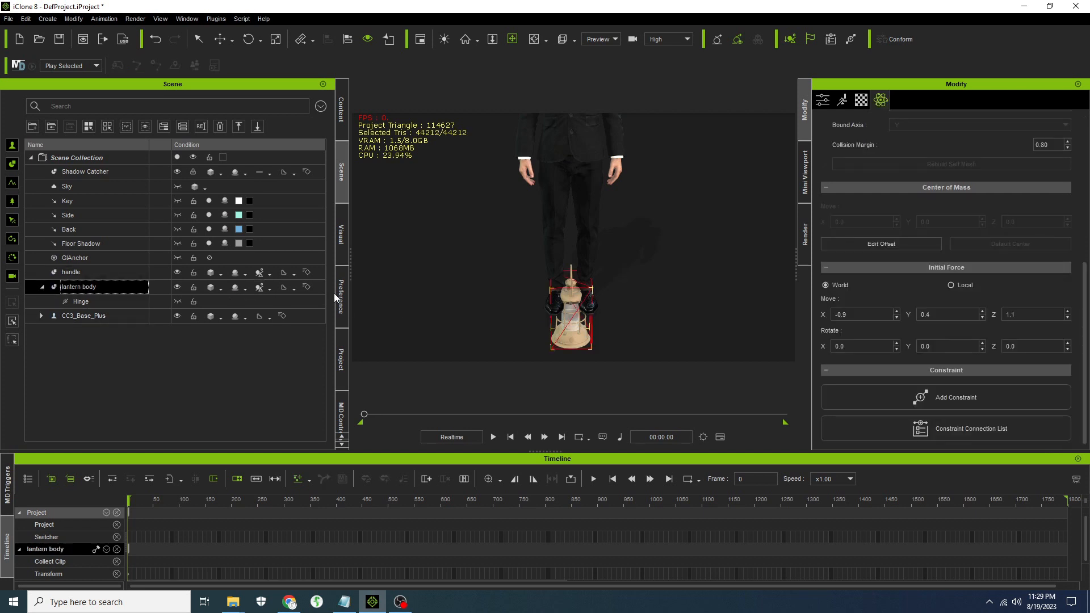
mouse_move(877, 289)
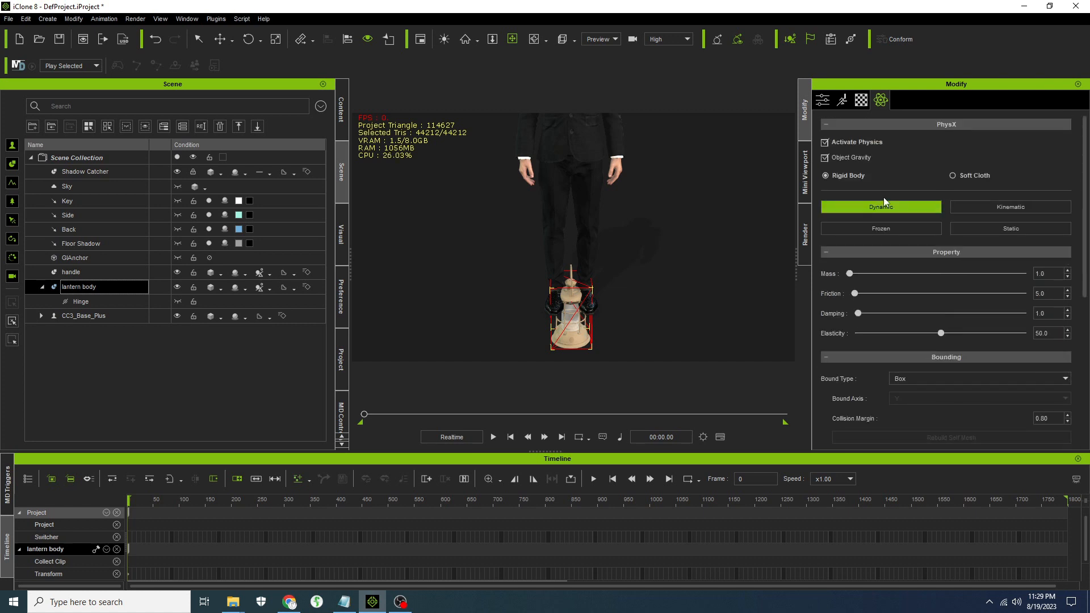
scroll("down", 3)
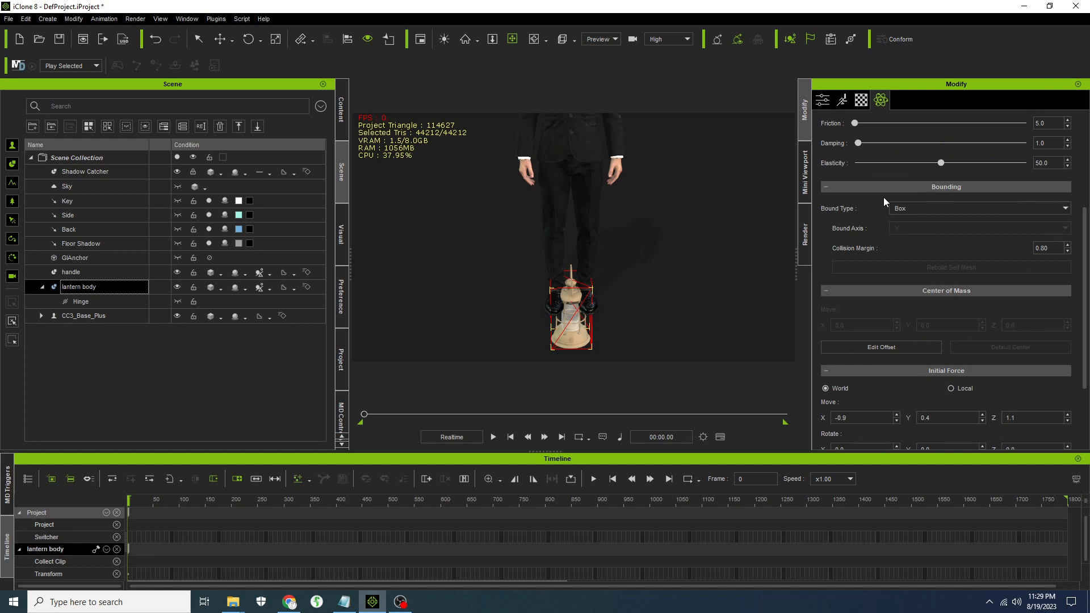
scroll("down", 3)
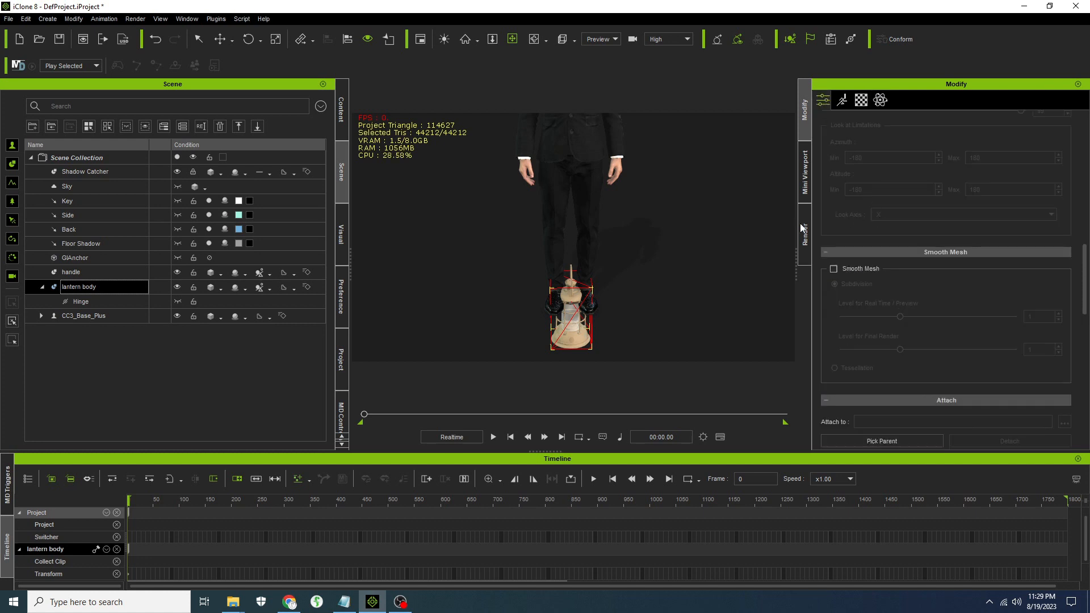
scroll("down", 3)
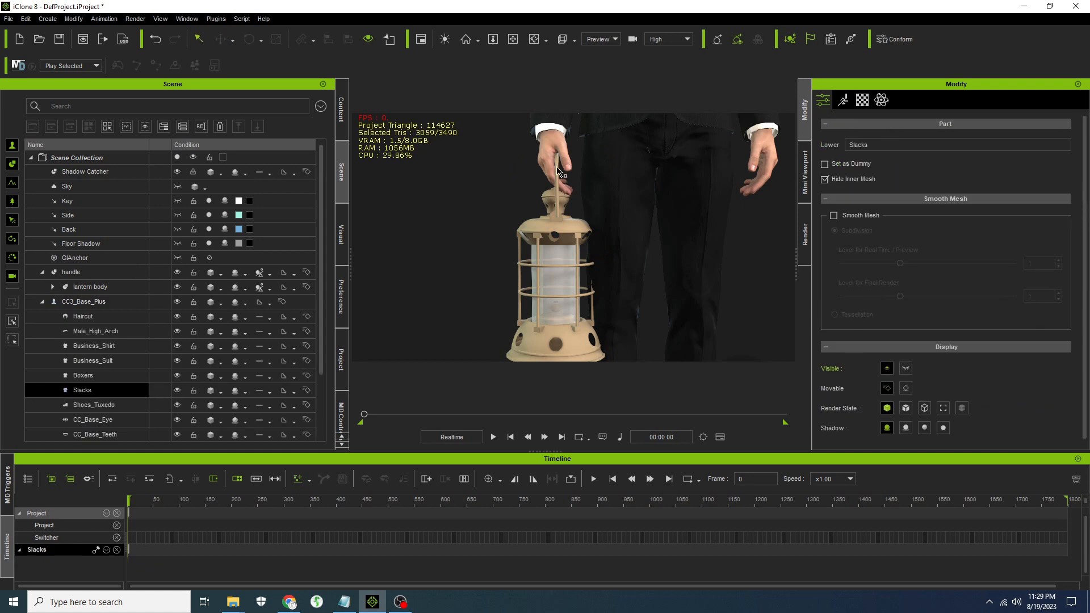
Link Lanternhandle to the character's right hand bone, CC_Base_R_Hand
left_click(84, 301)
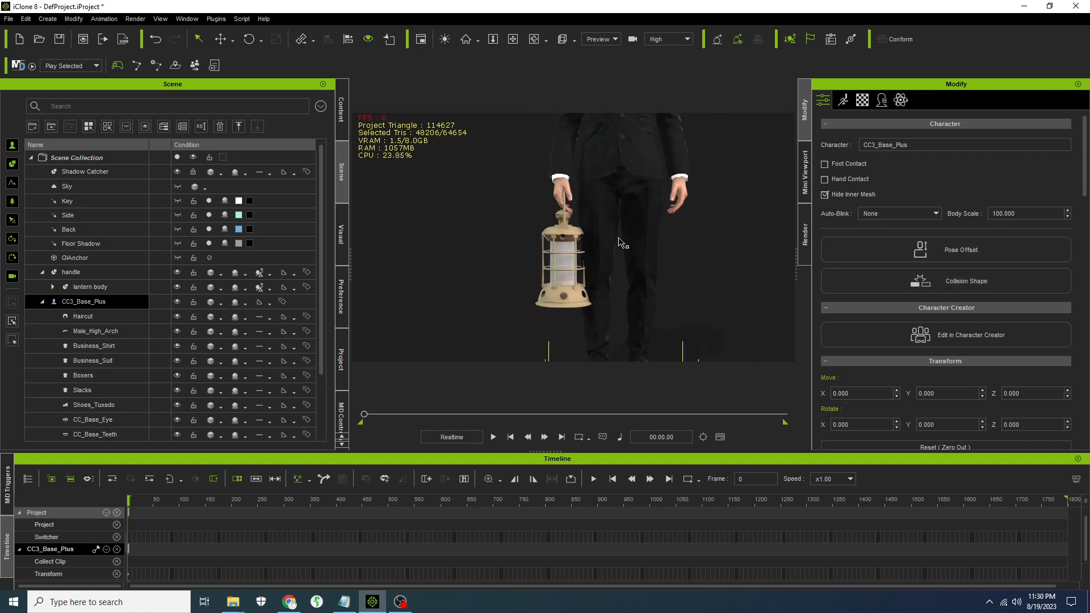
mouse_move(596, 247)
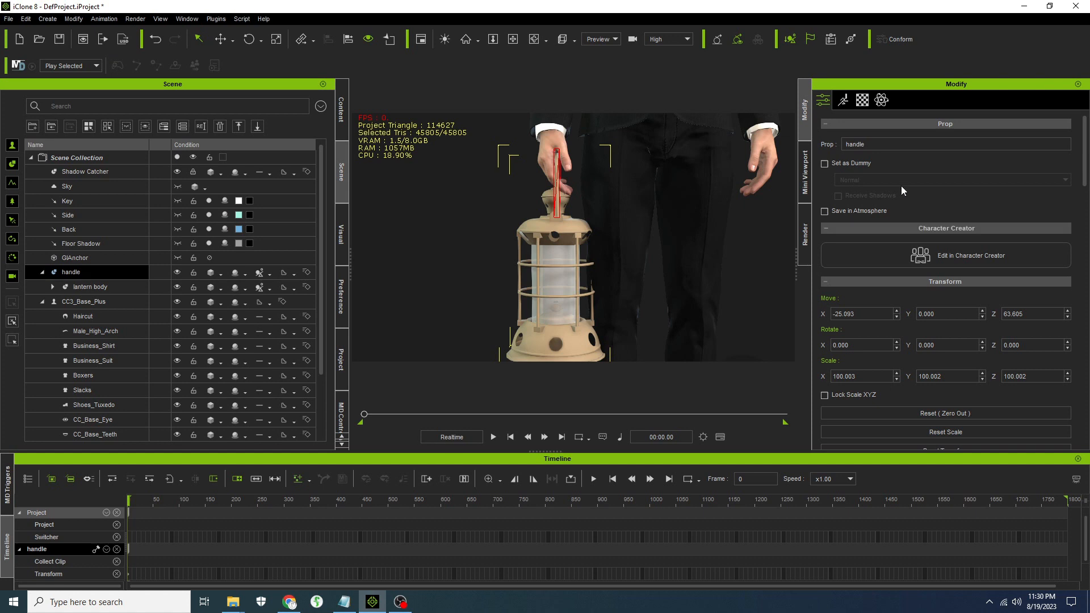
scroll("down", 3)
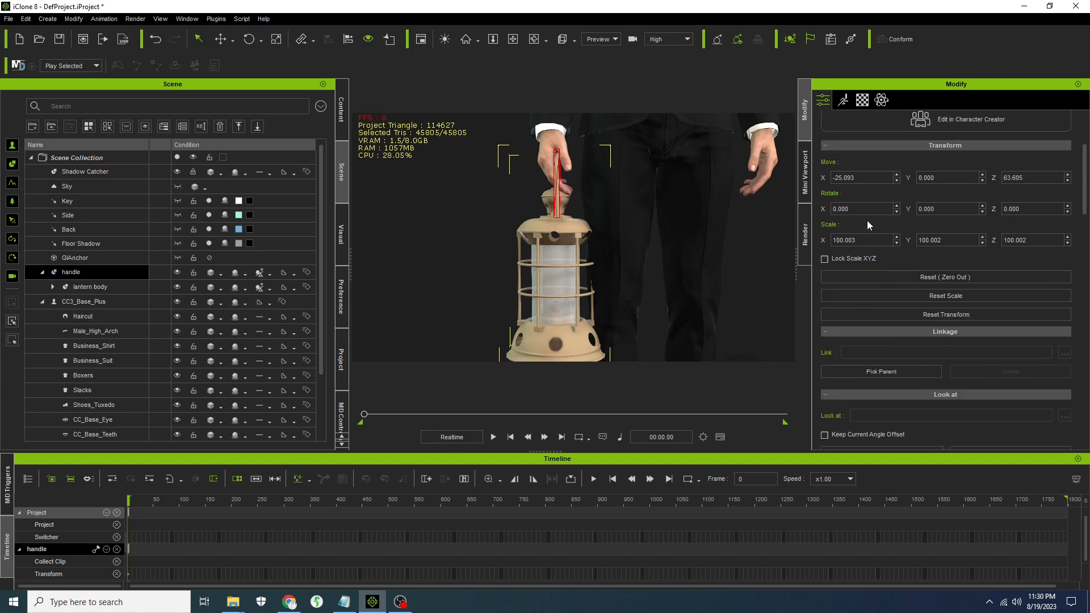
mouse_move(484, 309)
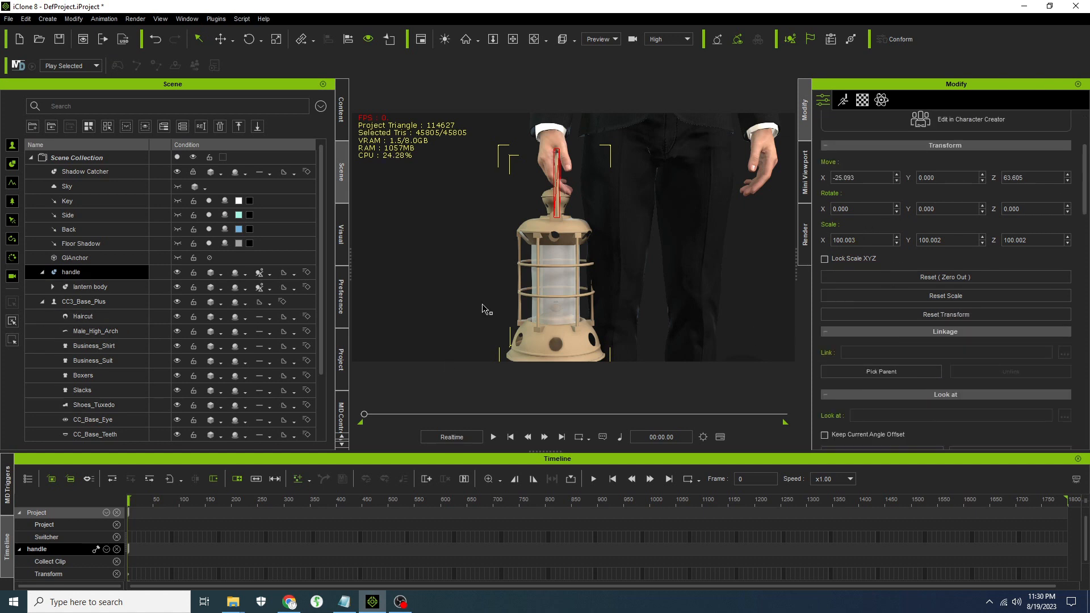
double_click(71, 272)
type("Lantern")
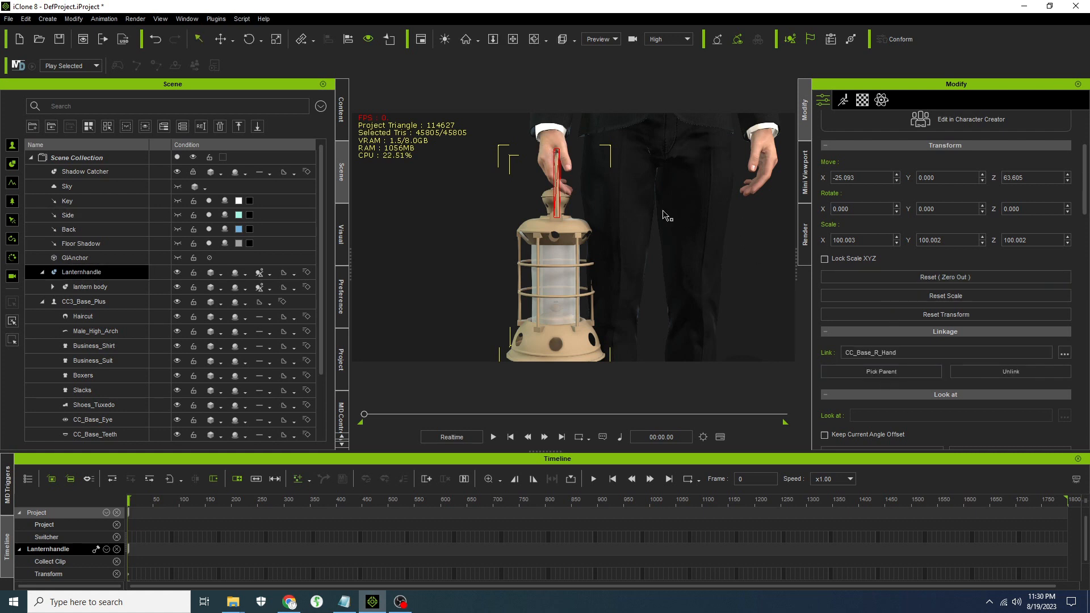
Play and stop the timeline to test the linked lantern
left_click(493, 437)
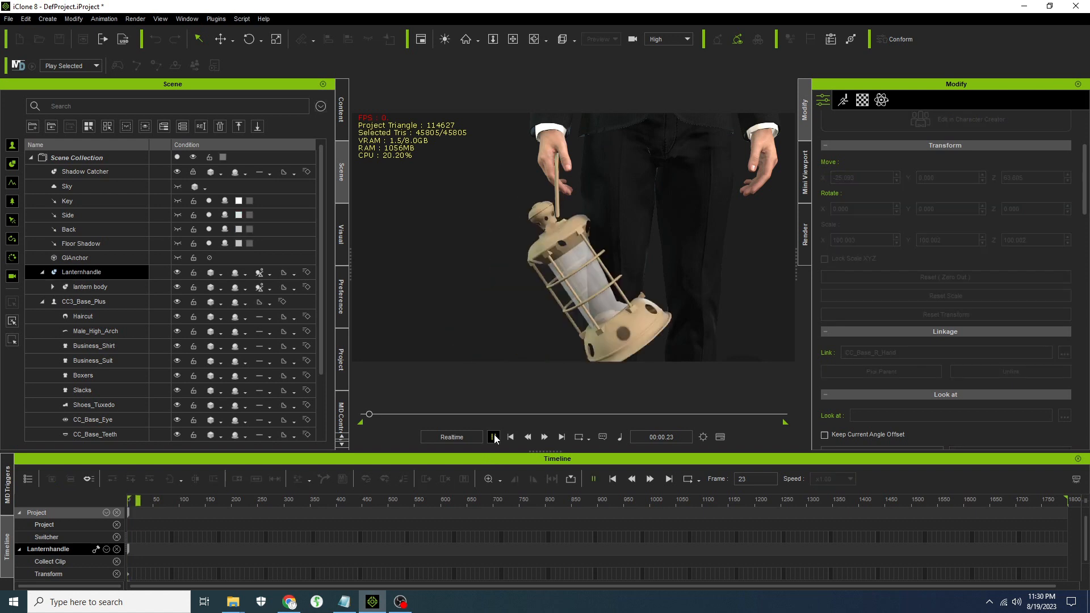
left_click(494, 437)
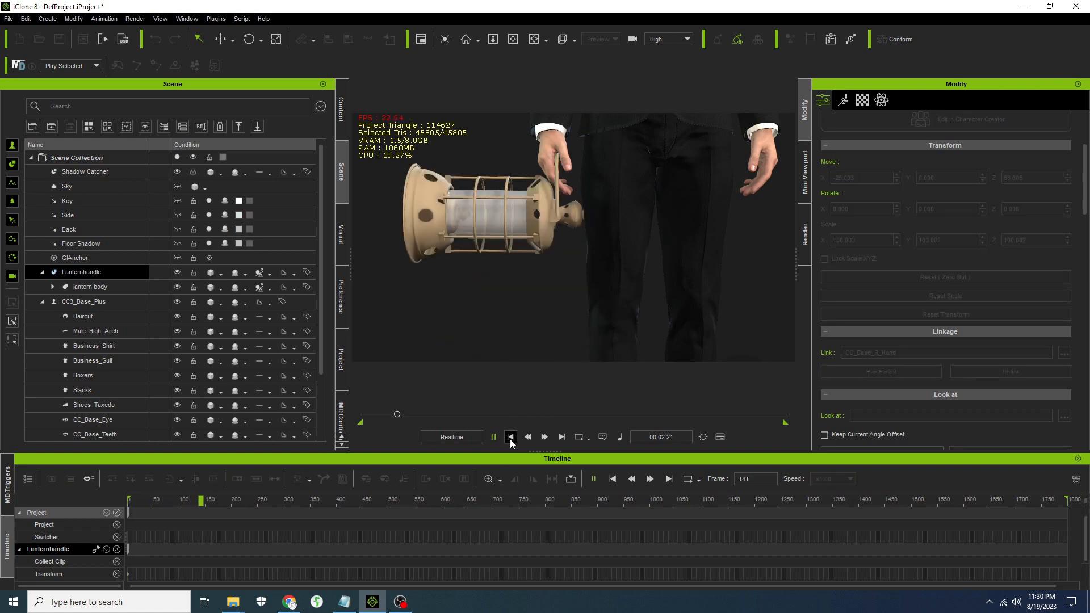
left_click(510, 437)
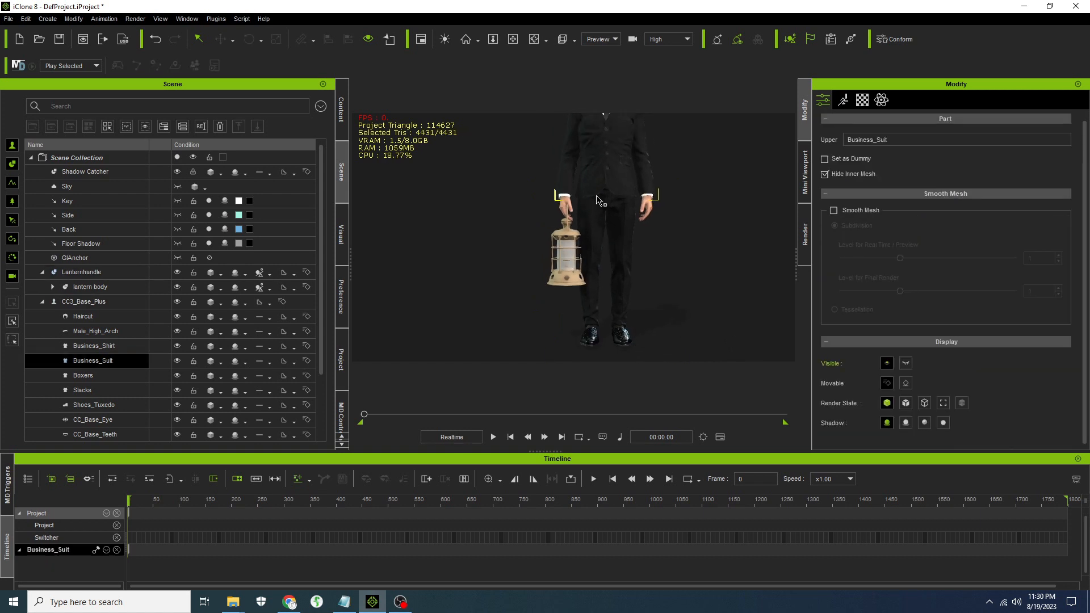
Rotate CC3_Base_Plus's right hand effector in Edit Motion Layer so the lantern hangs upright
left_click(83, 301)
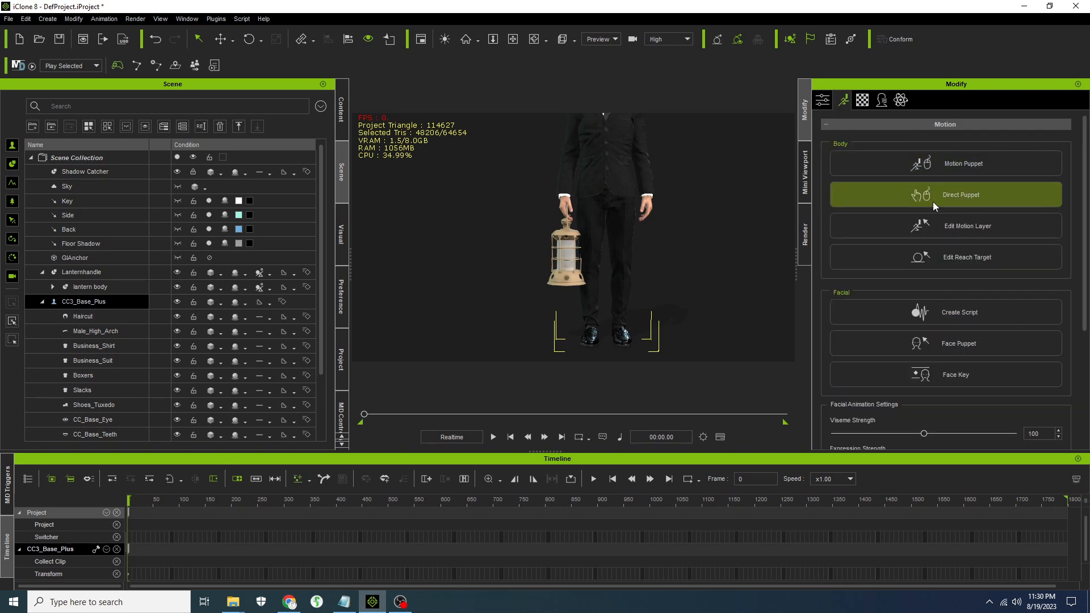
left_click(967, 226)
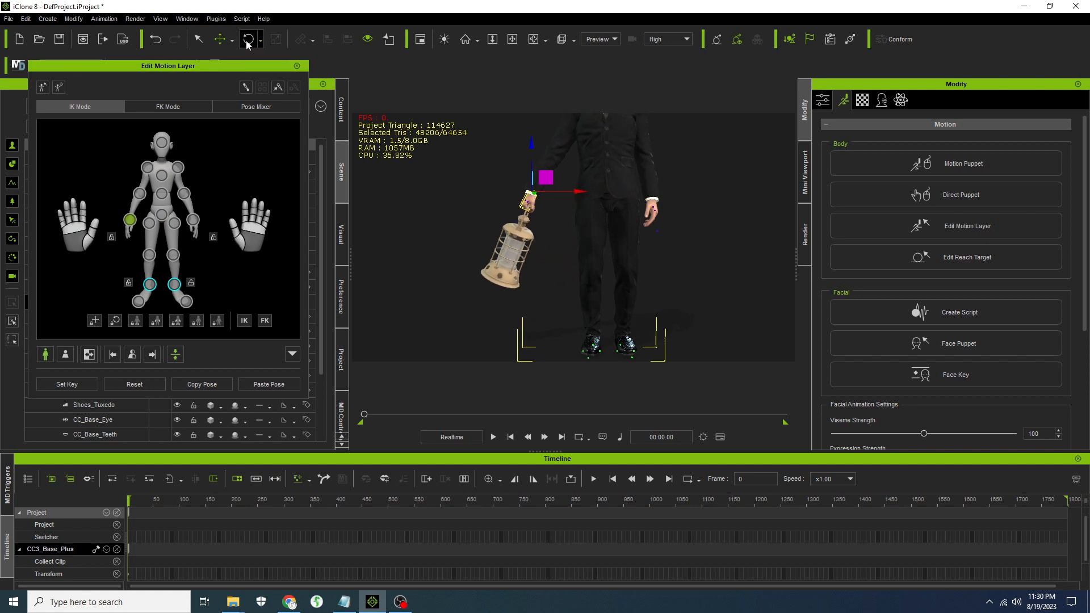
left_click(251, 39)
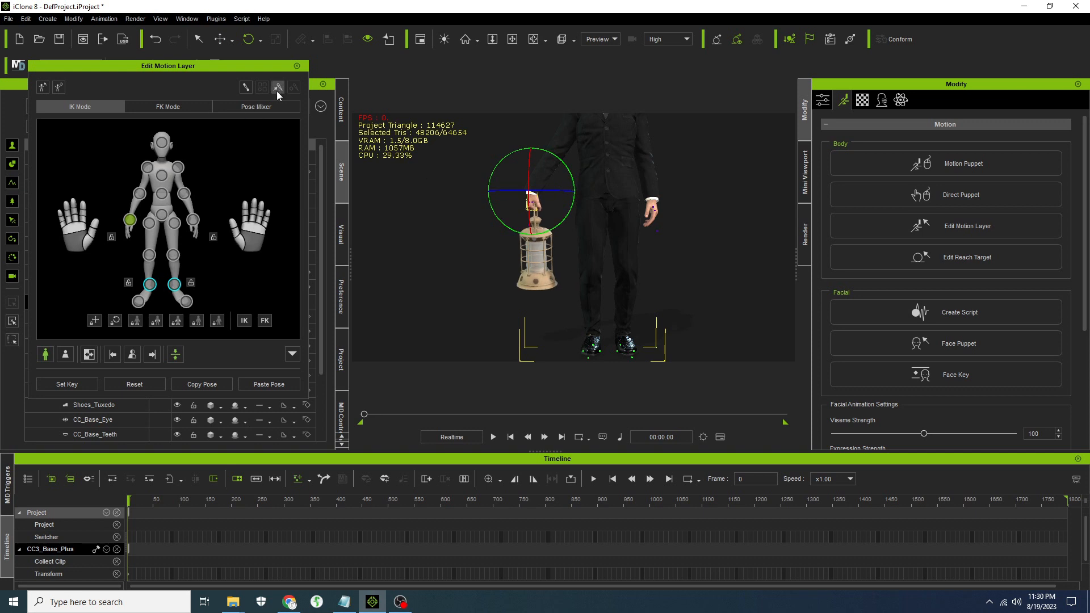
left_click(298, 65)
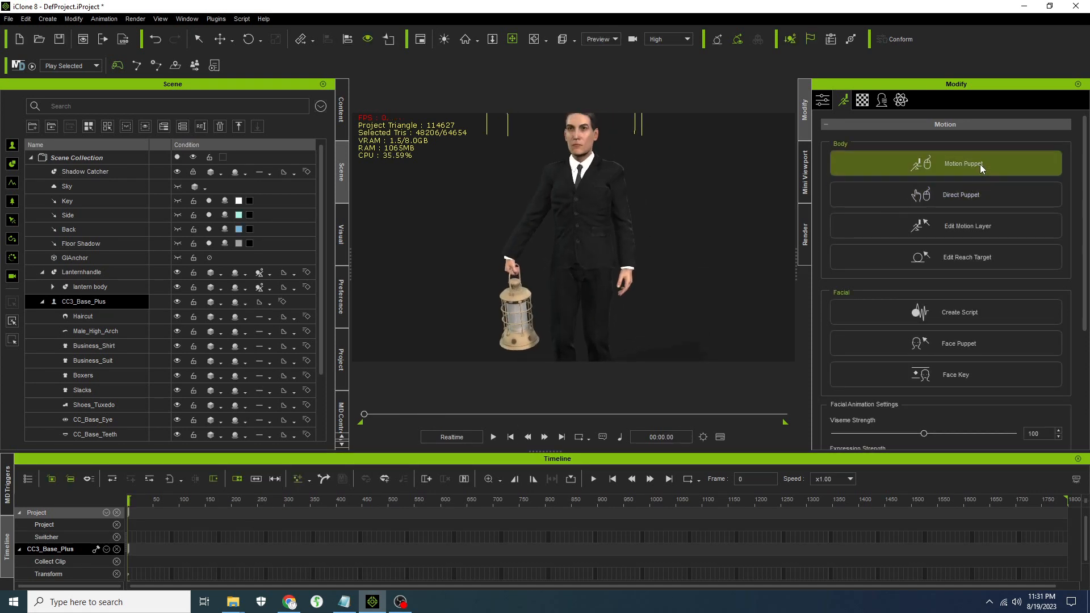
Record the Motion Puppet 01_Basic walk across the timeline for the lantern-carrying character
left_click(963, 164)
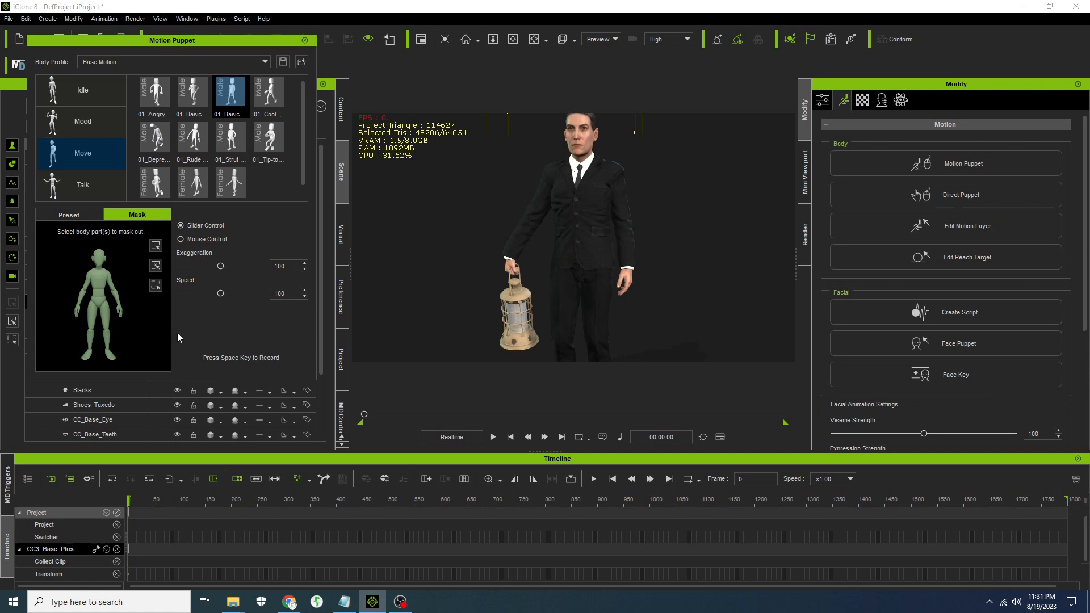
mouse_move(84, 291)
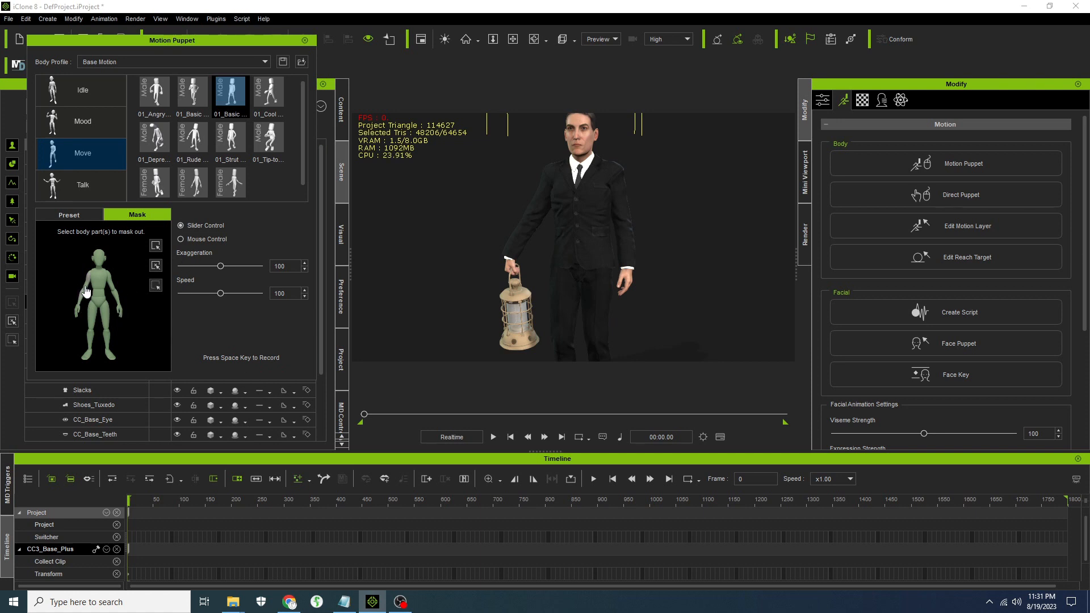
mouse_move(244, 365)
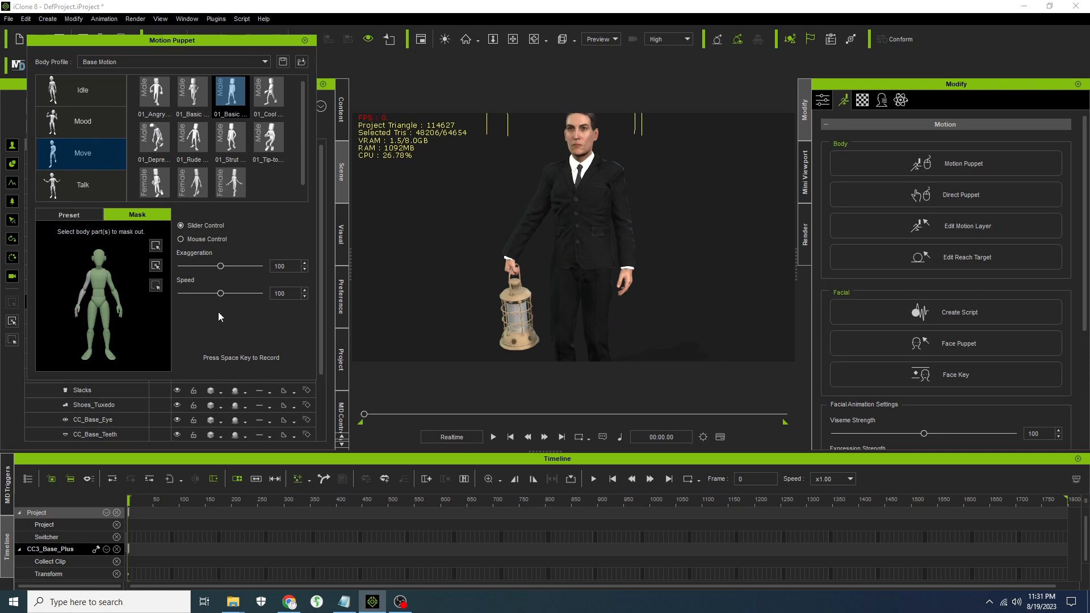
key("space")
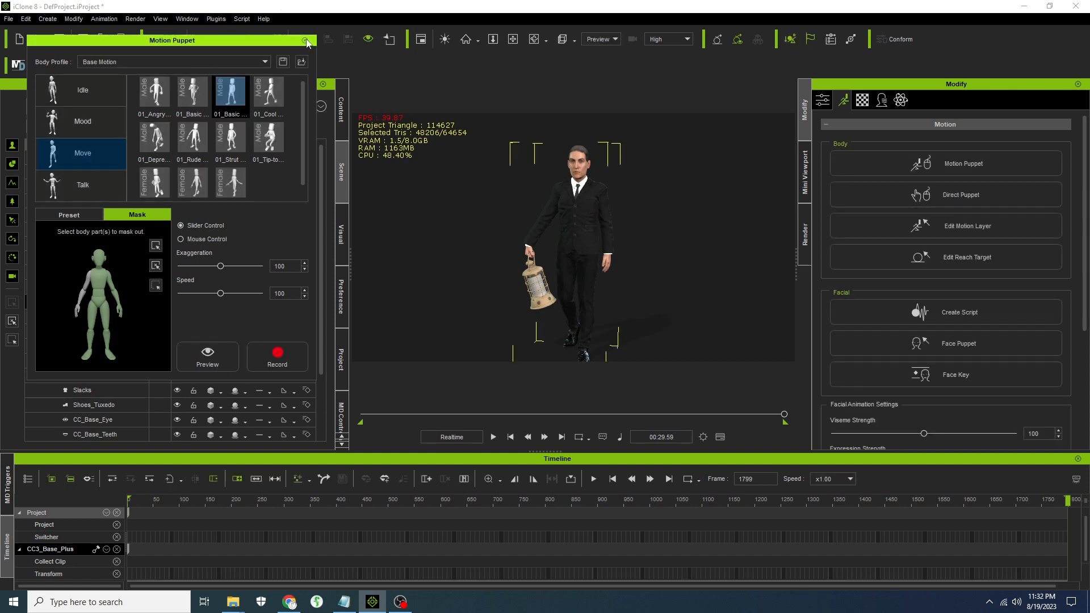
Re-rotate the right hand effector on the recorded walk and check it in playback
left_click(304, 40)
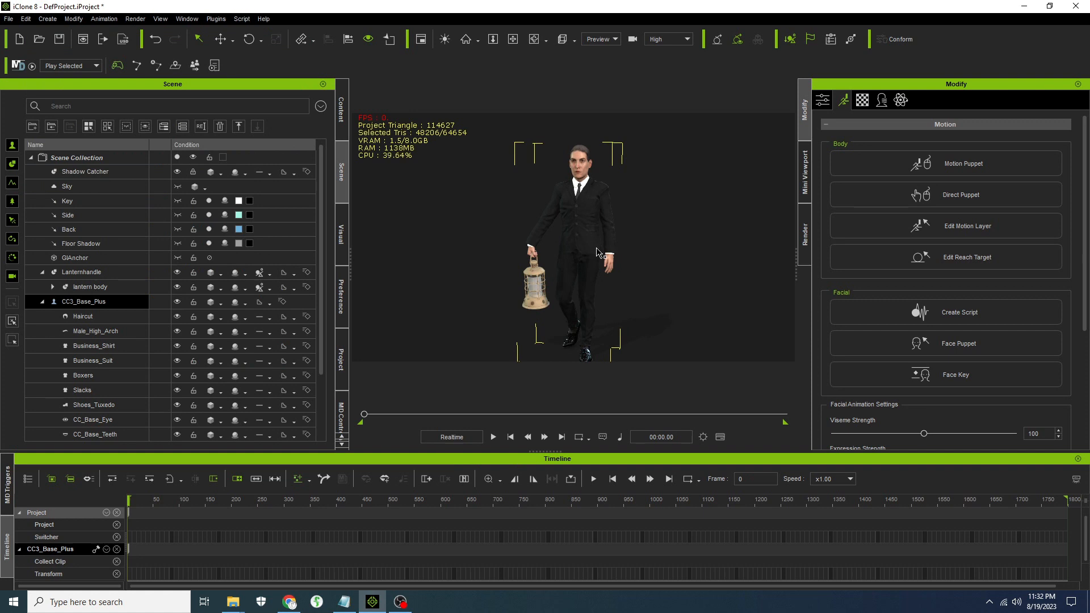
left_click(967, 226)
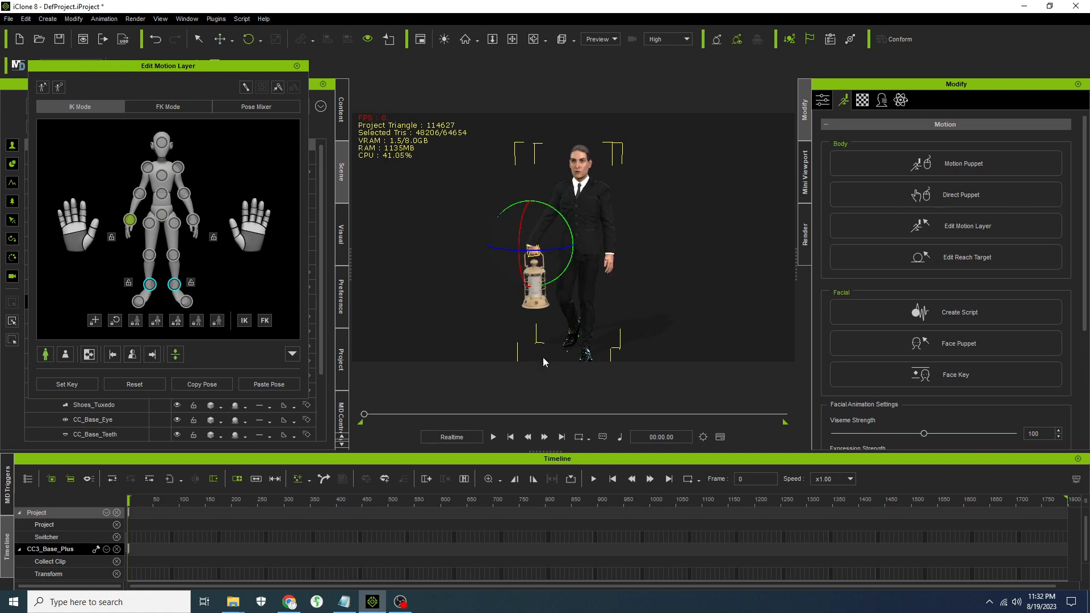
left_click(492, 436)
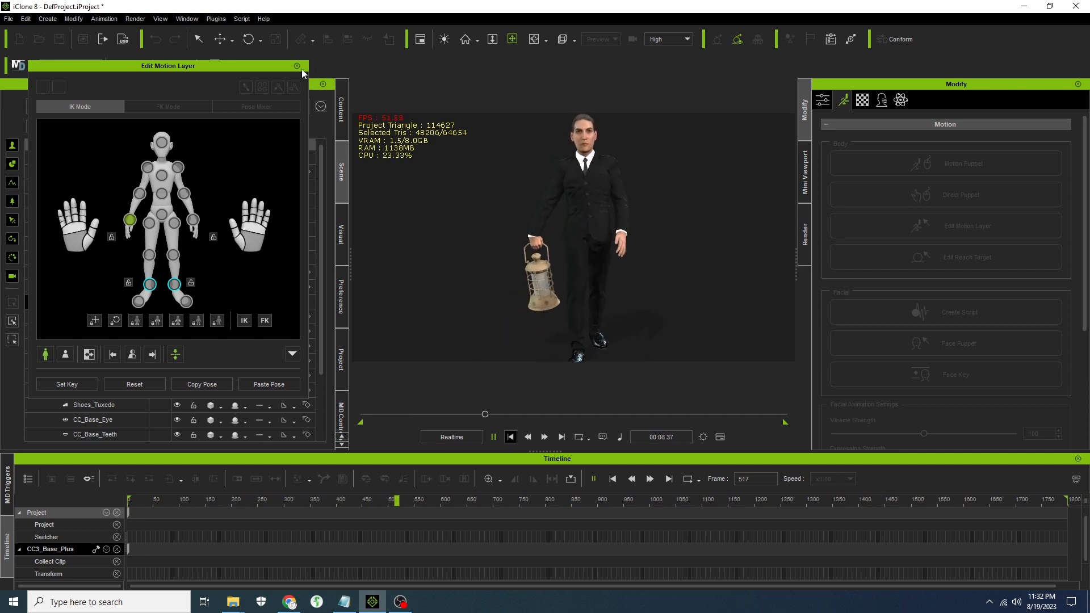
left_click(298, 66)
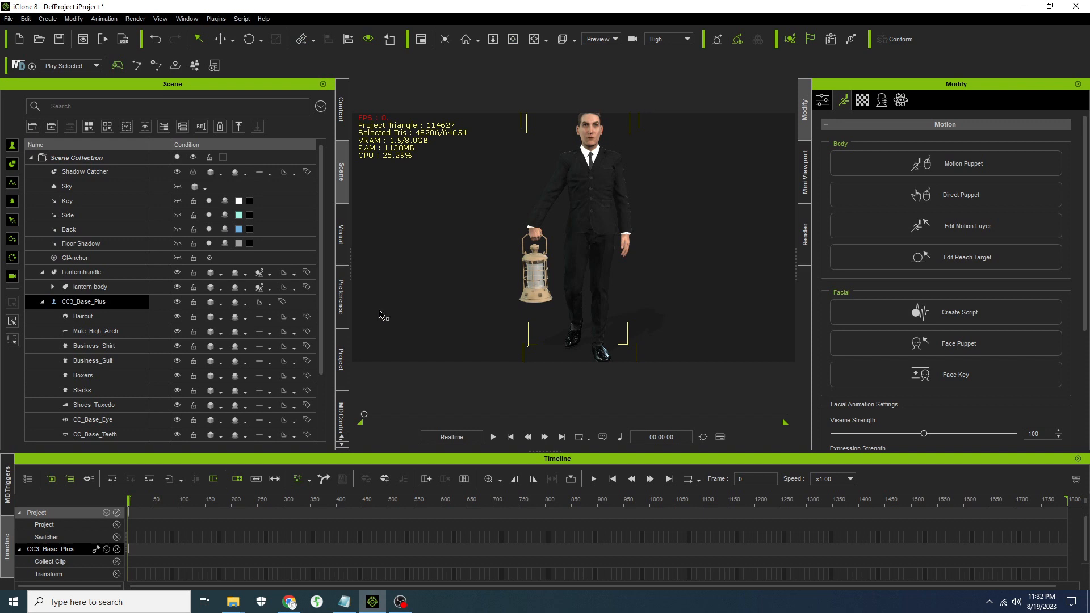
Select the lantern body's Hinge and set its X rotation limit to Min -30, Max 30
double_click(83, 301)
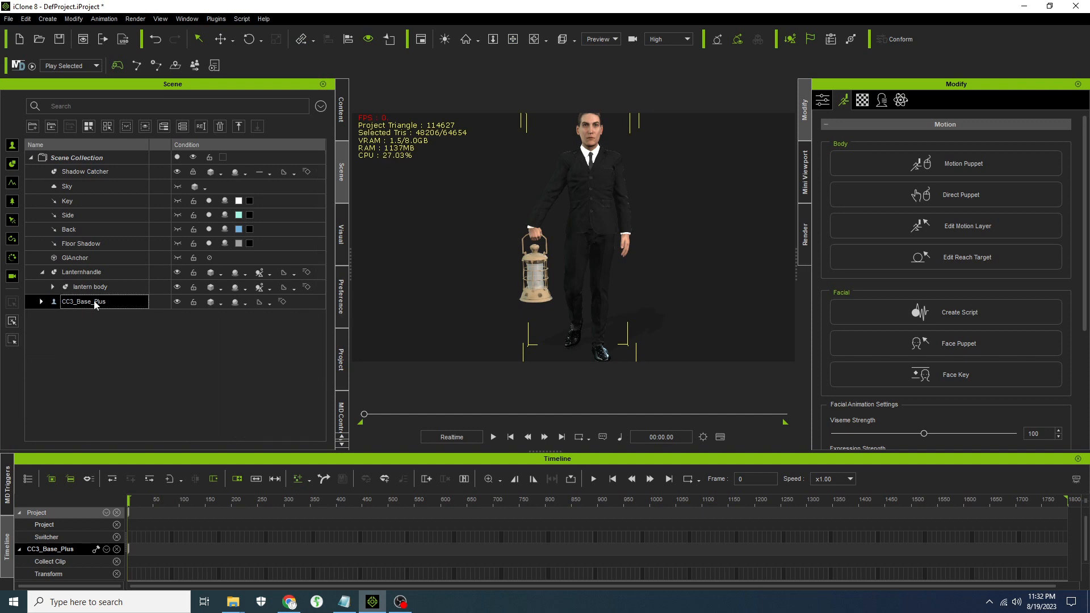
left_click(52, 286)
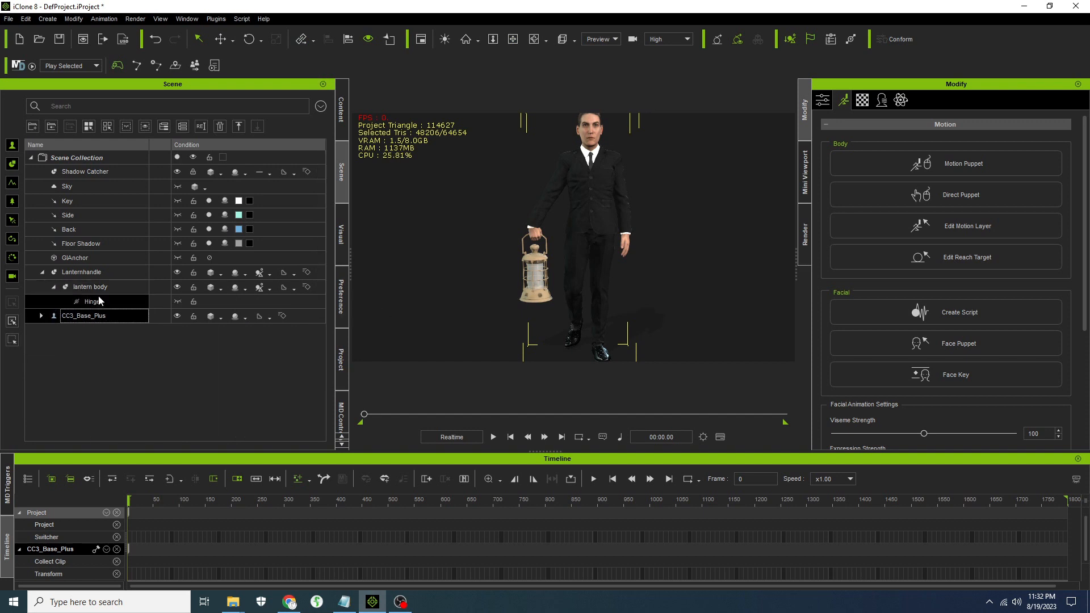
left_click(92, 301)
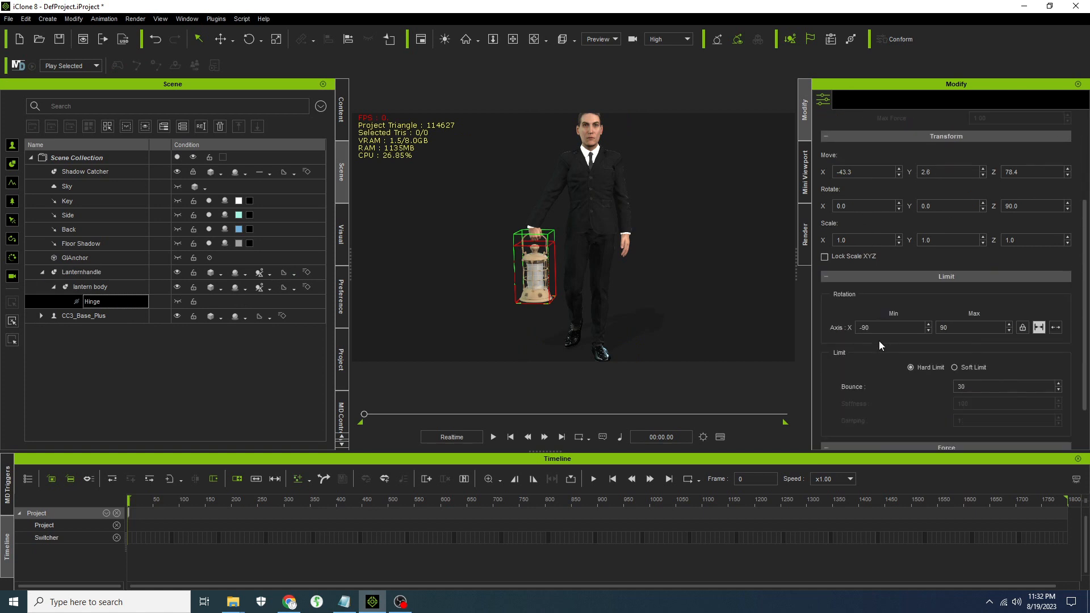
mouse_move(1038, 327)
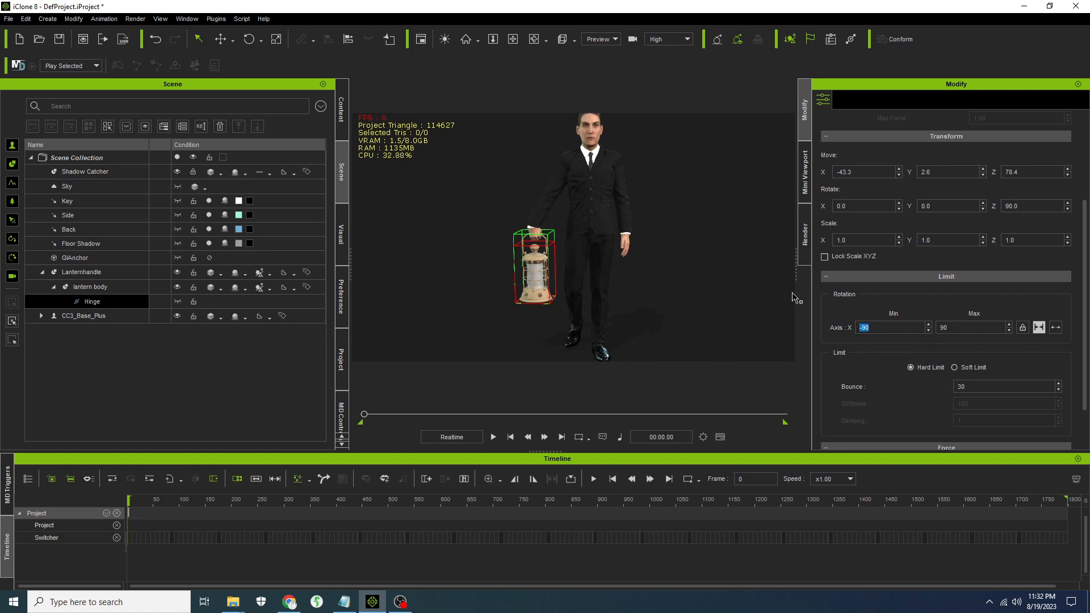
type("-30")
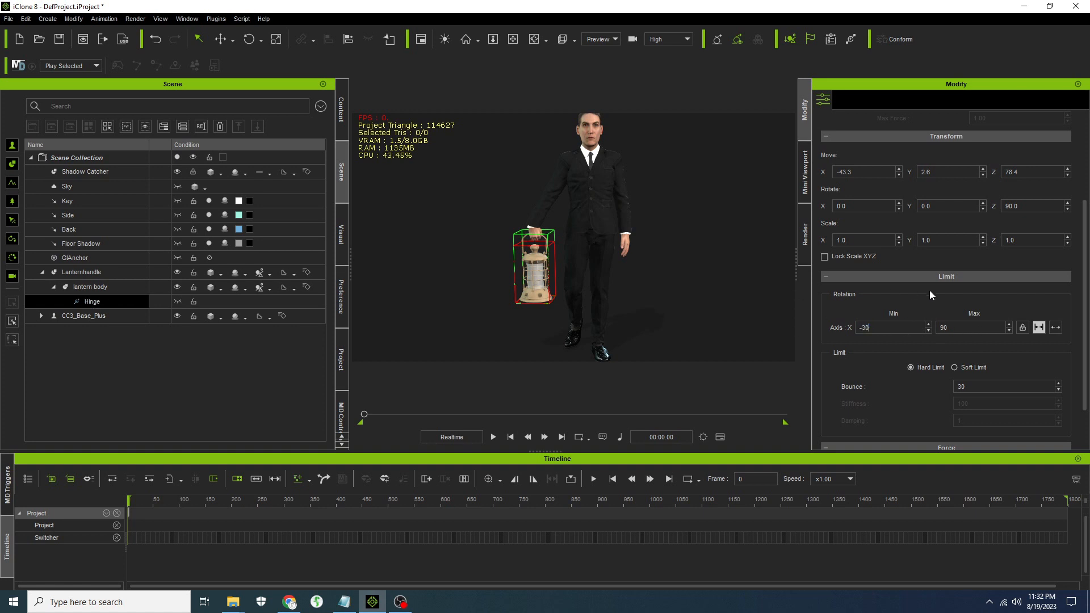
type("30")
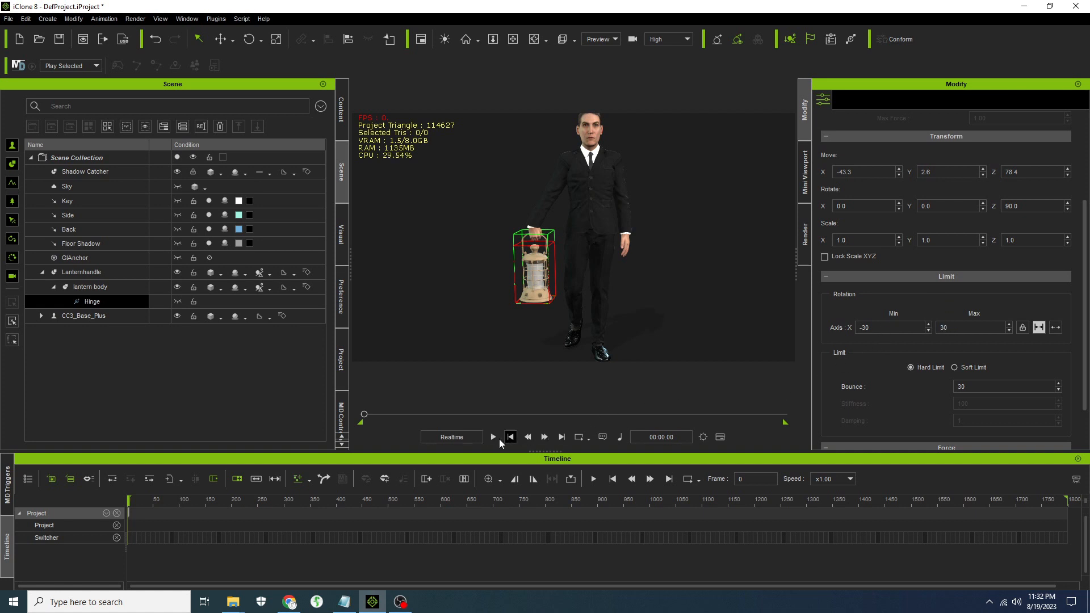
left_click(492, 436)
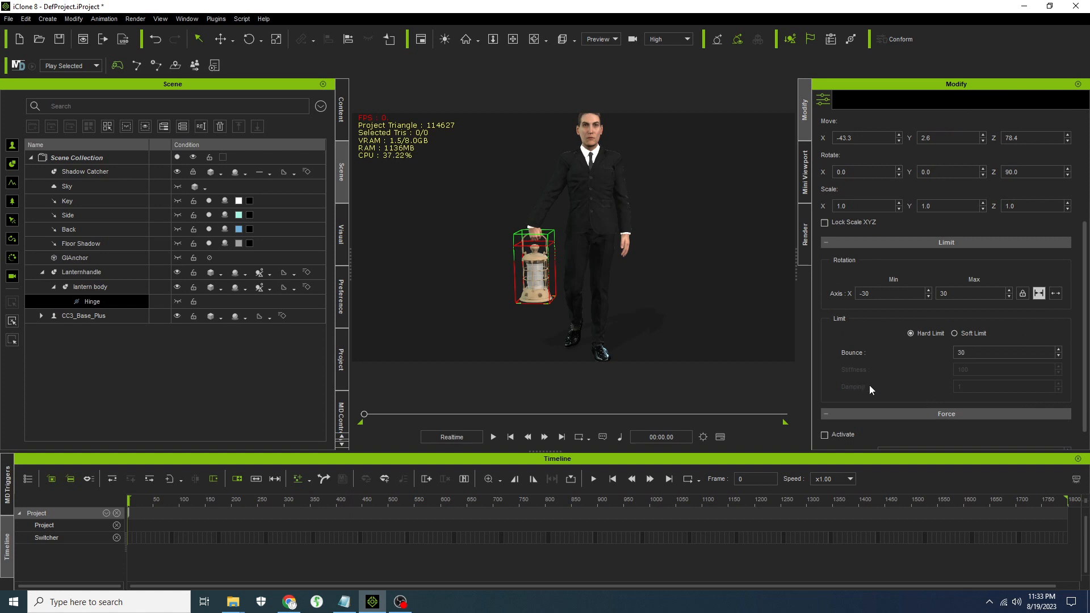
Switch the hinge to free rotation with soft-limit damping 999999999, then preview the swing
left_click(954, 333)
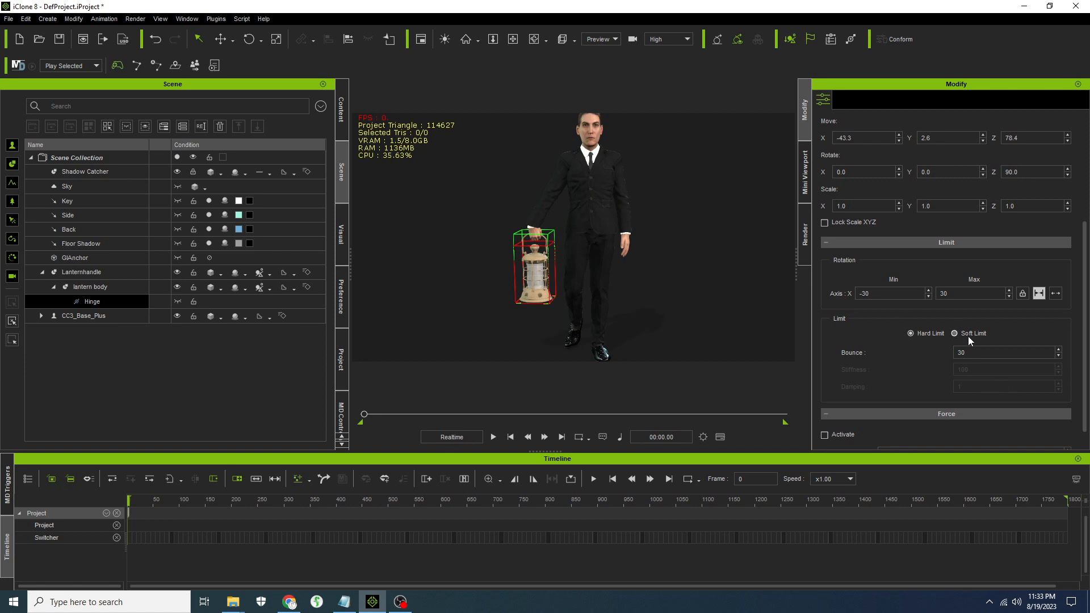
left_click(954, 333)
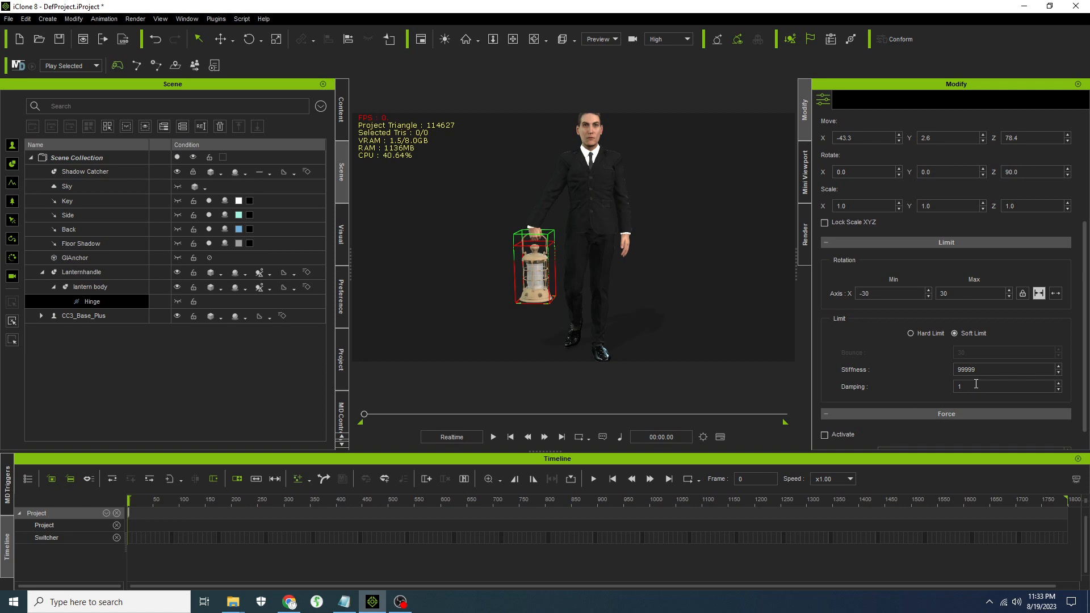
type("999999999")
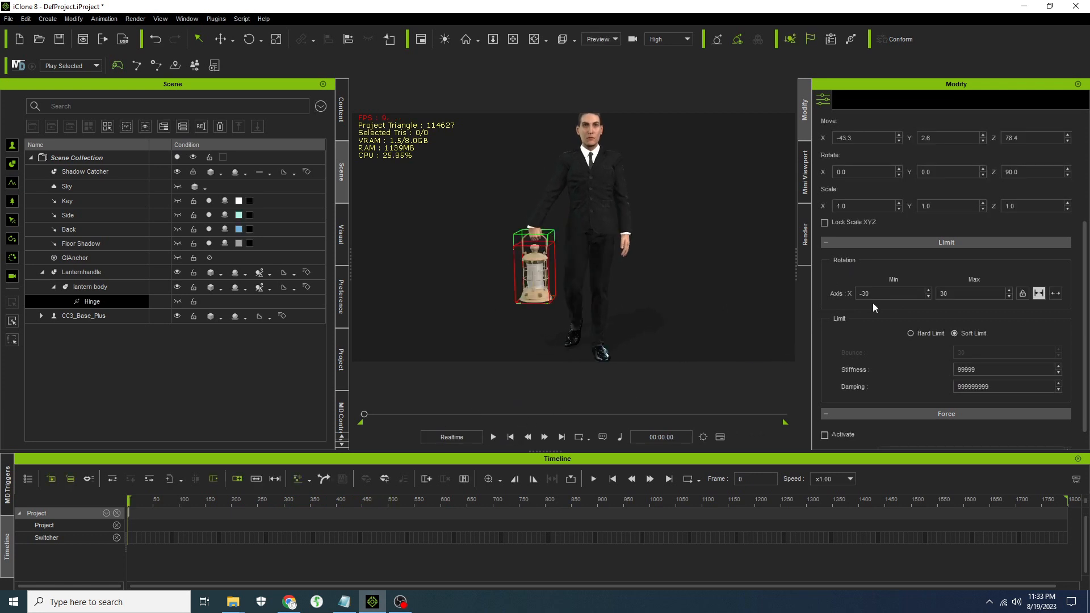
mouse_move(910, 311)
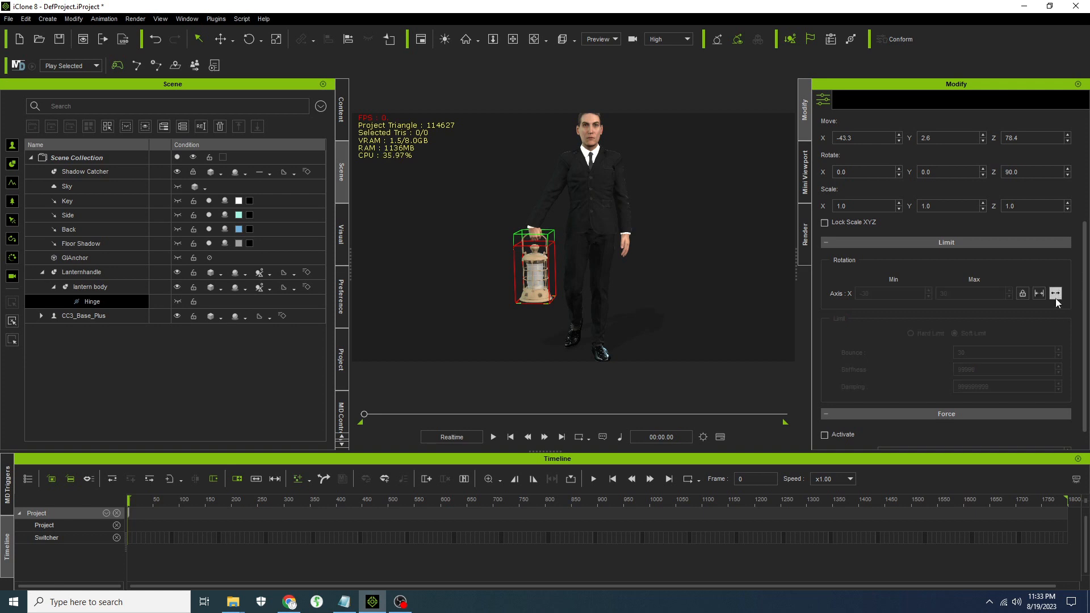
mouse_move(1055, 294)
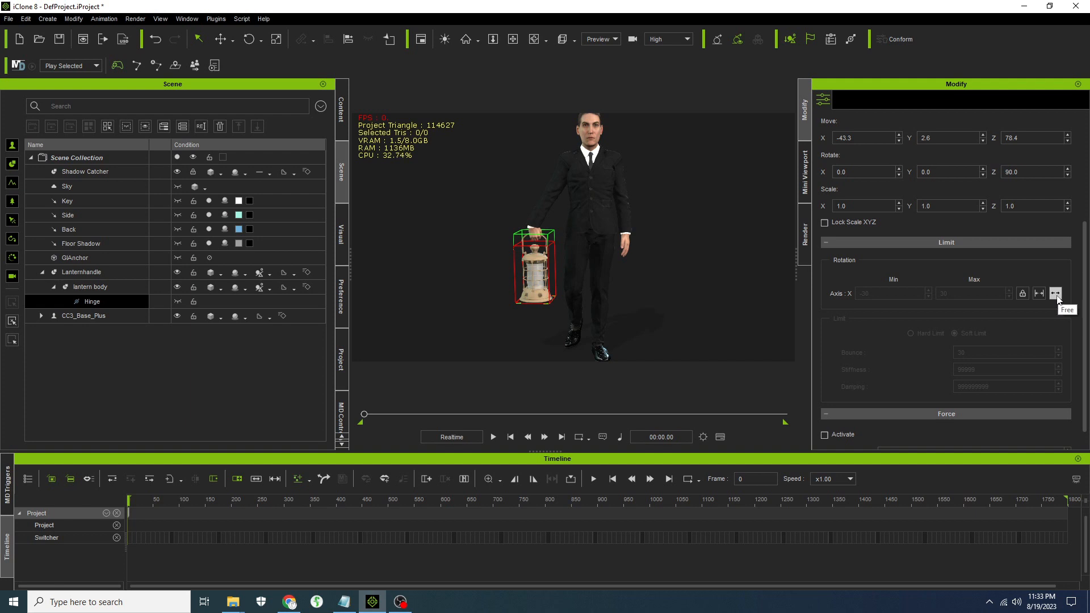
mouse_move(510, 437)
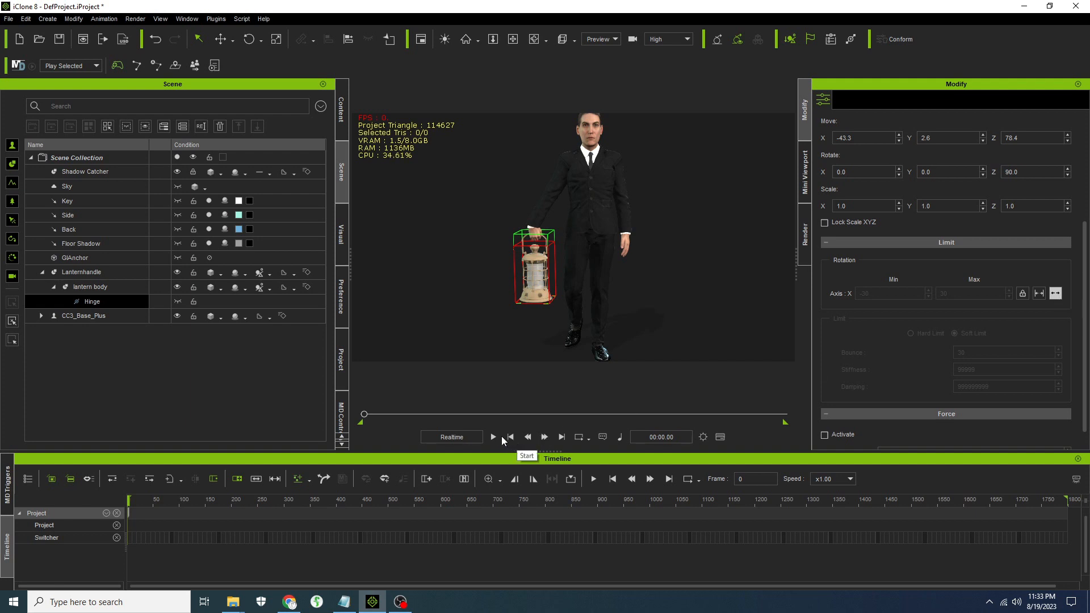
left_click(493, 436)
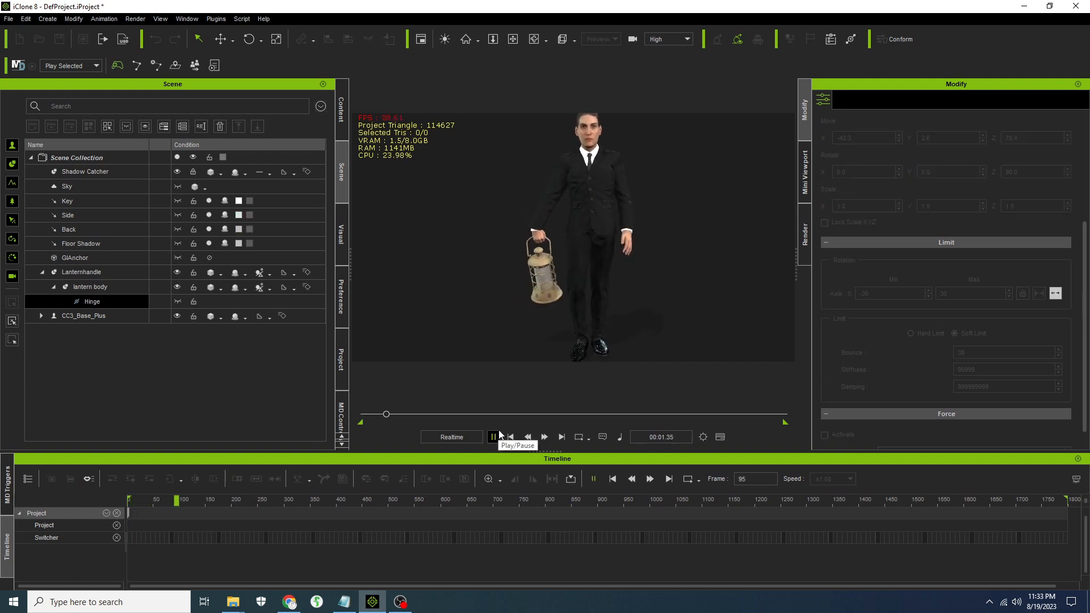
left_click(493, 436)
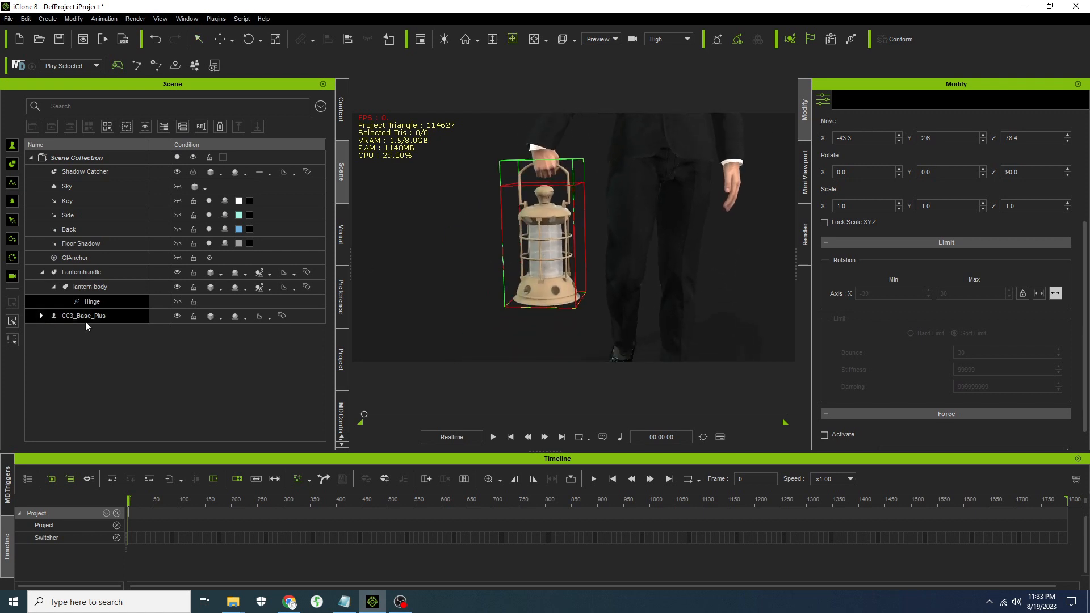
Select Lanternhandle and raise the Metallic map's brightness in Adjust Color
left_click(81, 272)
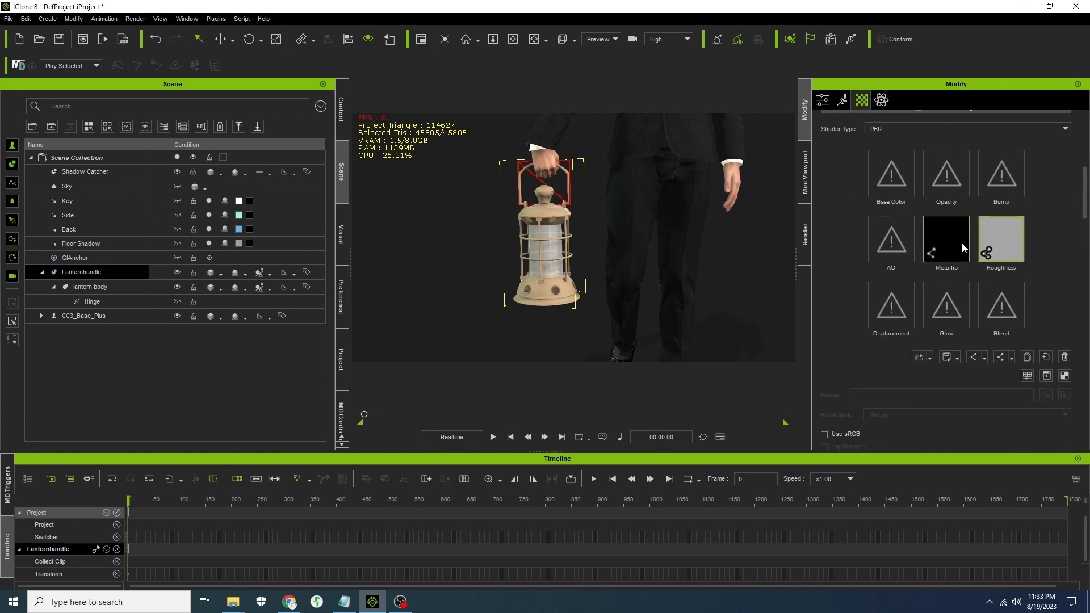
left_click(945, 239)
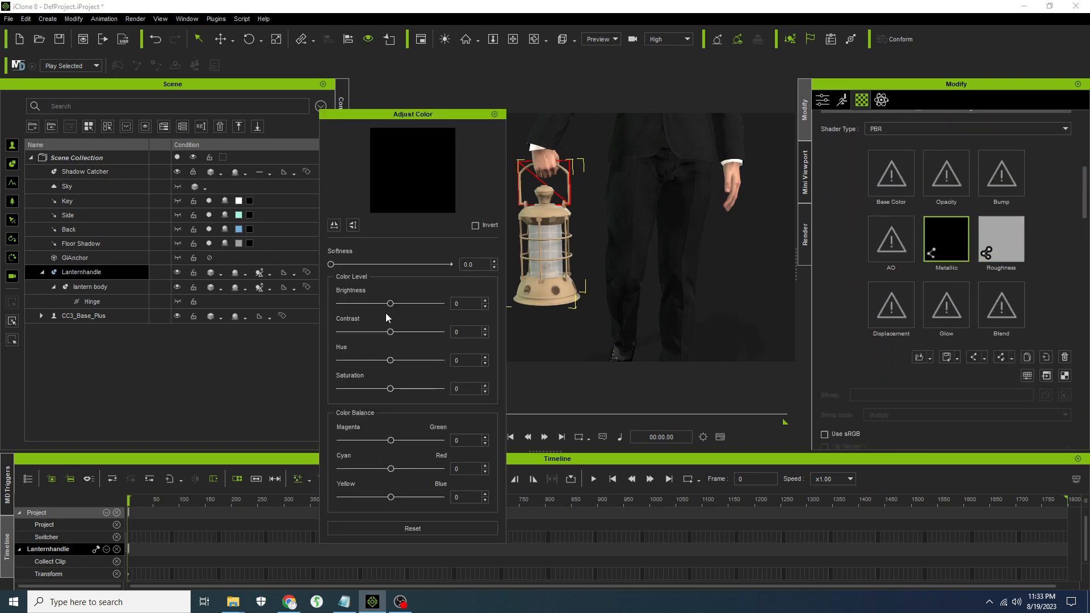
left_click_drag(390, 303, 412, 304)
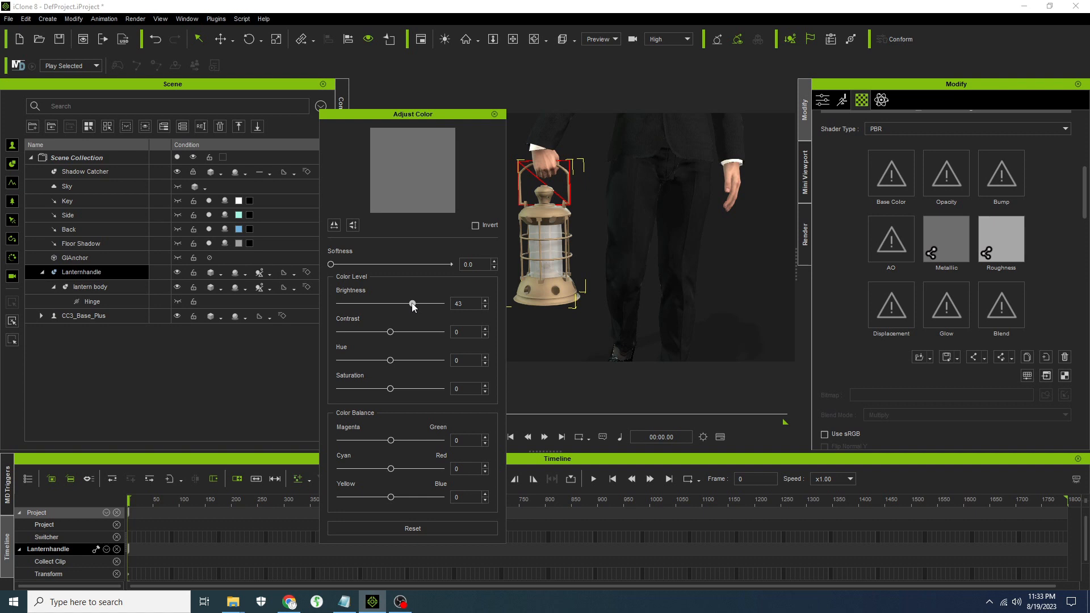
Lower the brightness of the lantern's Roughness map
left_click_drag(412, 304, 389, 304)
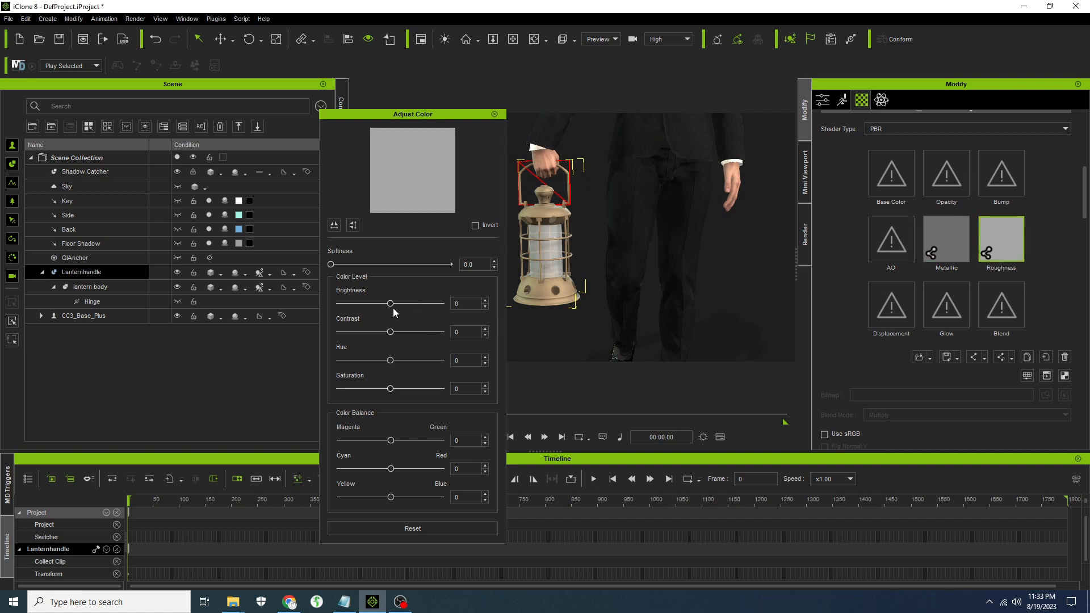
left_click_drag(390, 303, 369, 304)
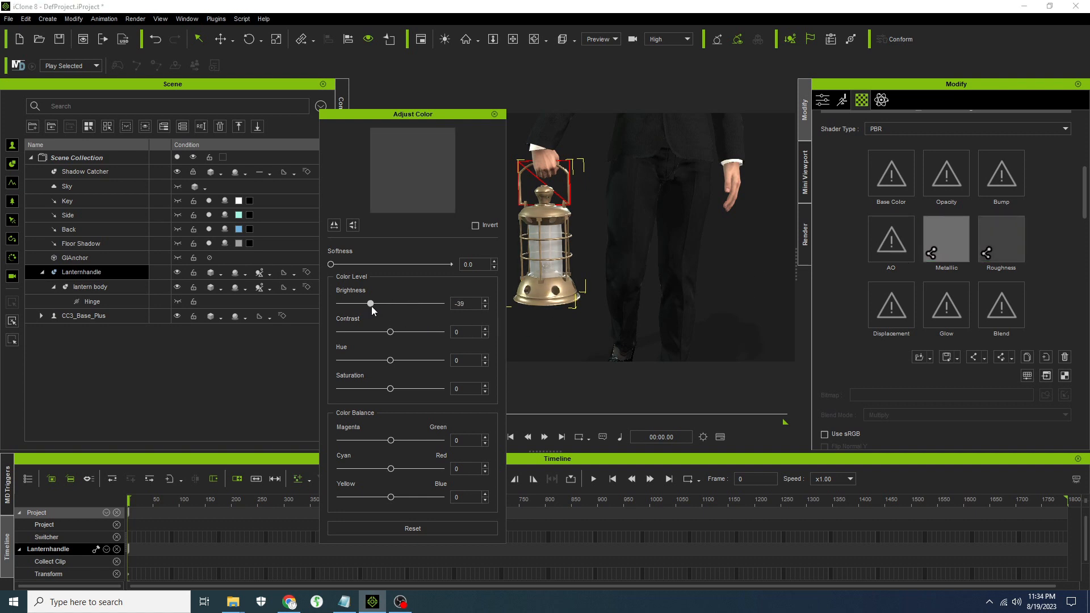
left_click_drag(369, 303, 361, 304)
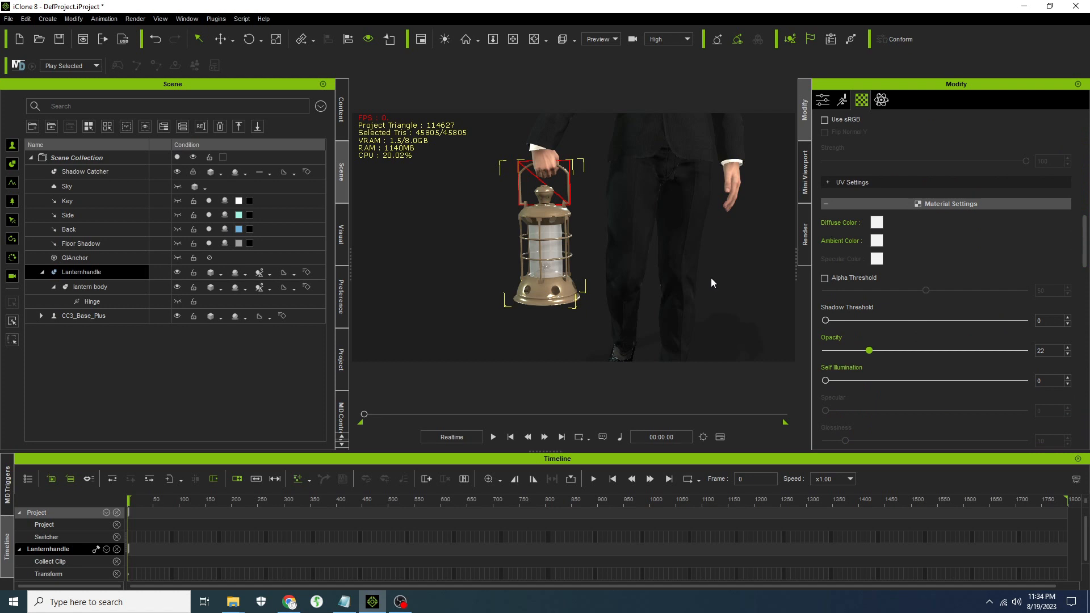
Pick a yellow diffuse colour for the lantern material
left_click(876, 223)
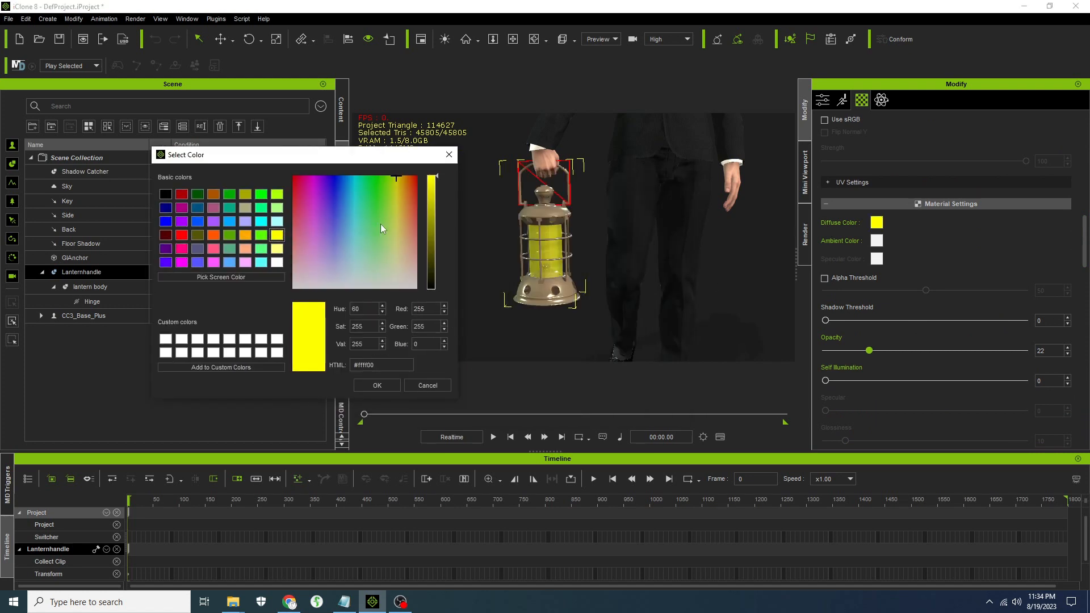
left_click_drag(430, 180, 430, 239)
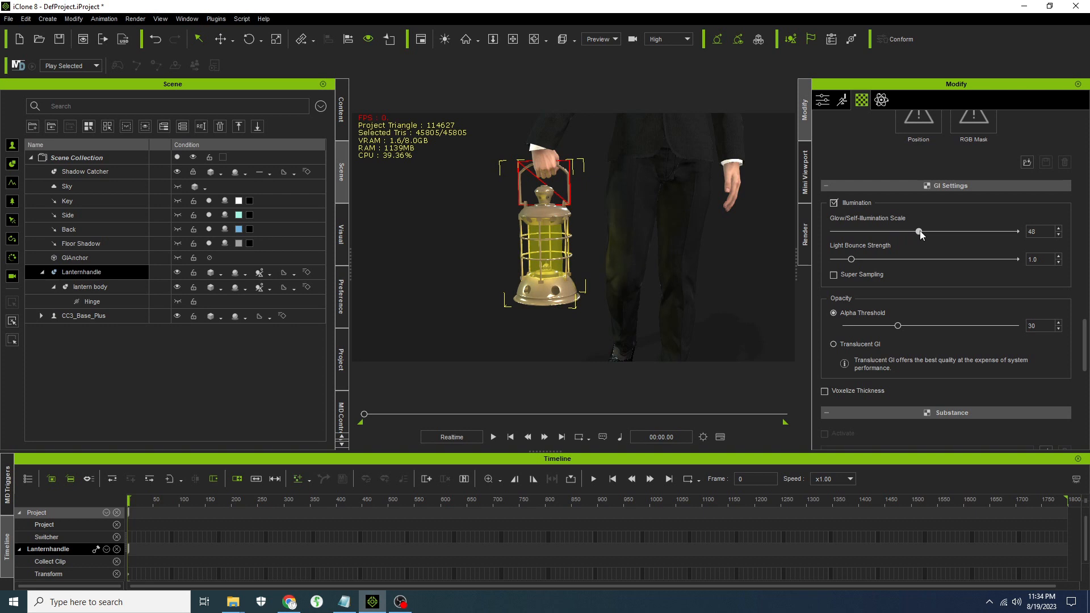
mouse_move(549, 264)
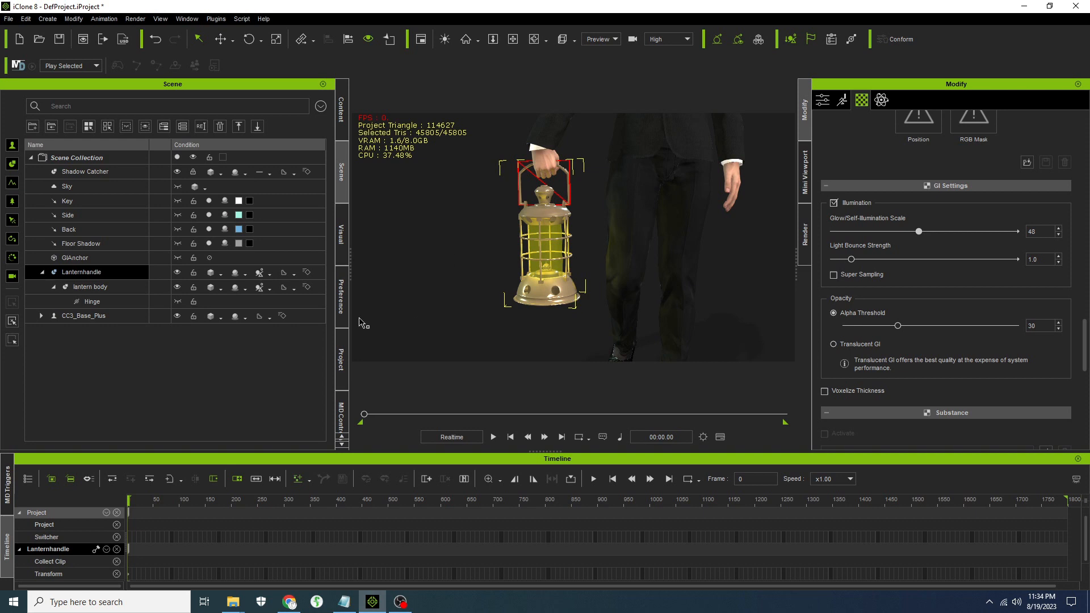
mouse_move(399, 270)
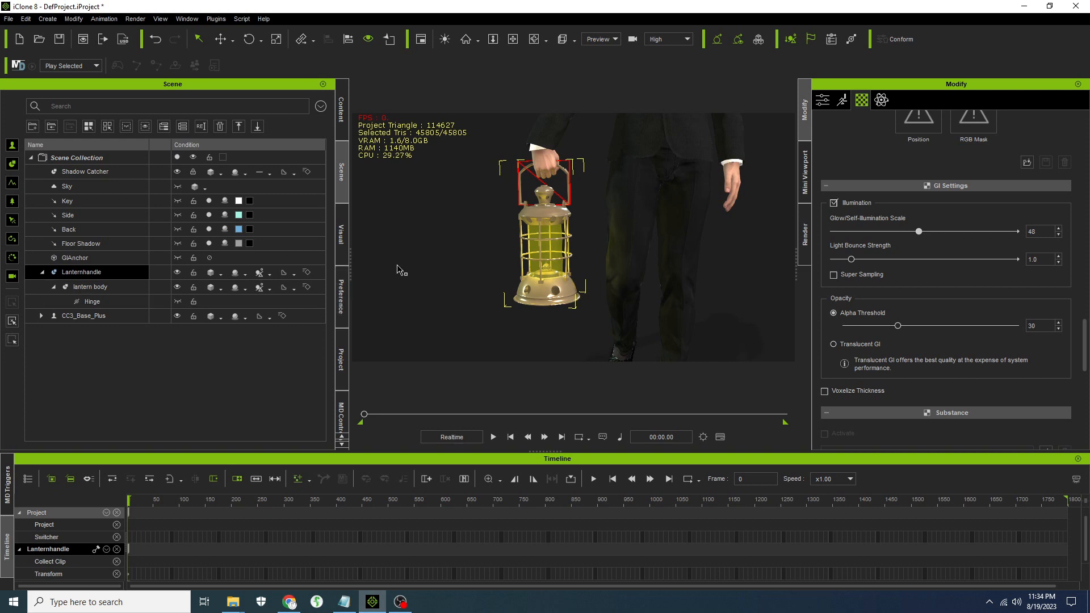
mouse_move(432, 264)
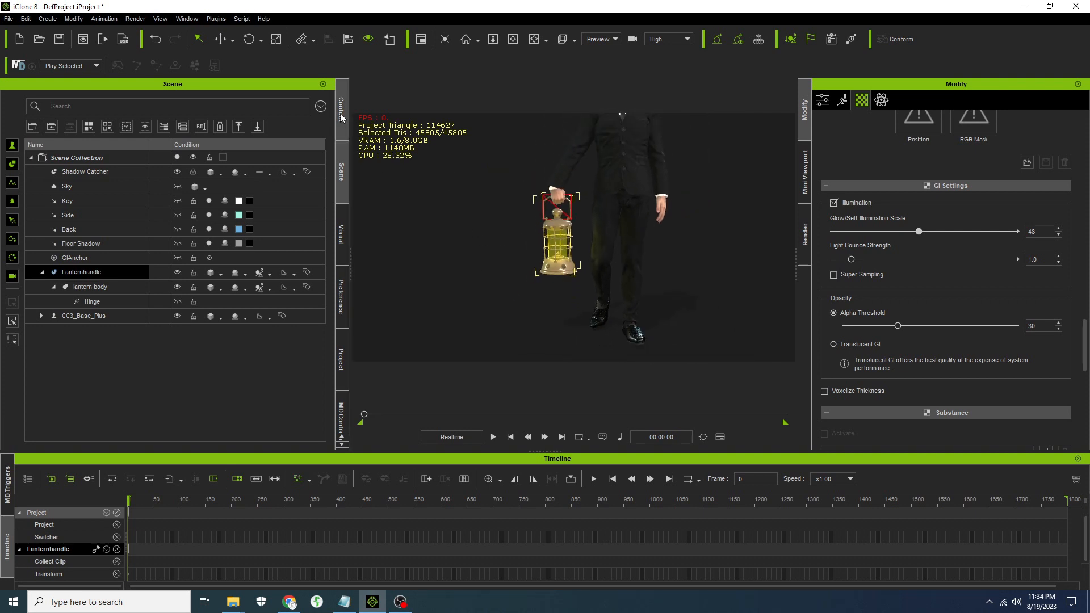
mouse_move(193, 229)
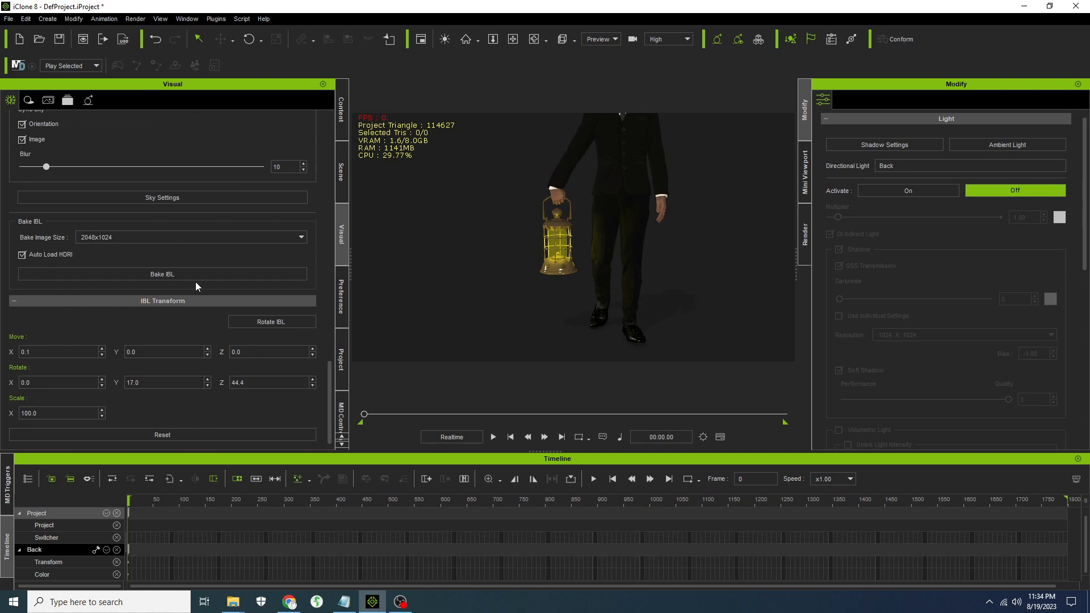
Untick Activate IBL in the Visual settings
scroll("down", 3)
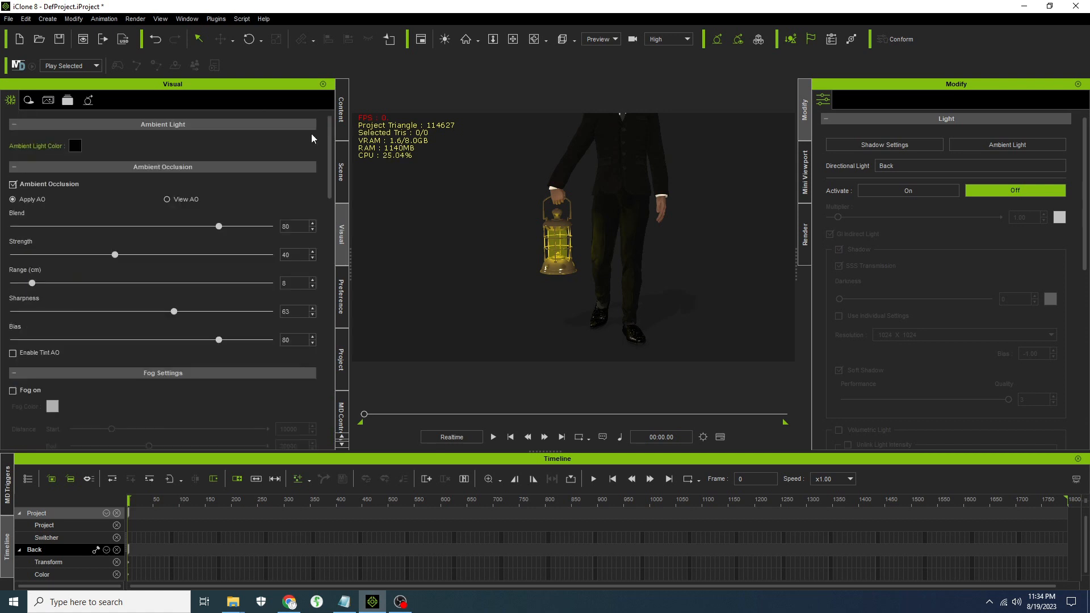
scroll("down", 3)
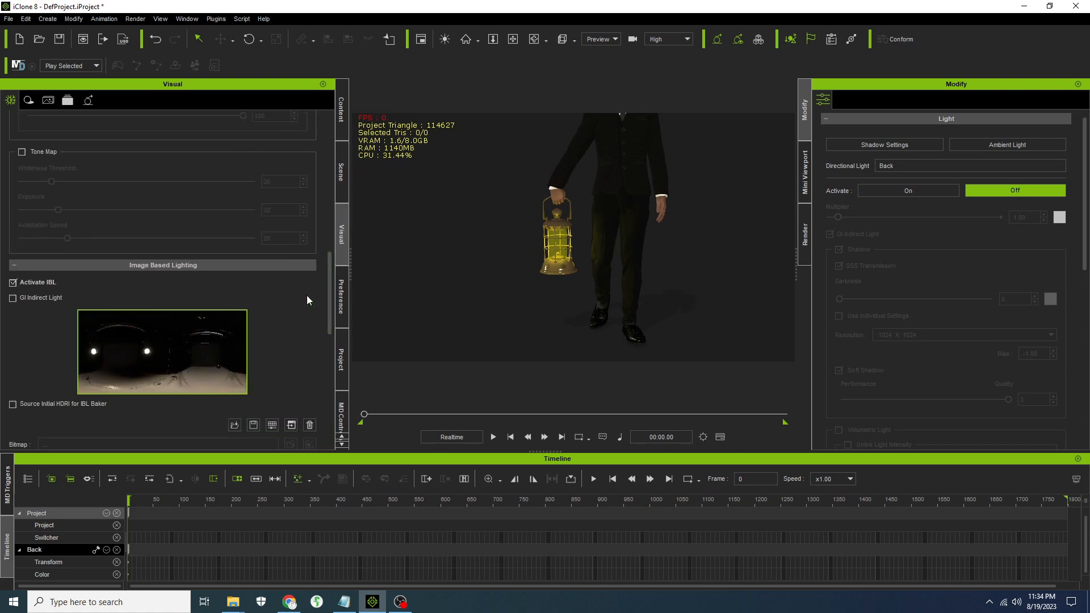
left_click(13, 282)
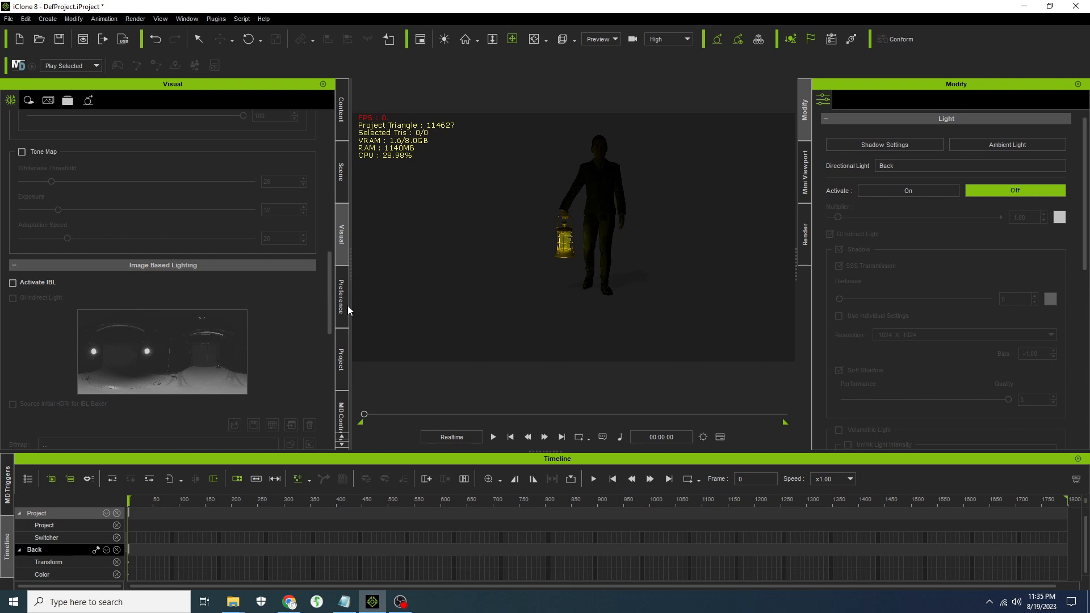
Set the project's 2D background colour to black and select the lantern
left_click(341, 354)
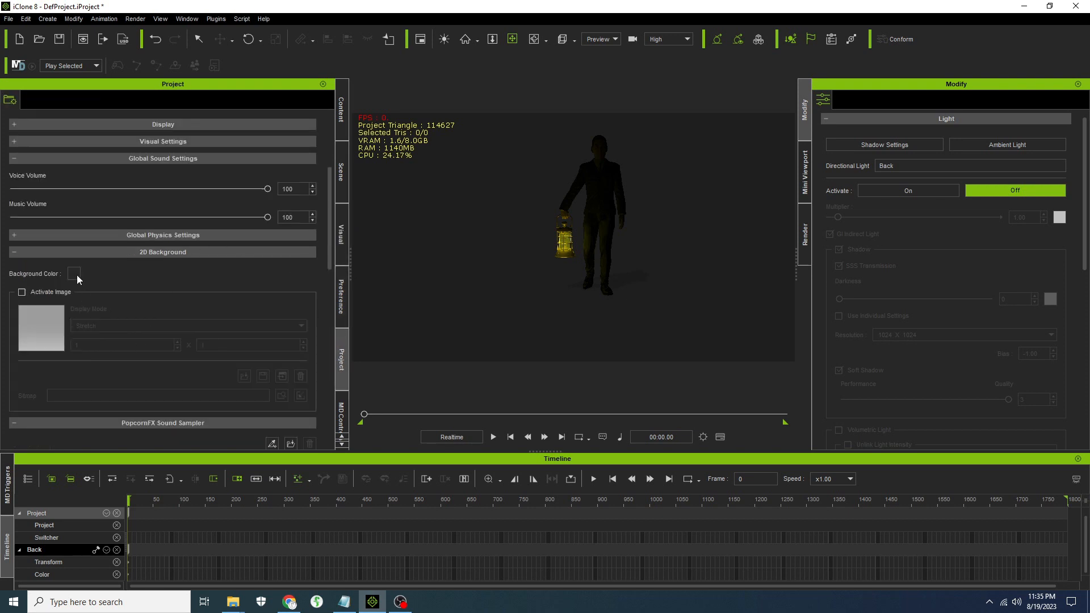
left_click(74, 273)
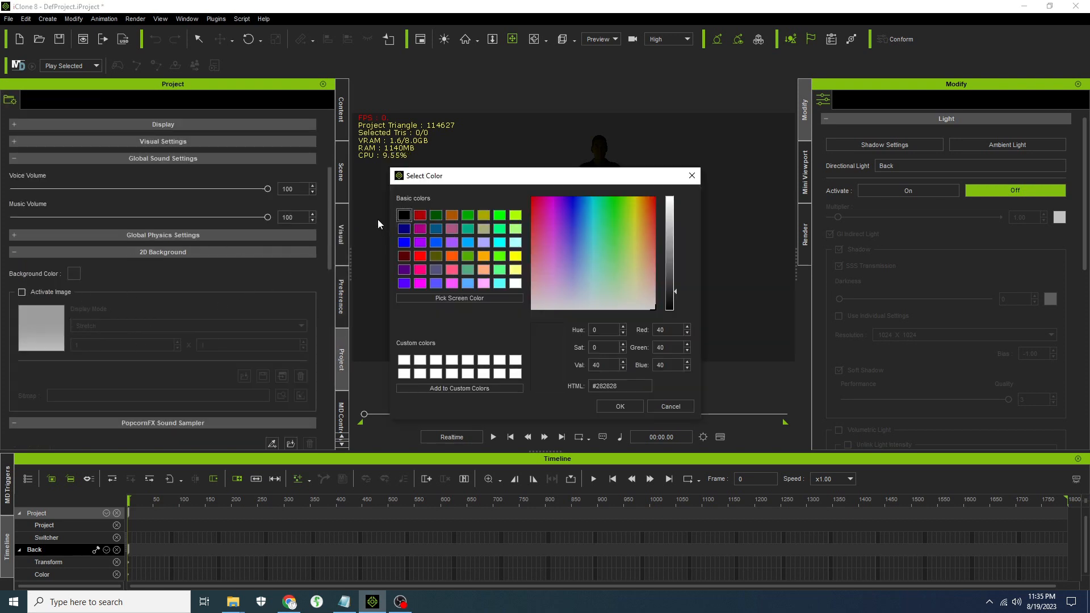
left_click(619, 406)
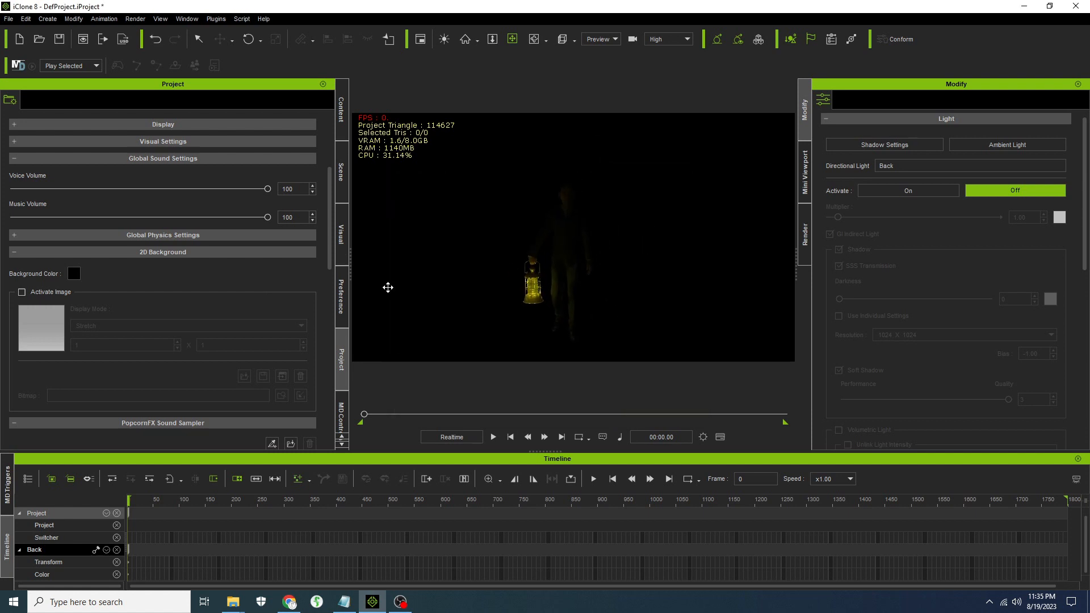
mouse_move(582, 288)
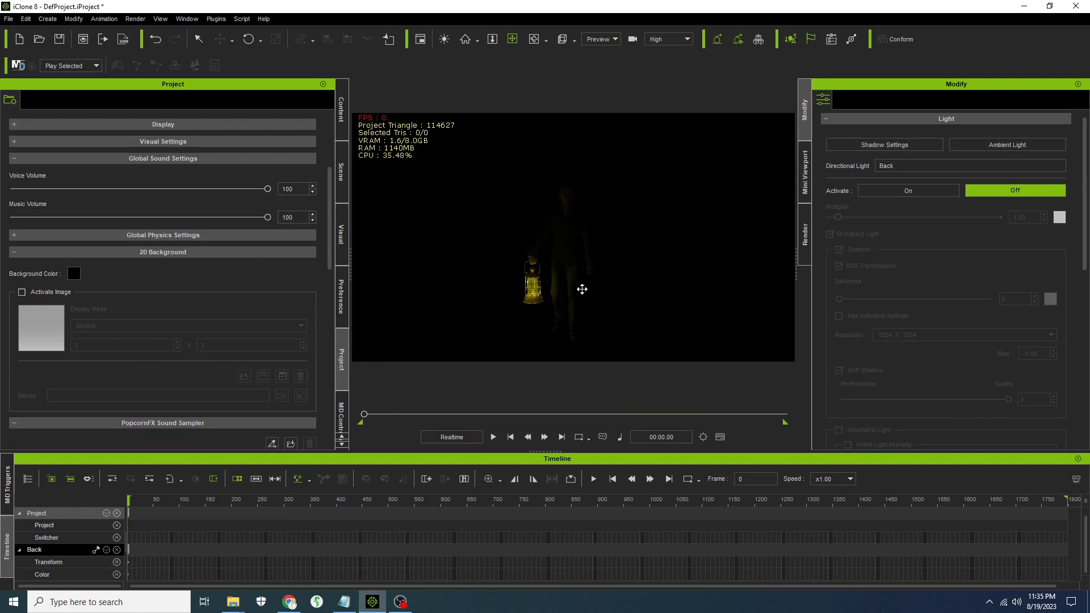
left_click(532, 285)
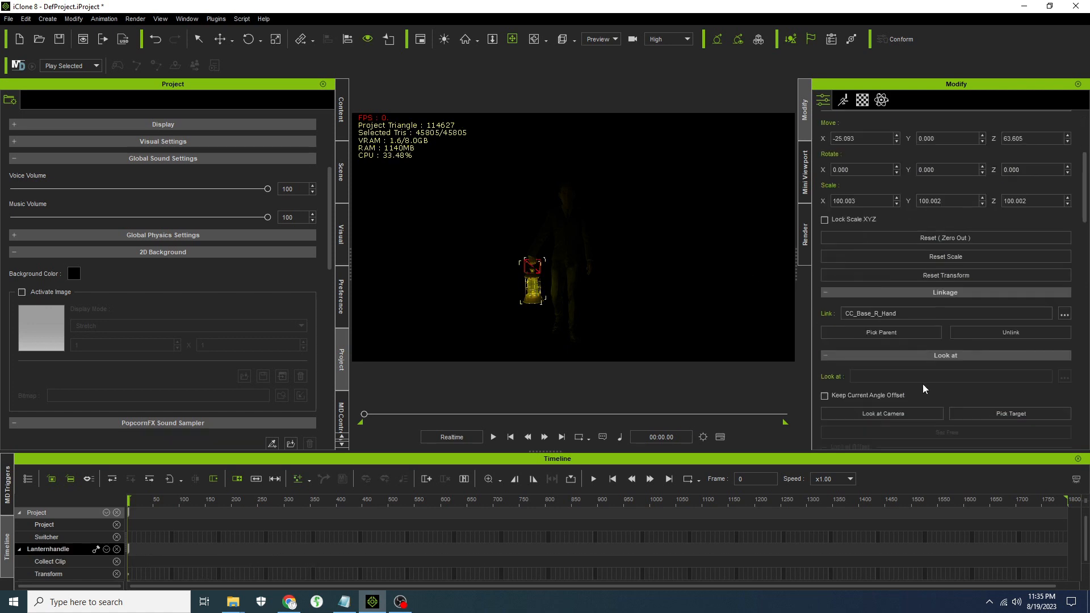
Set the lantern glow scale to 82 with Super Sampling on, then select GIAnchor
left_click(861, 99)
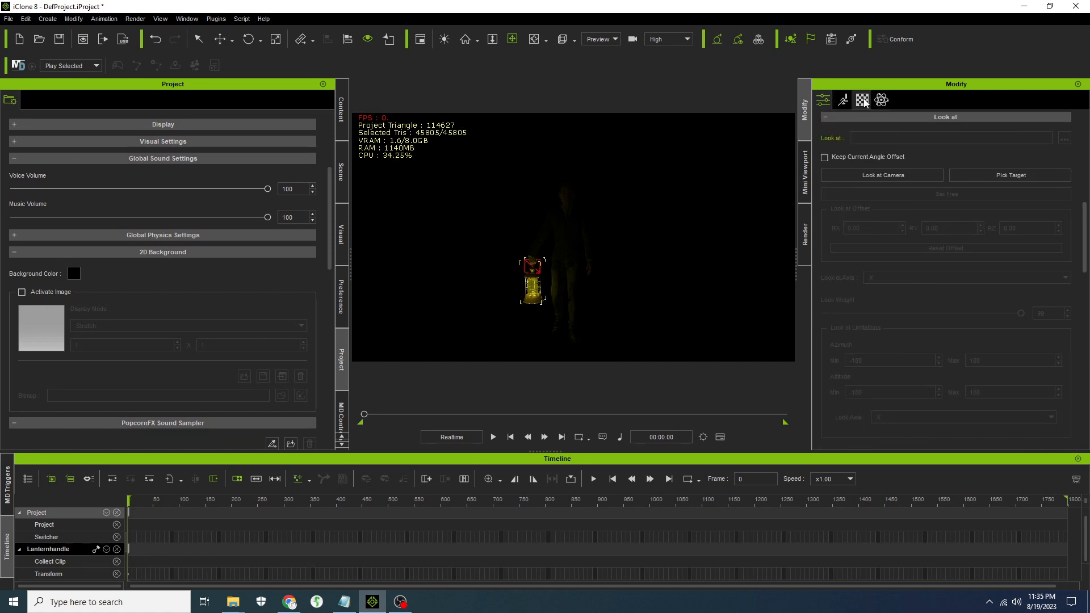
left_click(861, 100)
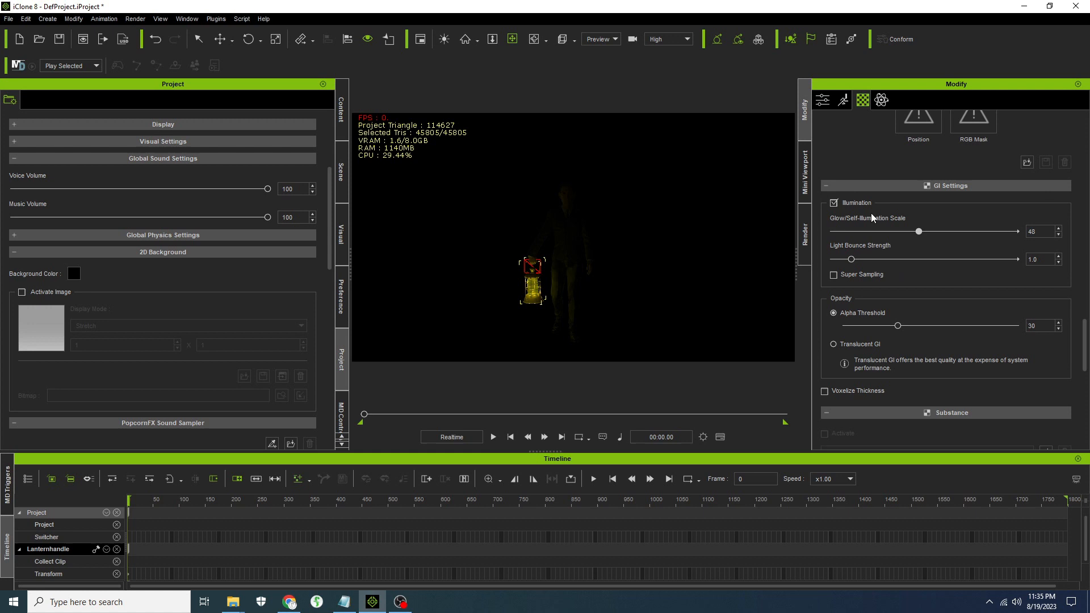
left_click_drag(918, 231, 1012, 232)
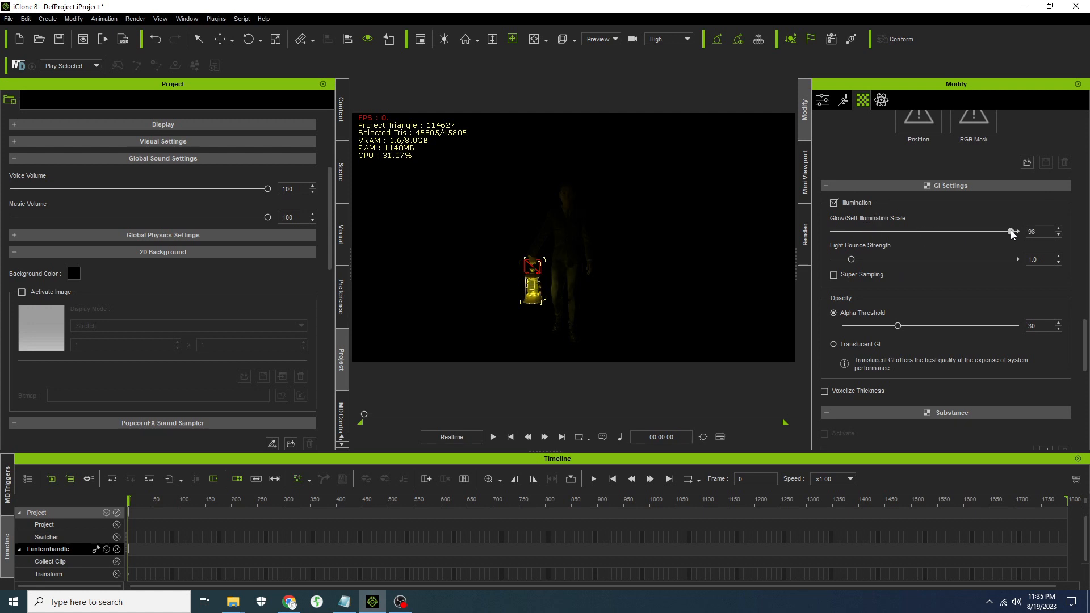
left_click_drag(1012, 232, 981, 232)
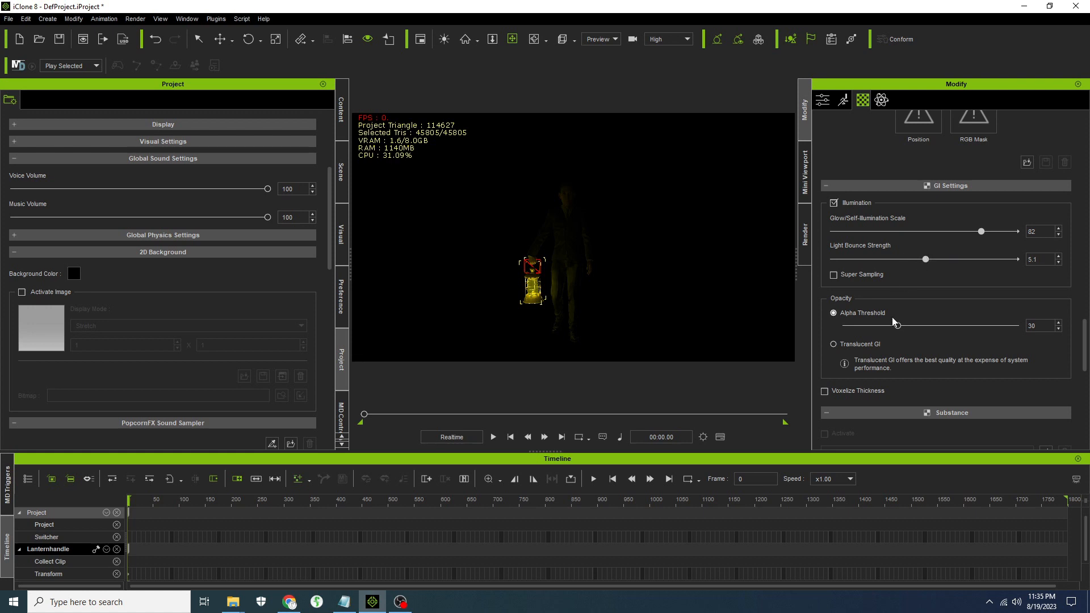
left_click(834, 275)
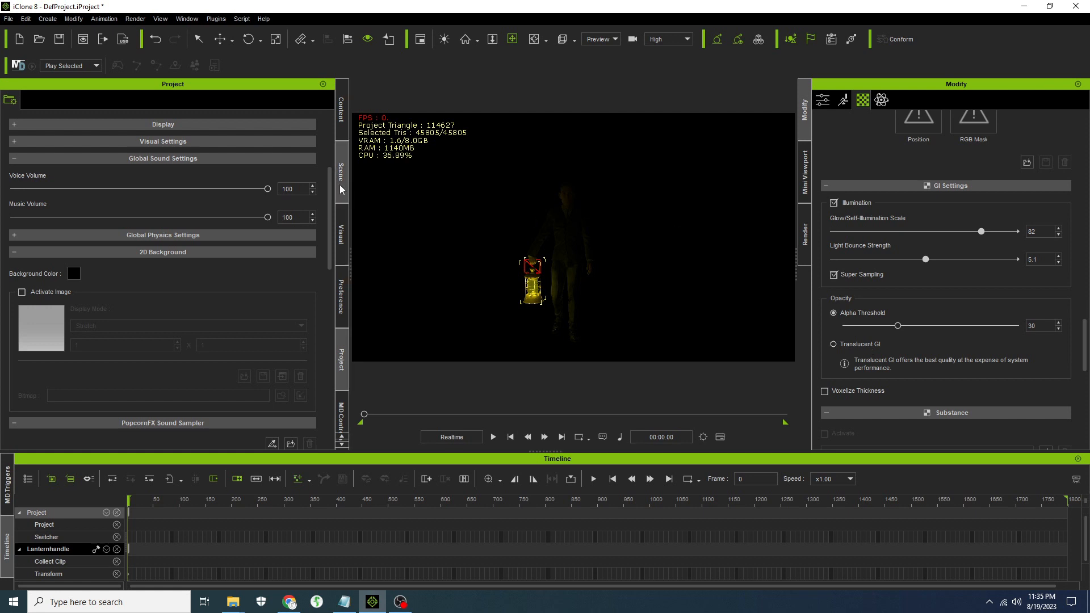
left_click(340, 177)
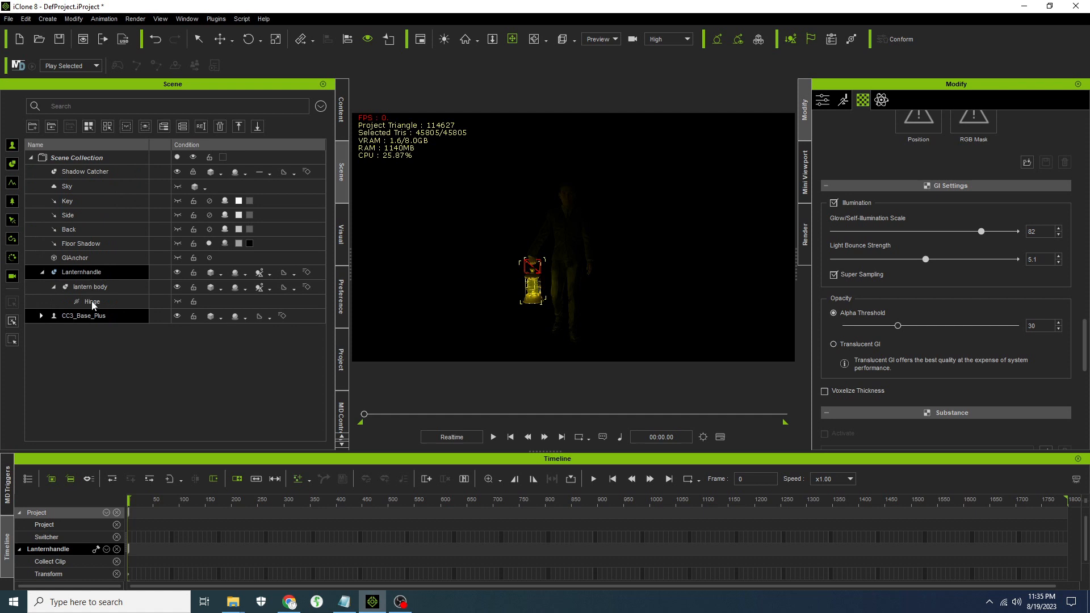
left_click(74, 257)
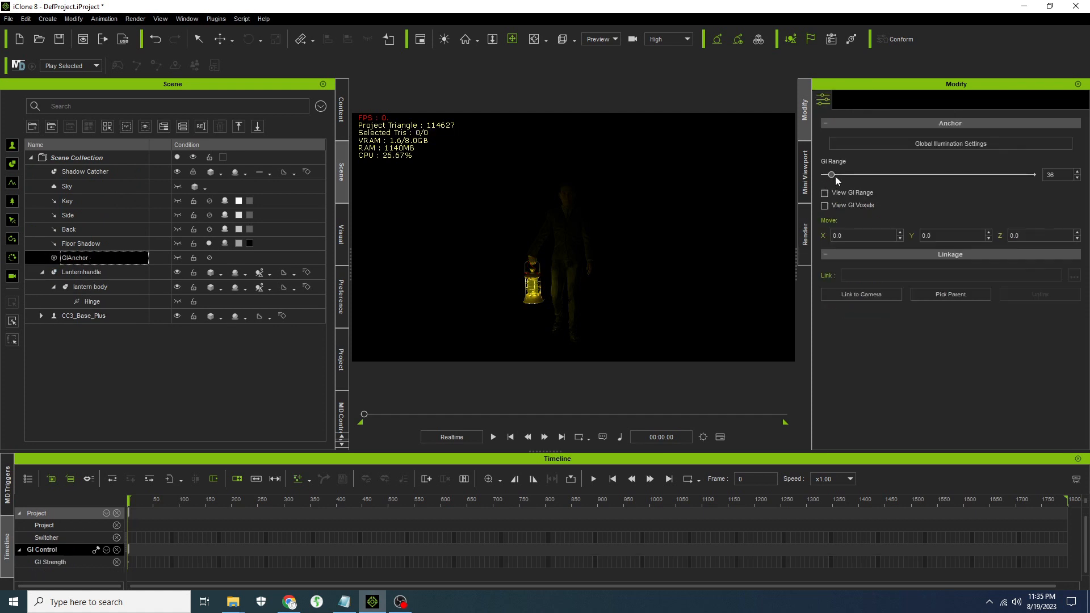
Set GI range to 158, ambient strength to 27, diffuse bounce to 29.1, then preview playback
left_click_drag(830, 174, 855, 175)
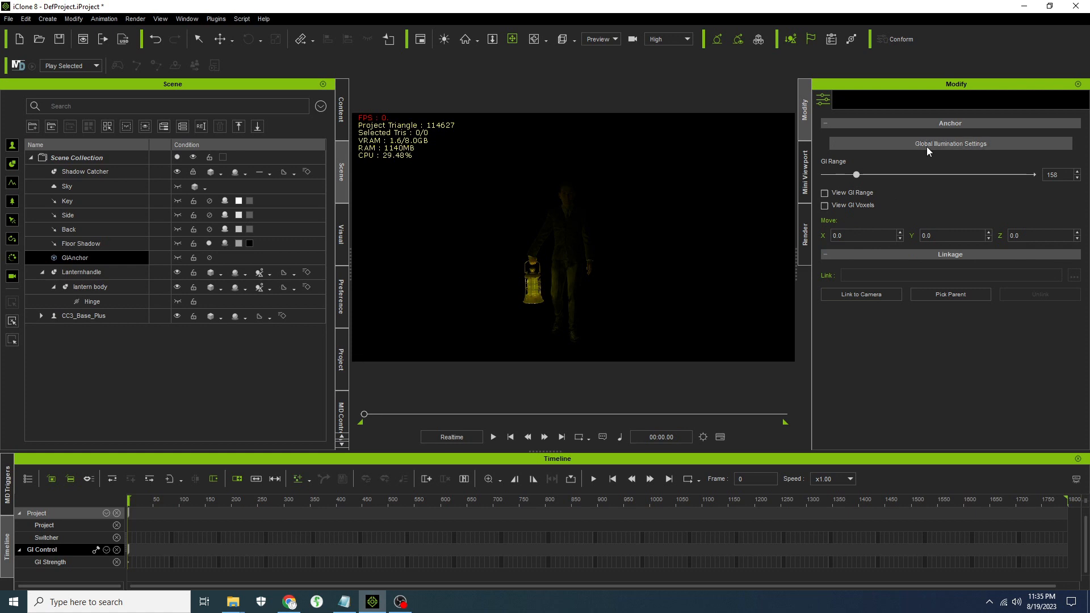
mouse_move(901, 163)
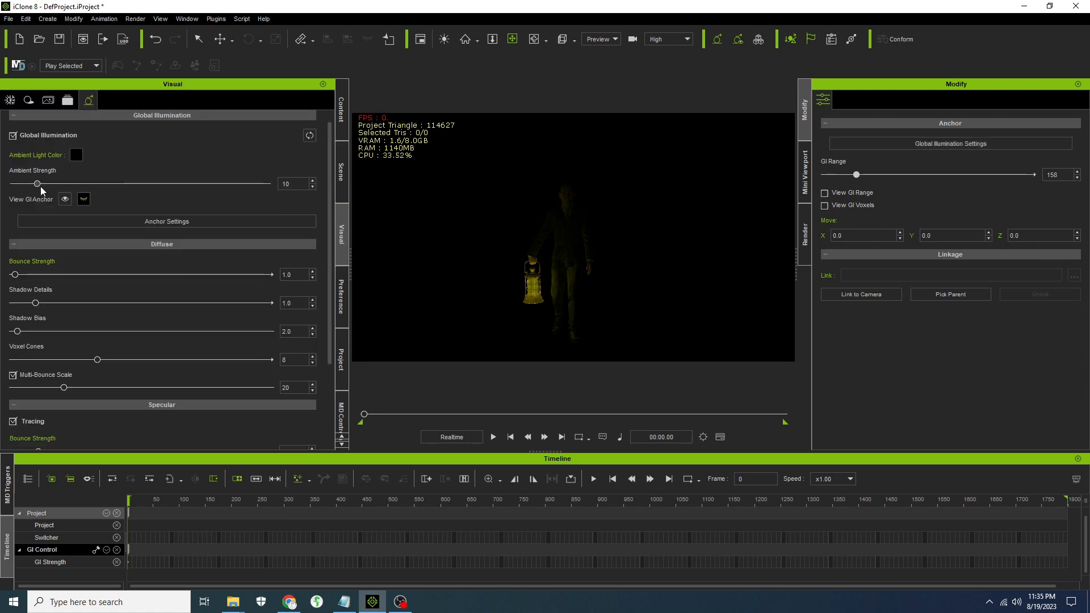
left_click_drag(37, 183, 80, 183)
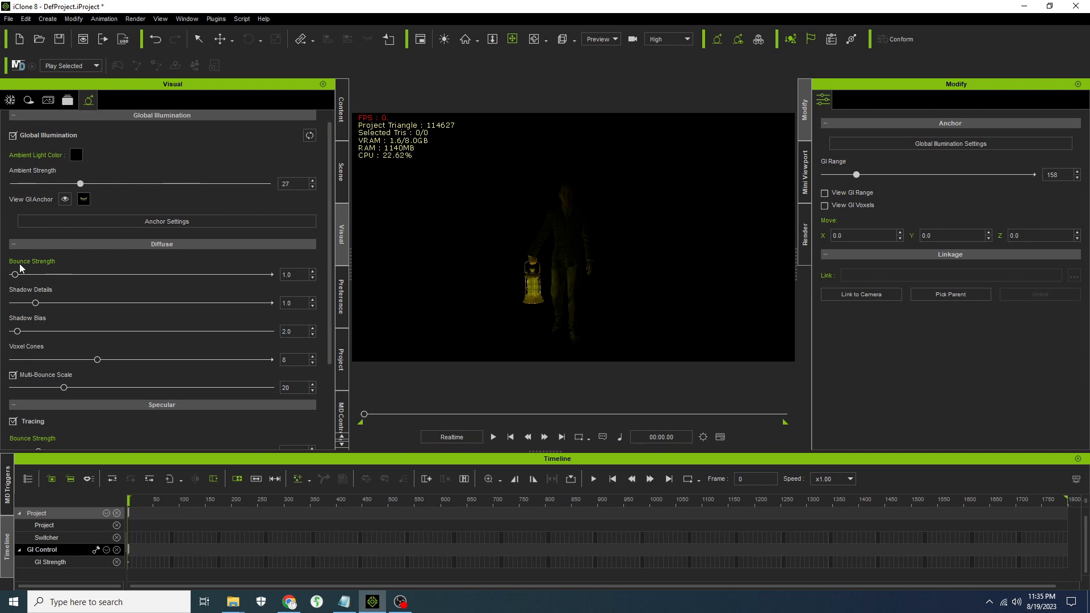
left_click_drag(13, 274, 77, 274)
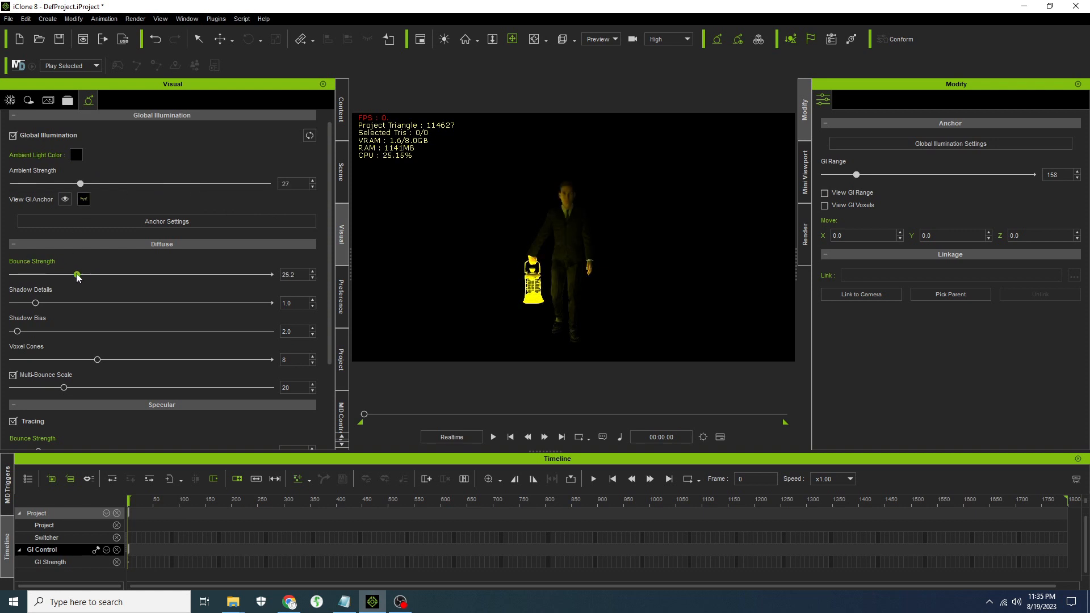
left_click_drag(77, 275, 95, 275)
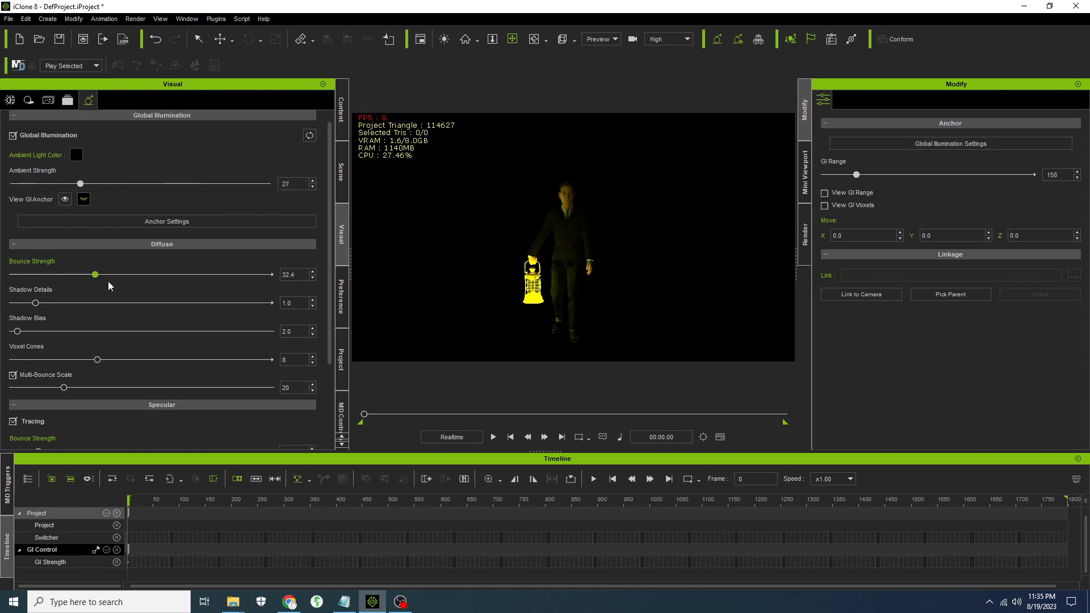
left_click_drag(95, 275, 87, 275)
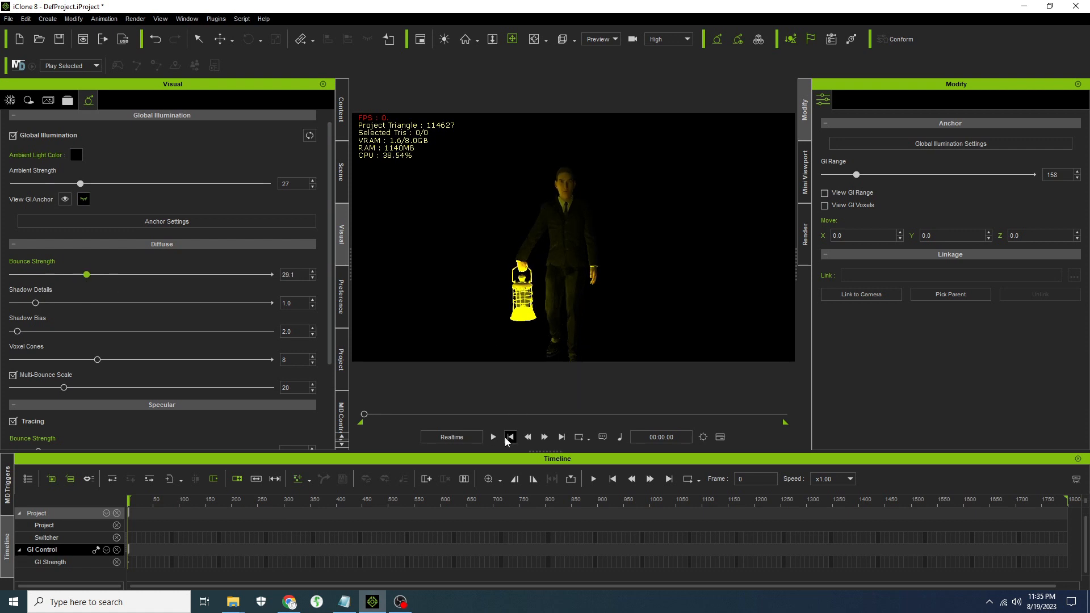
left_click(493, 436)
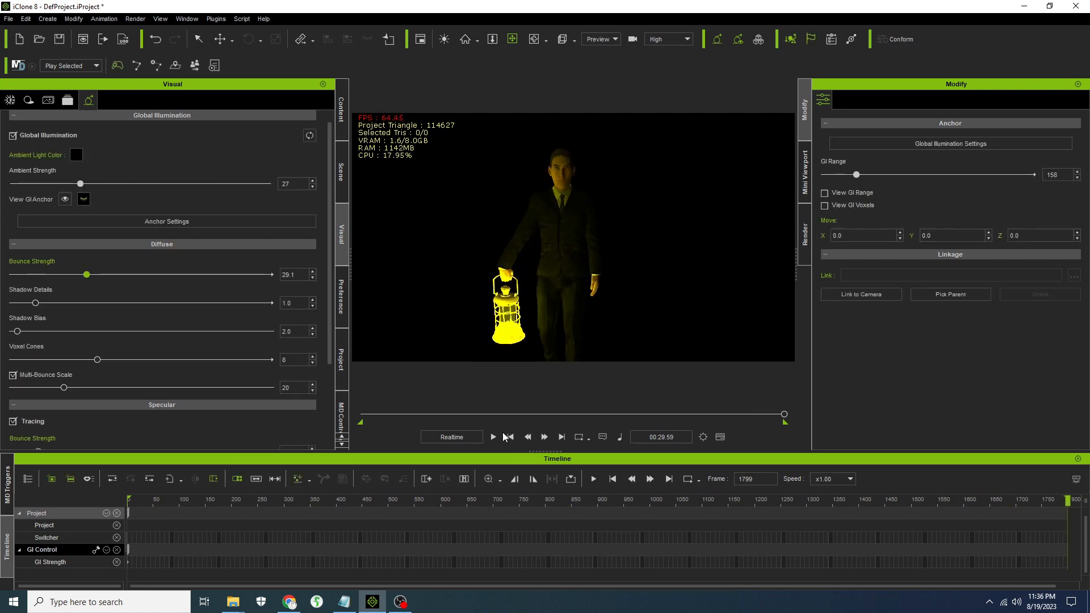
left_click(510, 436)
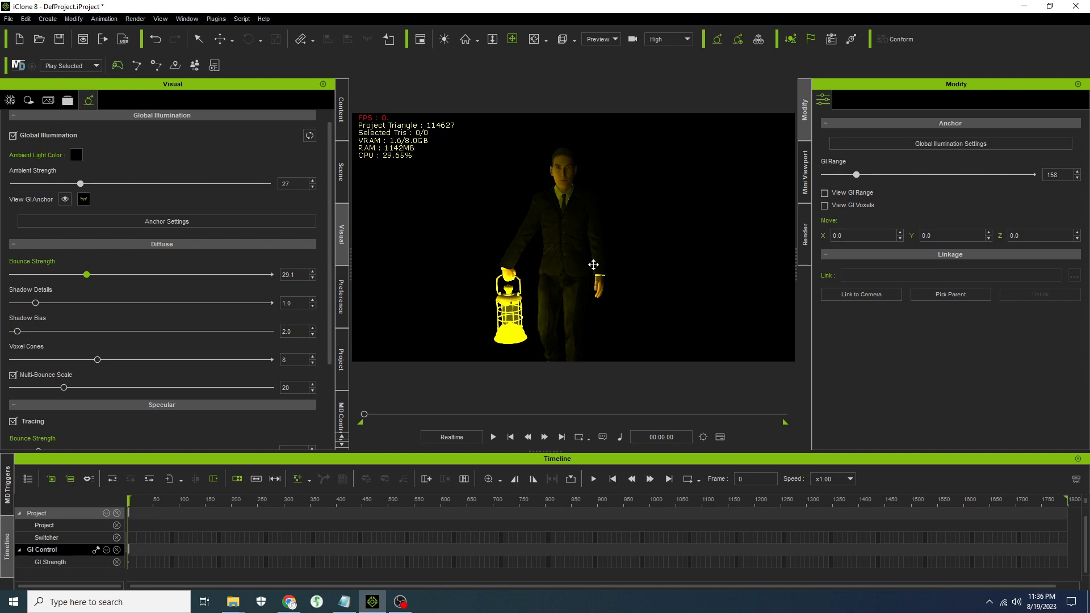
mouse_move(591, 244)
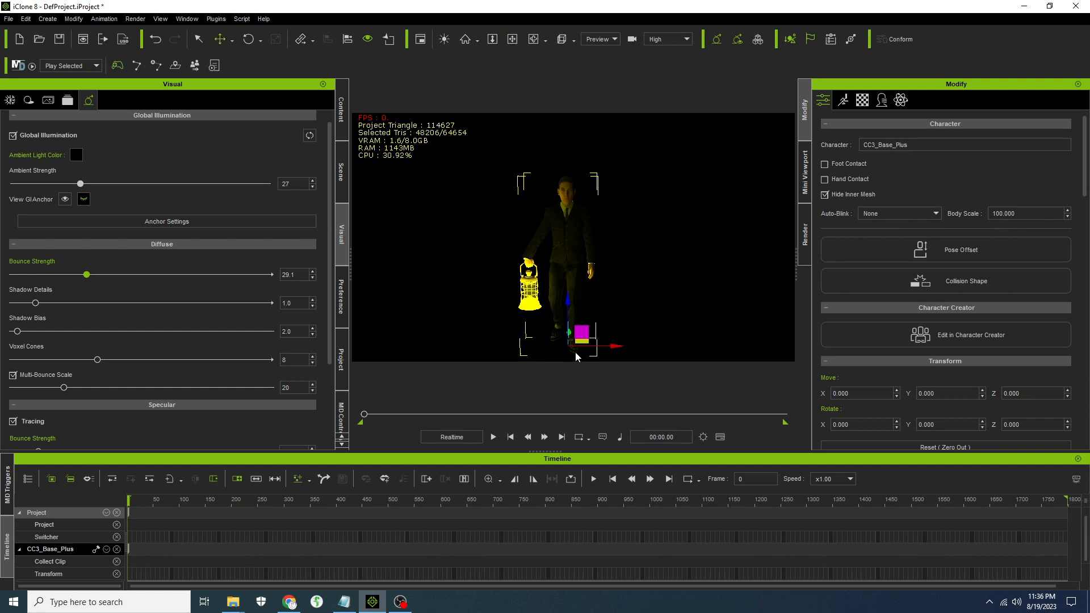
Duplicate the suited character to its right and copy the Lanternhandle lantern
left_click_drag(588, 345, 619, 346)
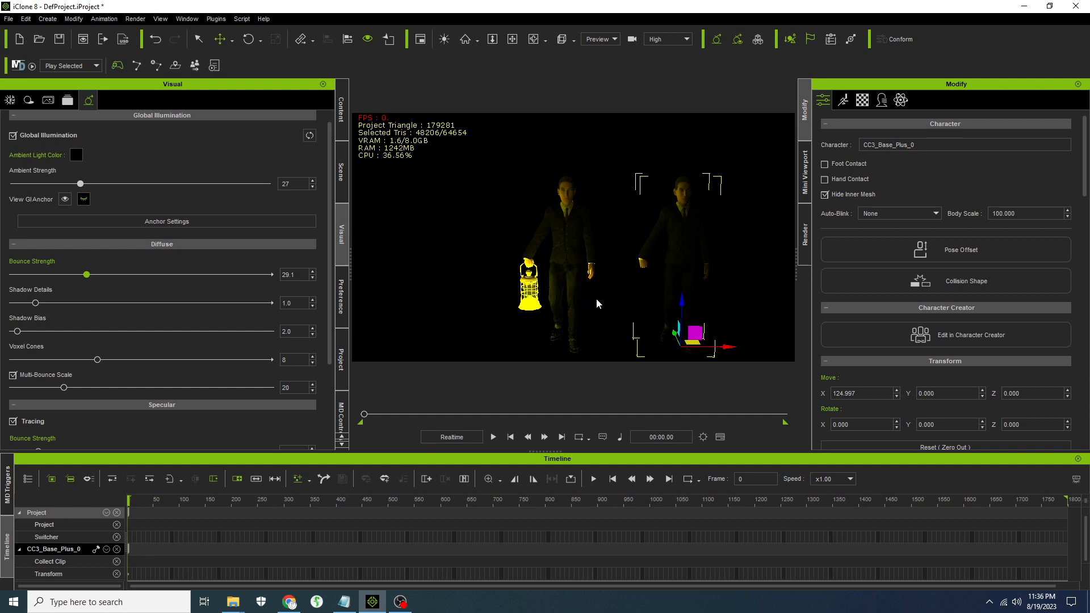
mouse_move(532, 310)
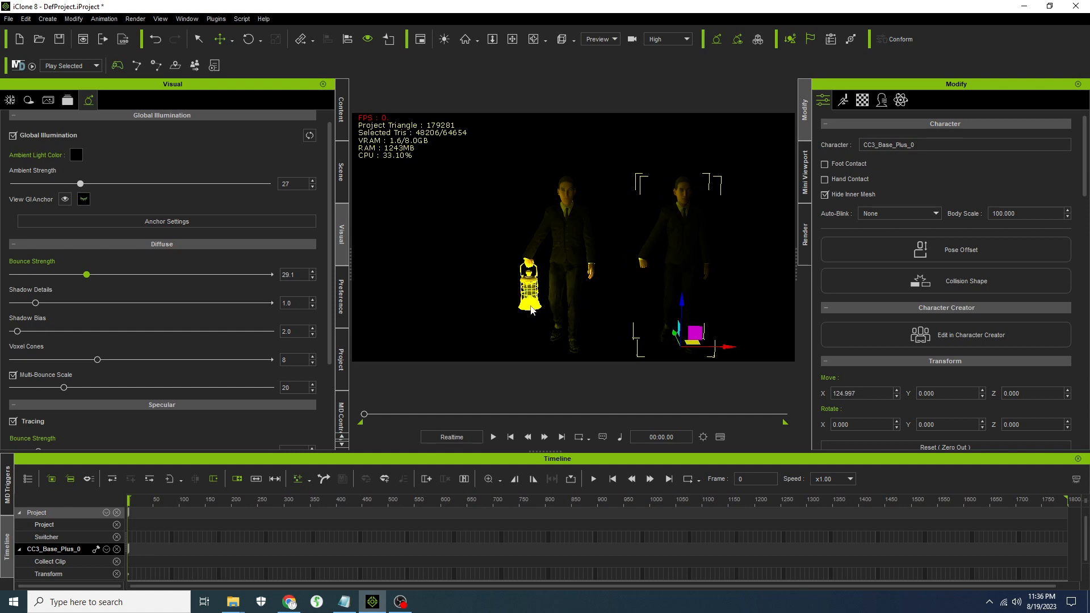
left_click(528, 289)
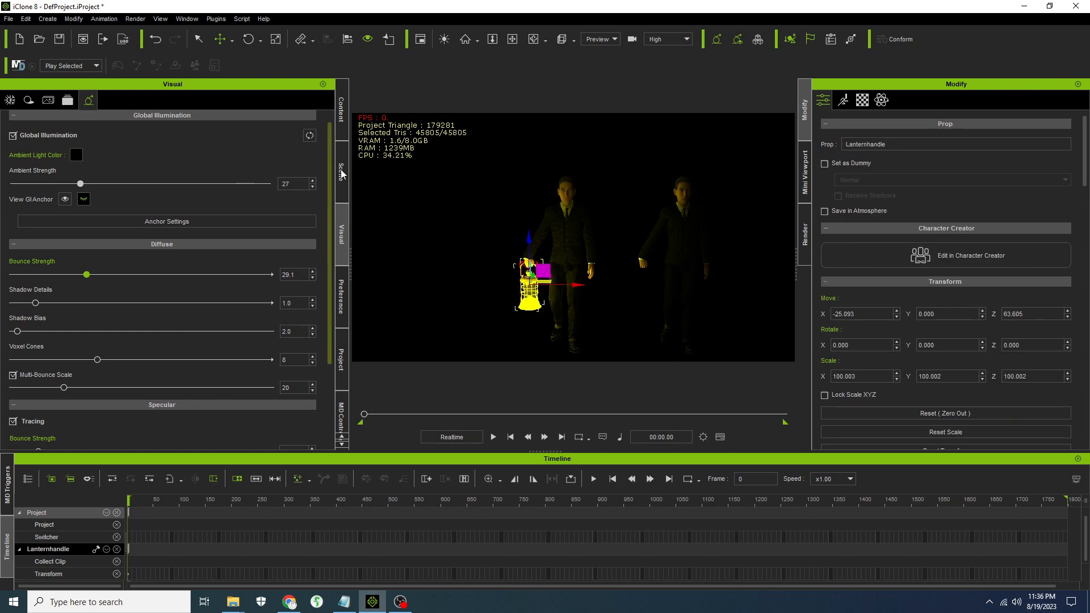
left_click(341, 174)
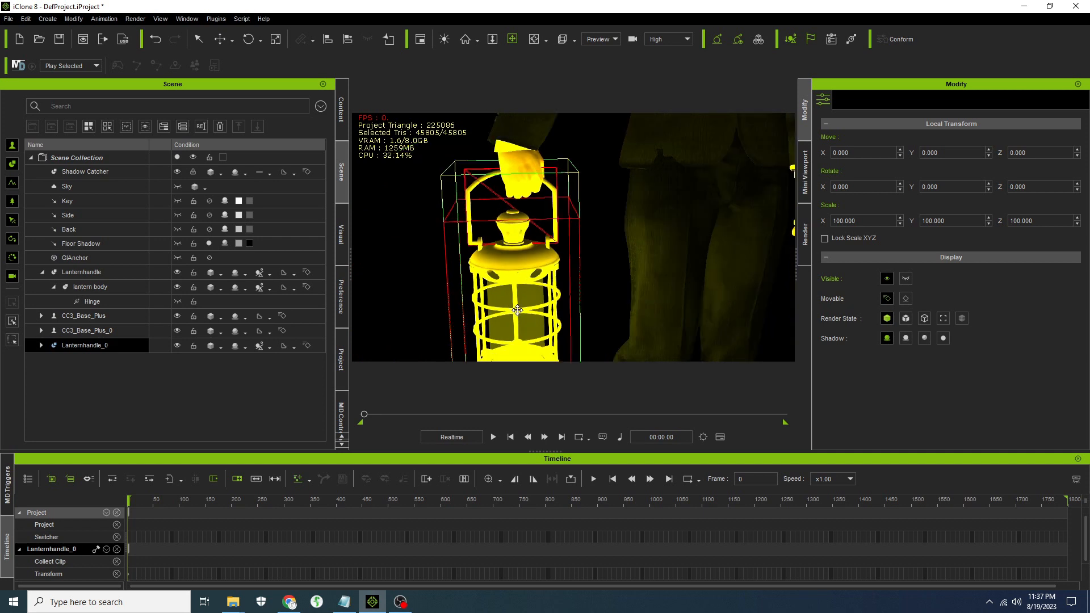
mouse_move(552, 207)
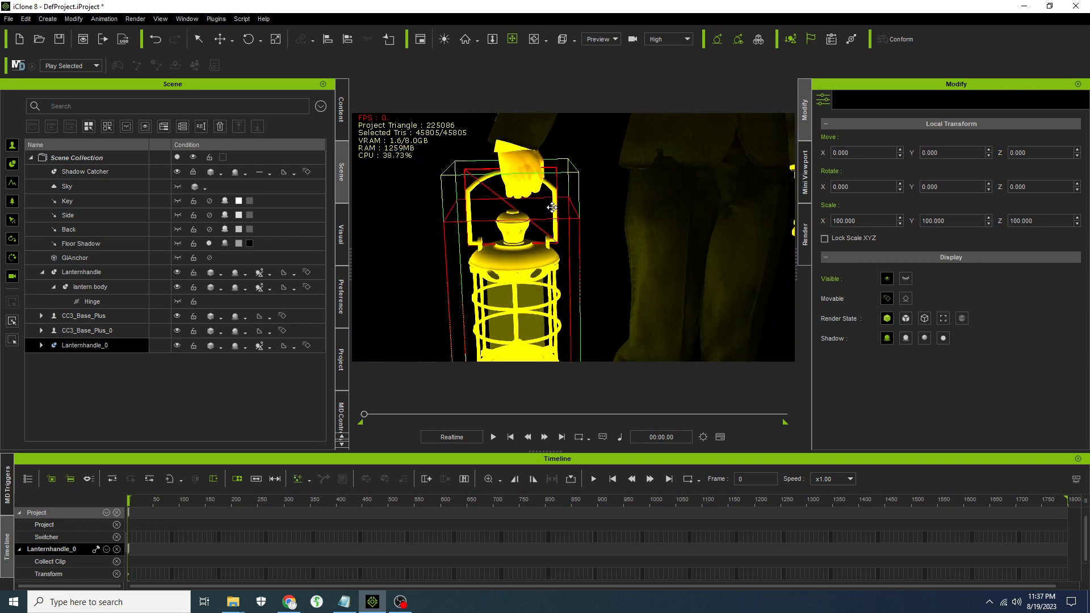
mouse_move(545, 211)
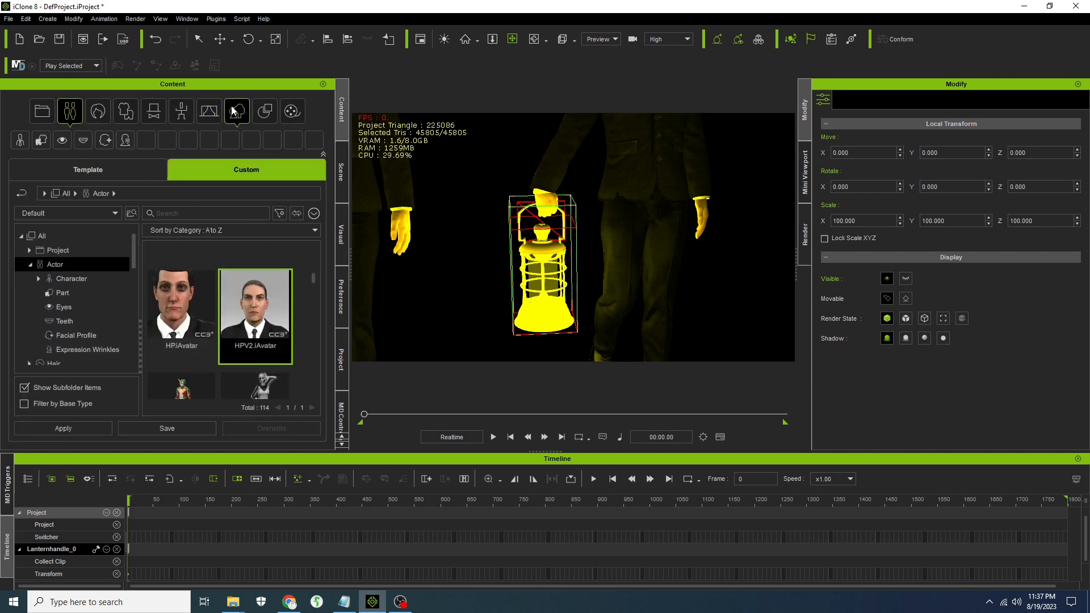
Add the Ball_000 template prop, scaled to about 9.4, at the hand gripping the lantern
left_click(264, 111)
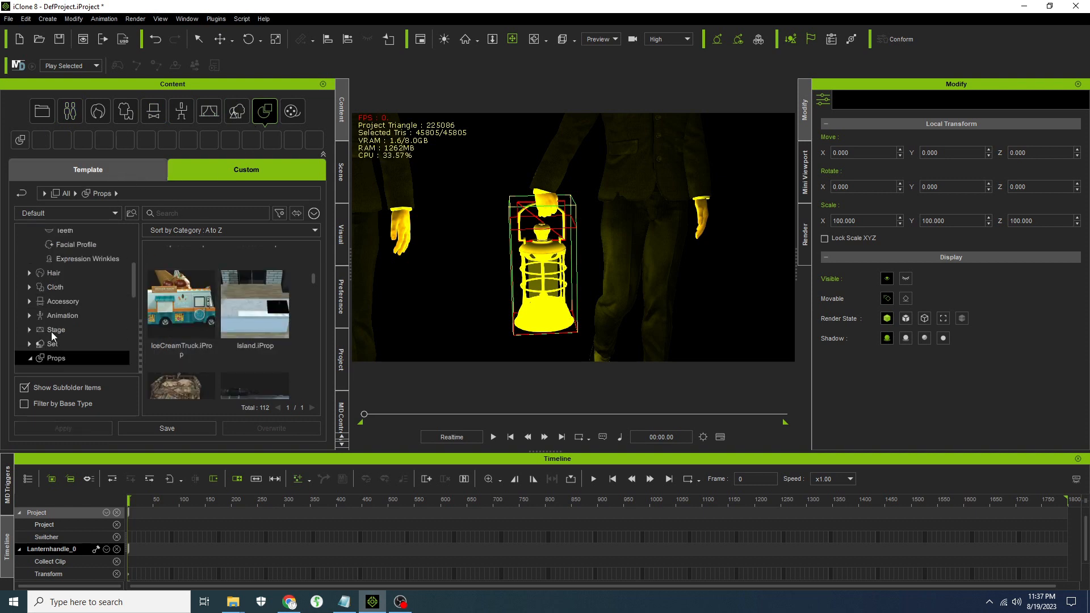
left_click(87, 170)
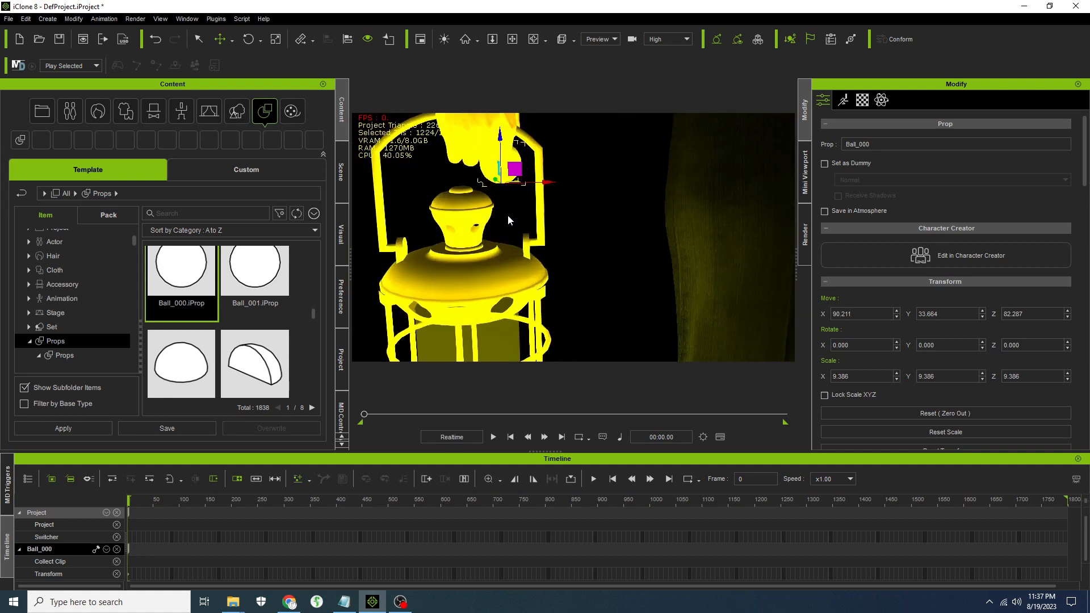
left_click(465, 39)
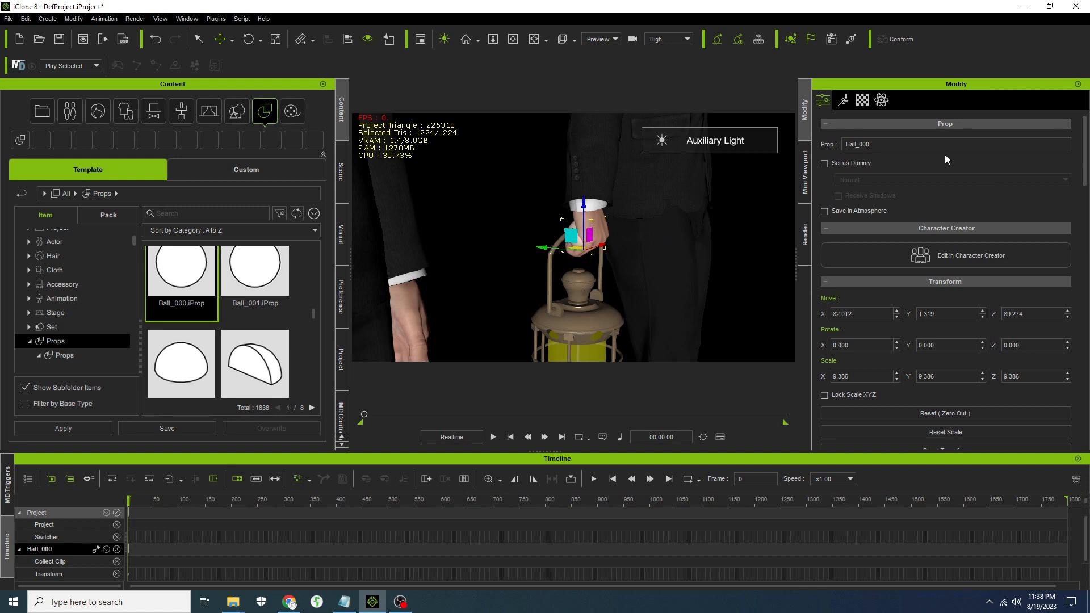
Activate dynamic physics on Ball_000 and return to its Attributes
left_click(881, 100)
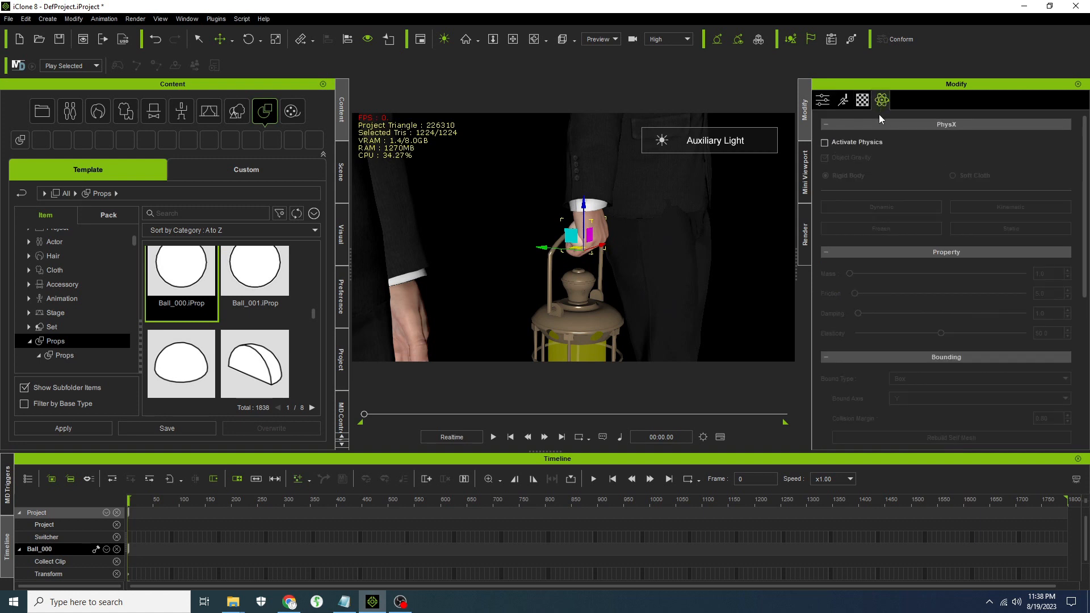
left_click(824, 142)
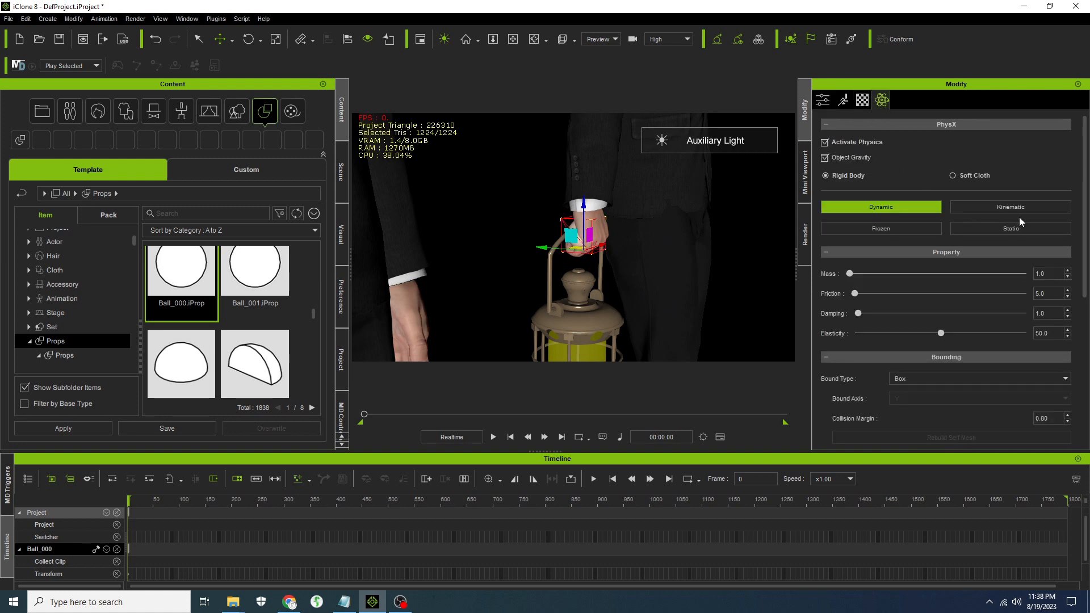
left_click(822, 100)
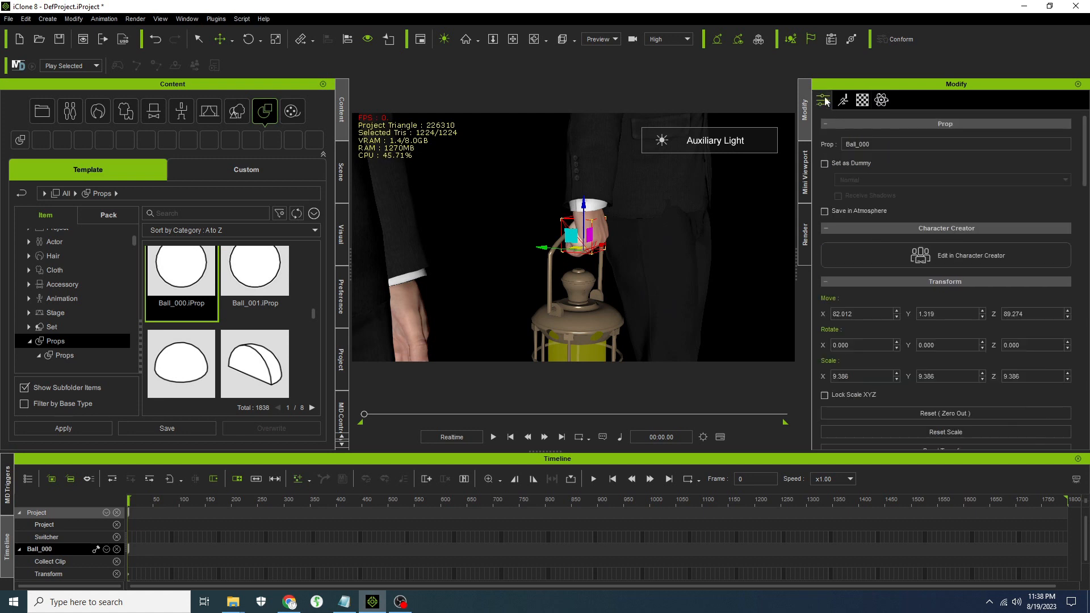
scroll("down", 3)
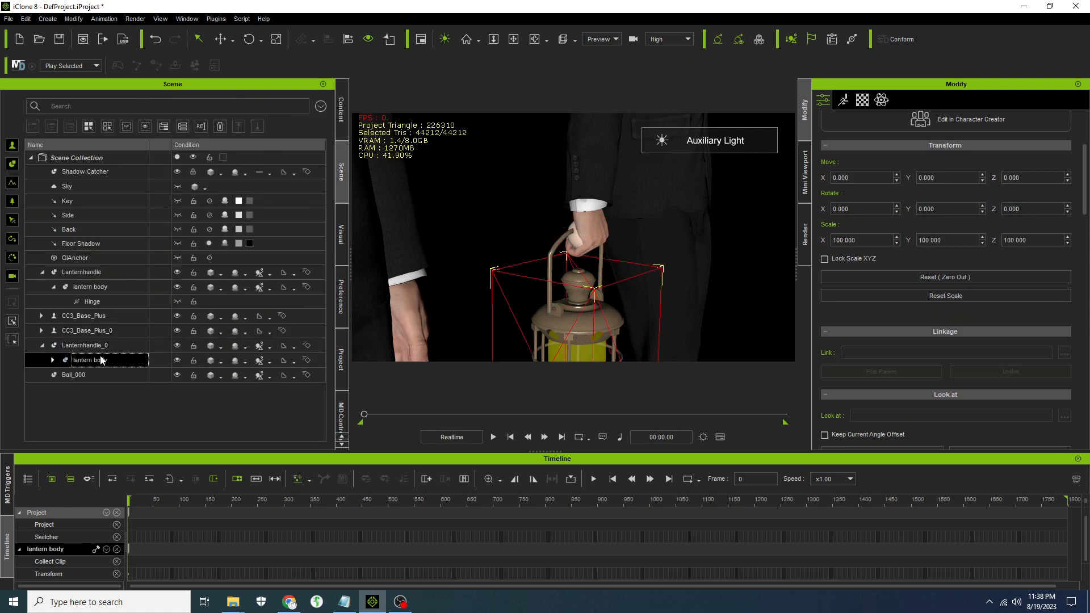
Switch Lanternhandle_0 from kinematic to a dynamic rigid body
left_click(880, 100)
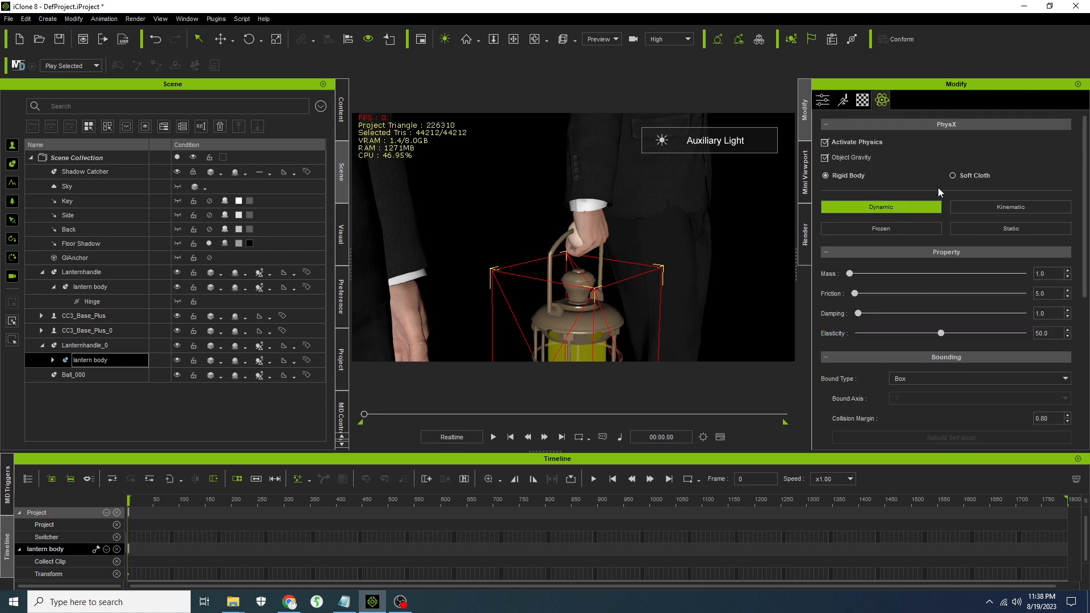
left_click(83, 345)
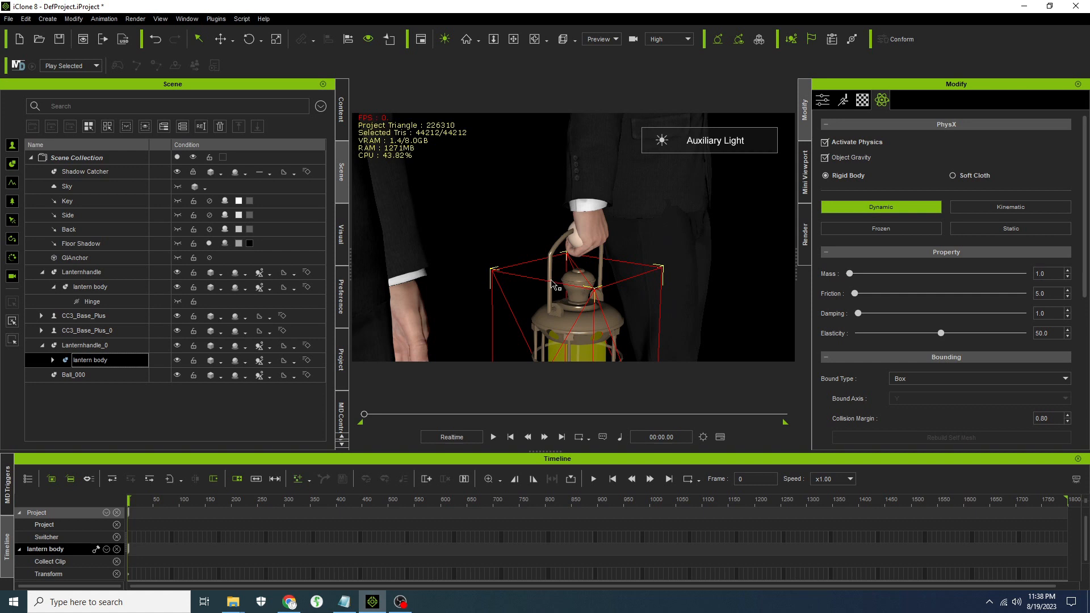
left_click(86, 346)
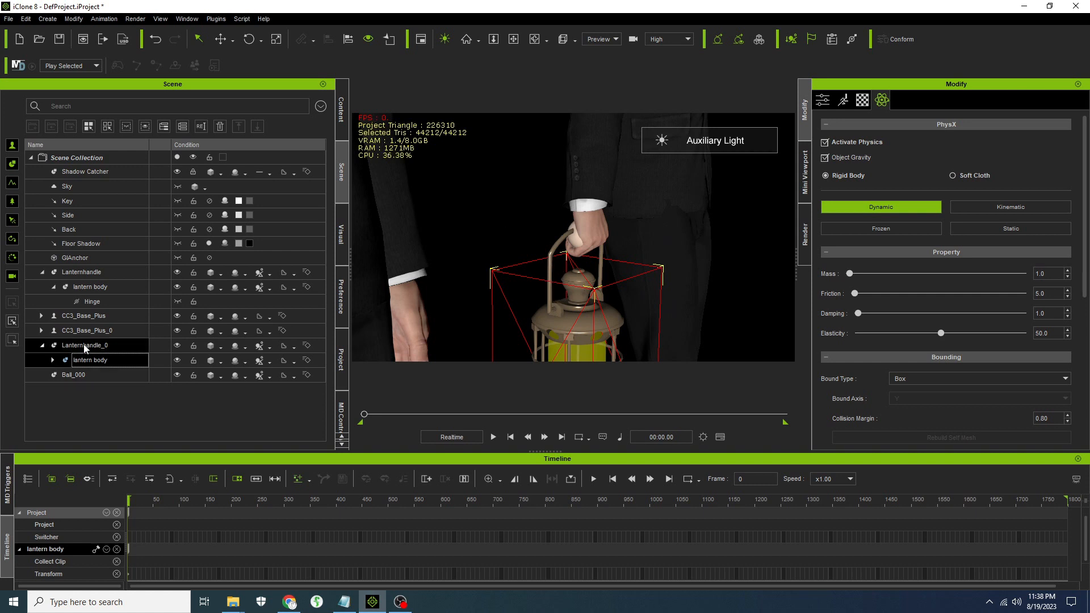
left_click(1009, 207)
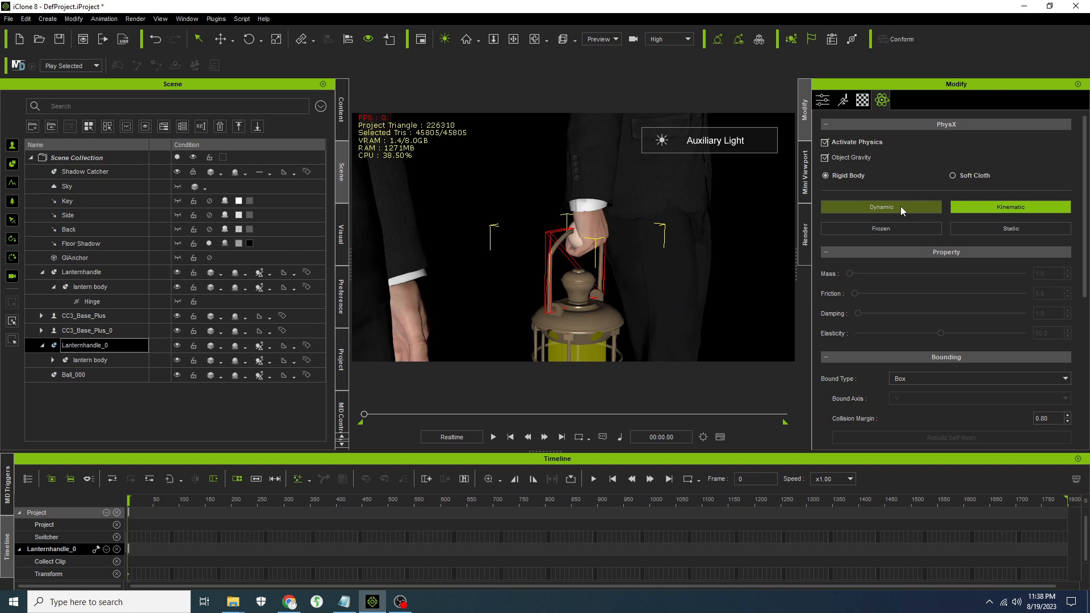
left_click(880, 206)
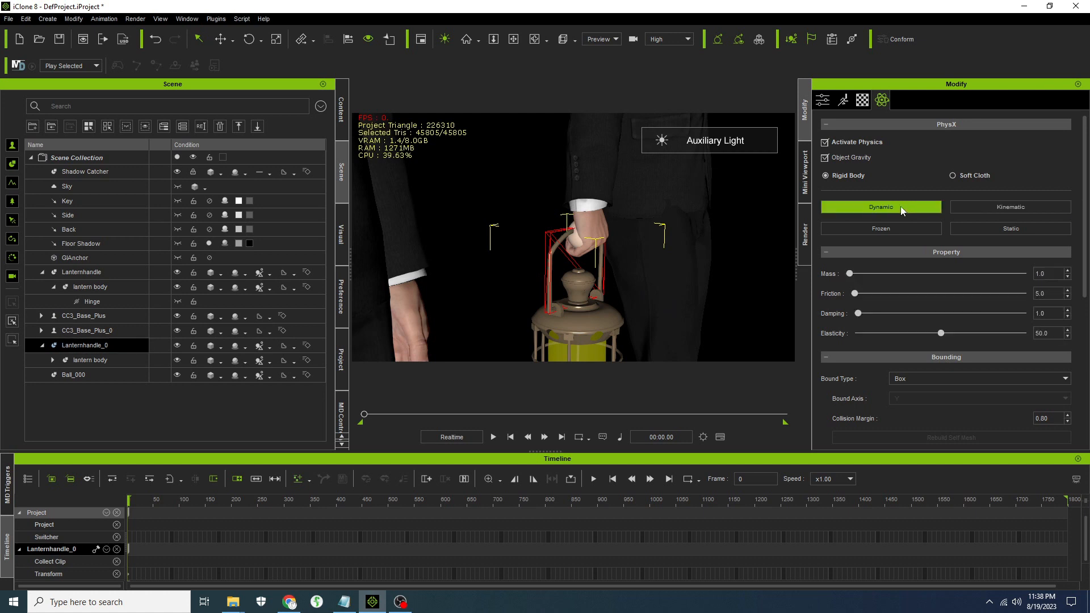
mouse_move(885, 222)
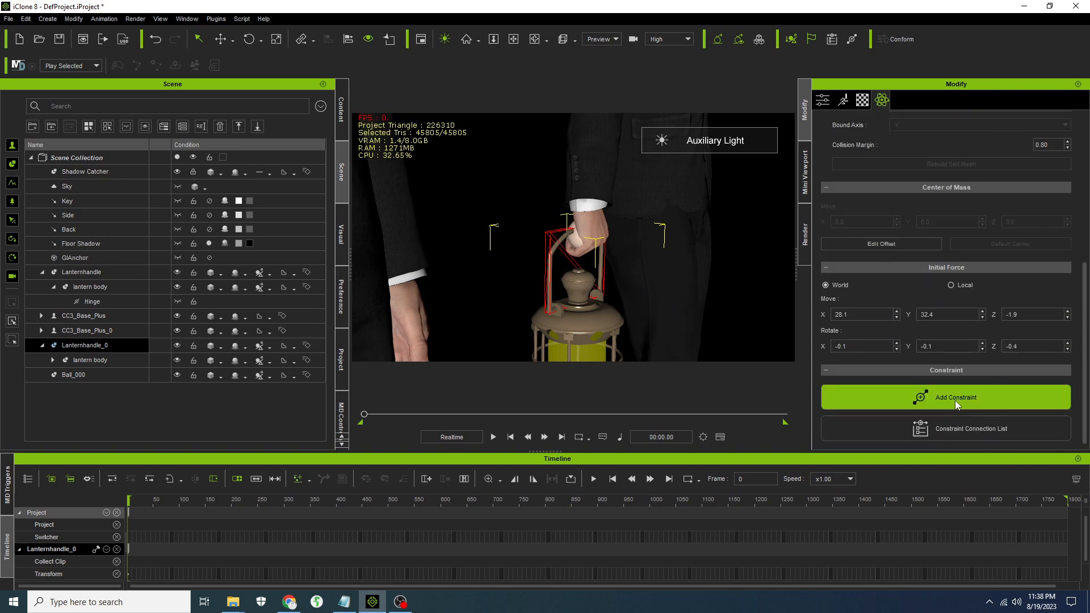
Add a hinge on Lanternhandle_0 targeting Ball_000, rotated 90 degrees on Z
left_click(955, 397)
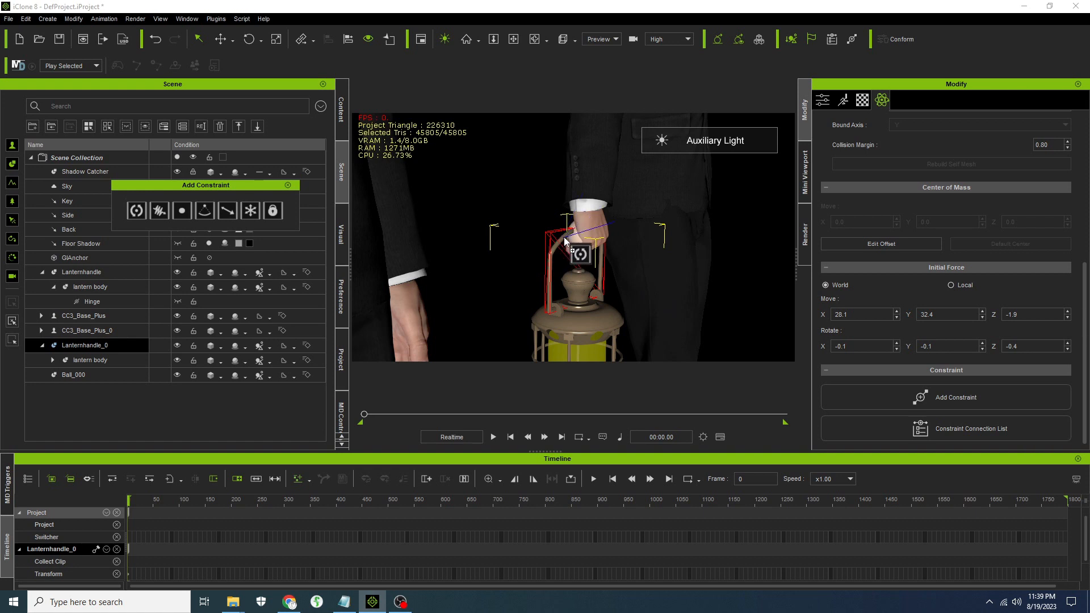
left_click(91, 375)
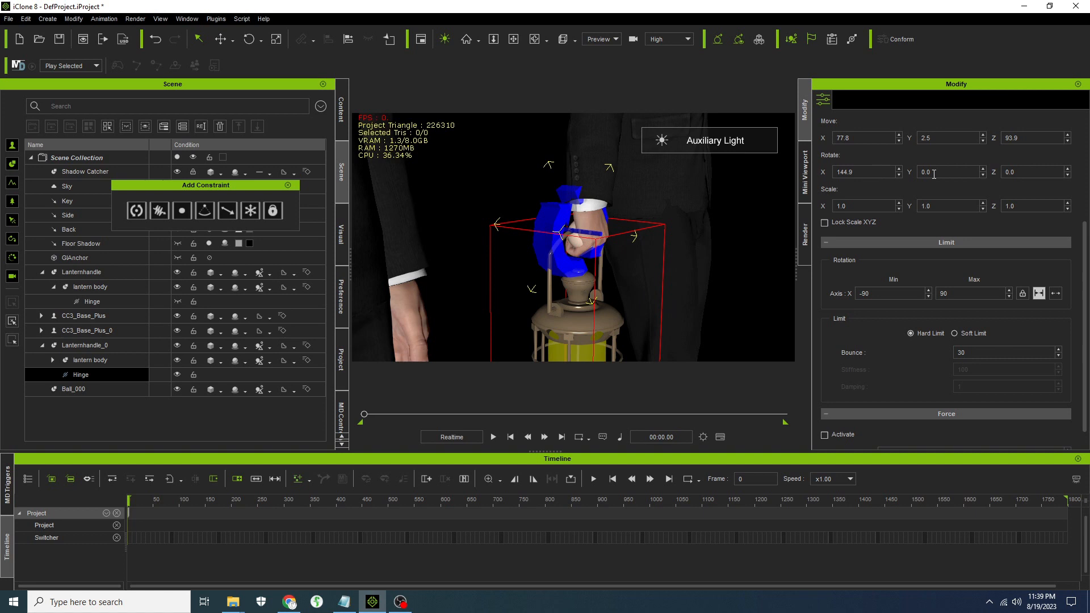
left_click(250, 39)
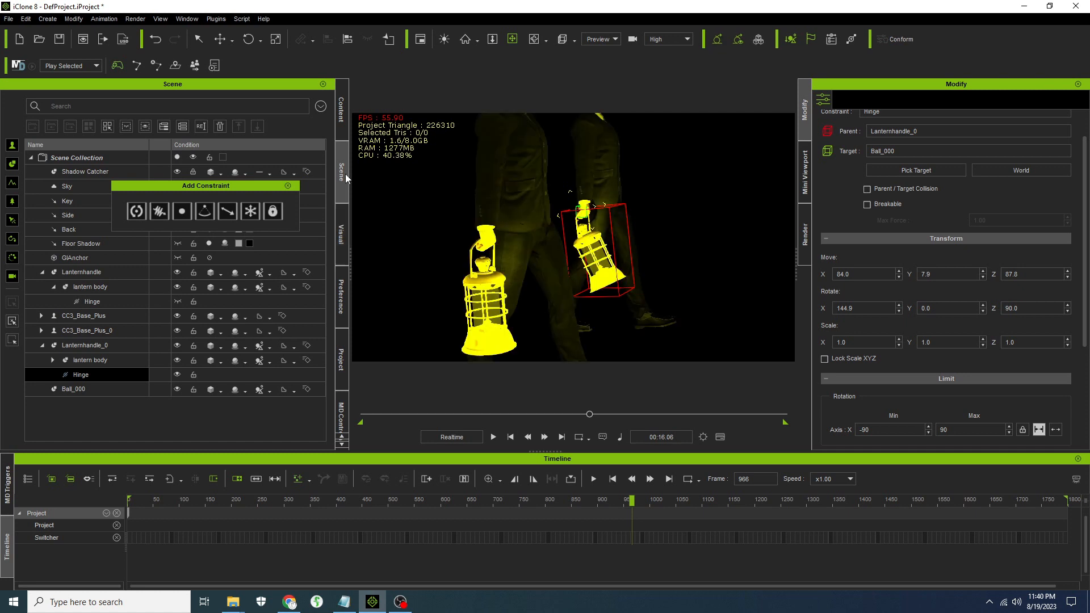
Set GI shadow details to 3.7 and shadow bias to 24.1, then play the scene
left_click(340, 235)
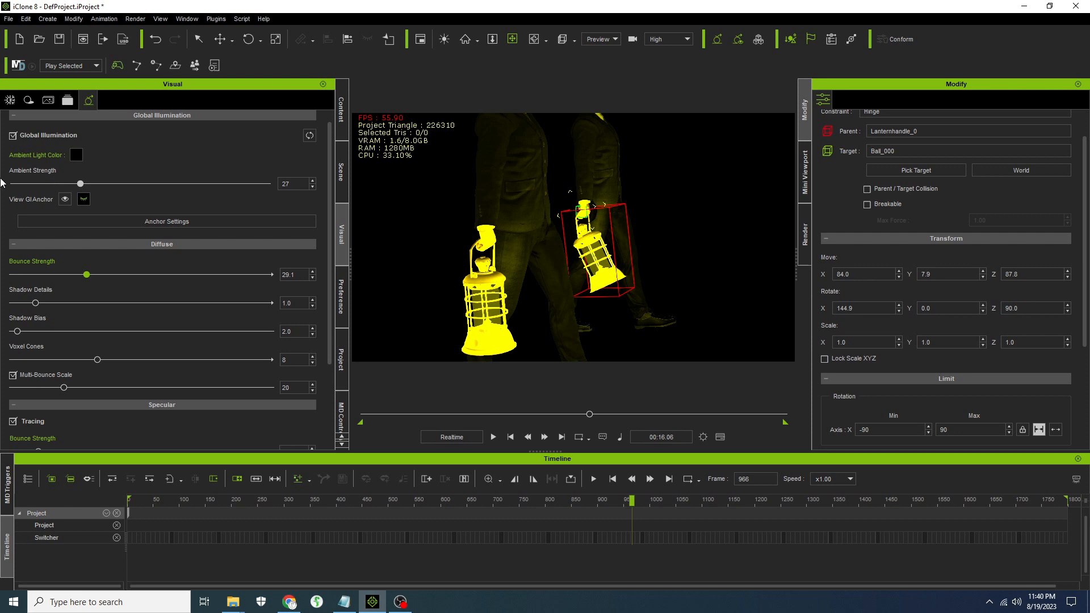
mouse_move(35, 303)
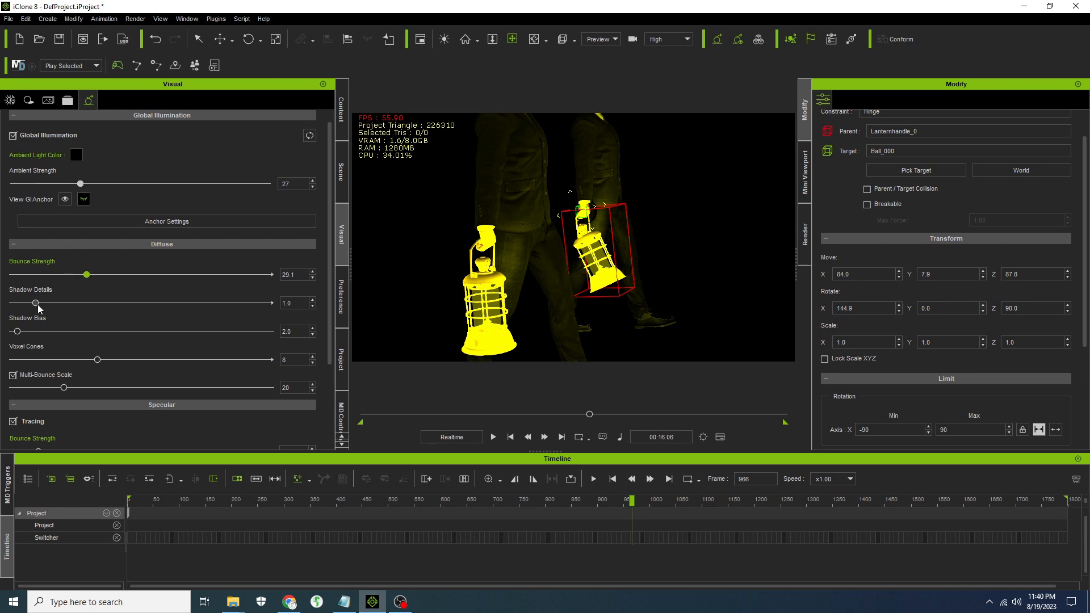
left_click_drag(35, 303, 146, 303)
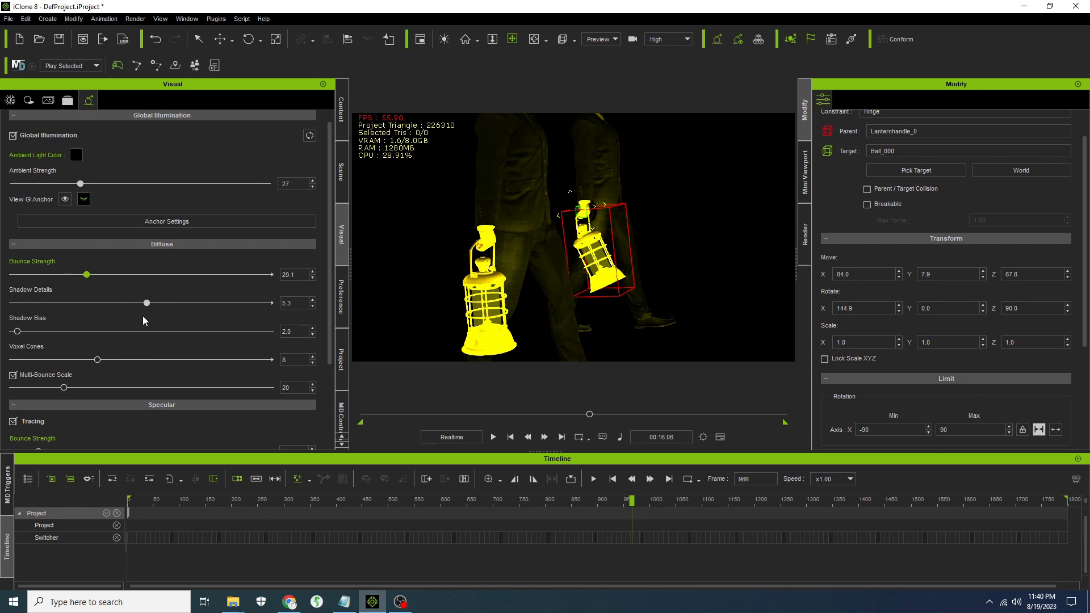
left_click_drag(14, 331, 89, 331)
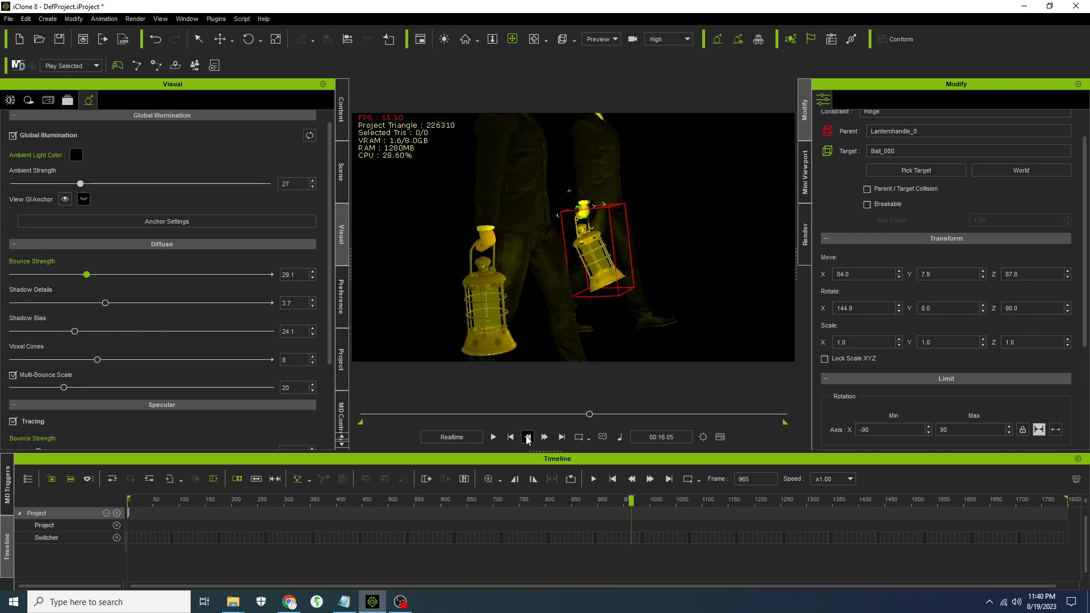
left_click(510, 437)
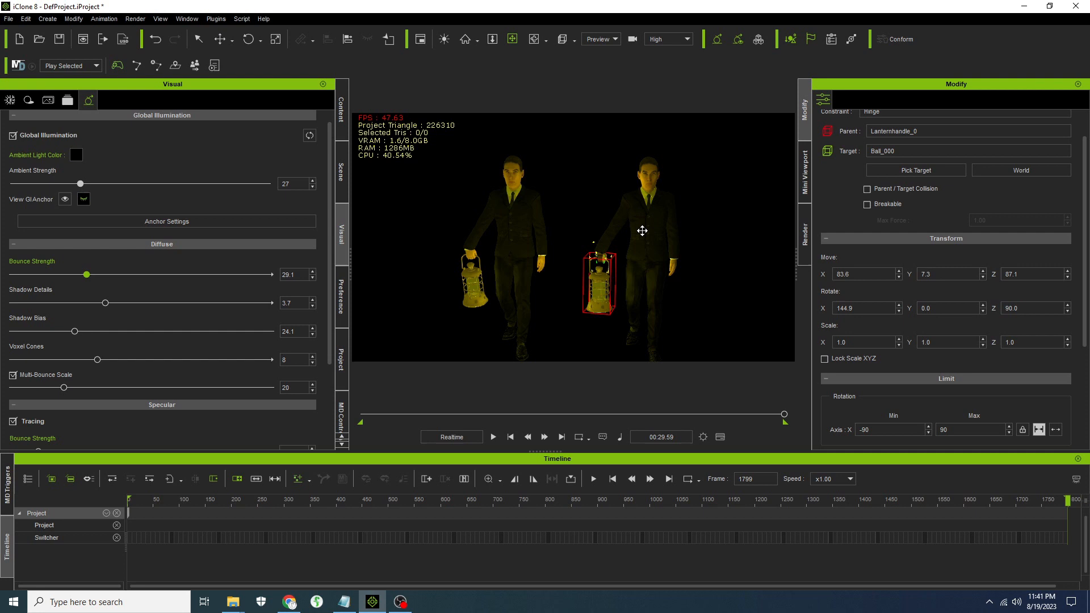
mouse_move(567, 204)
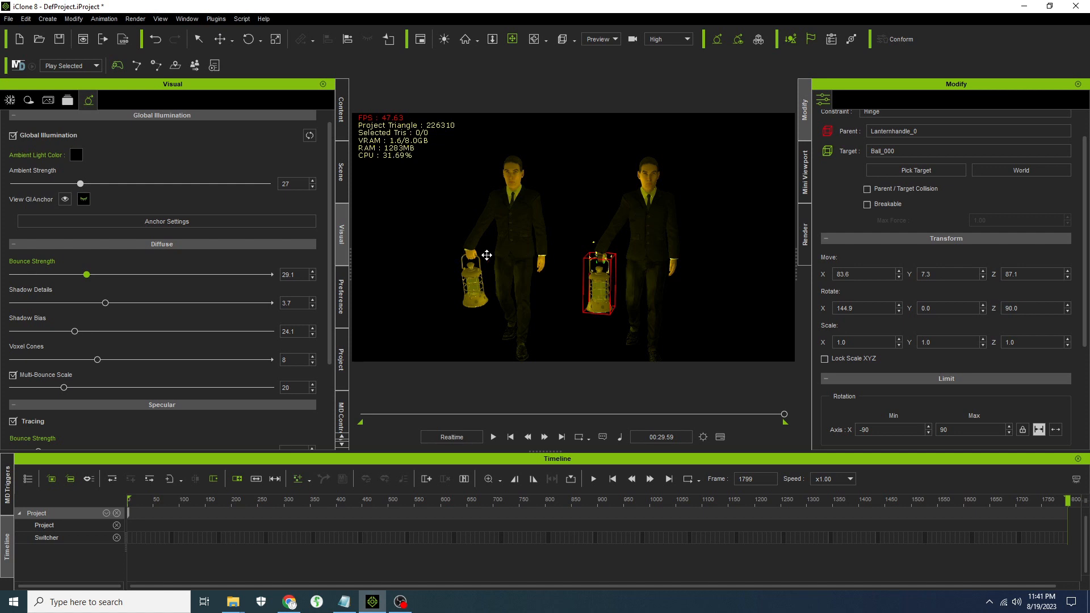
mouse_move(486, 287)
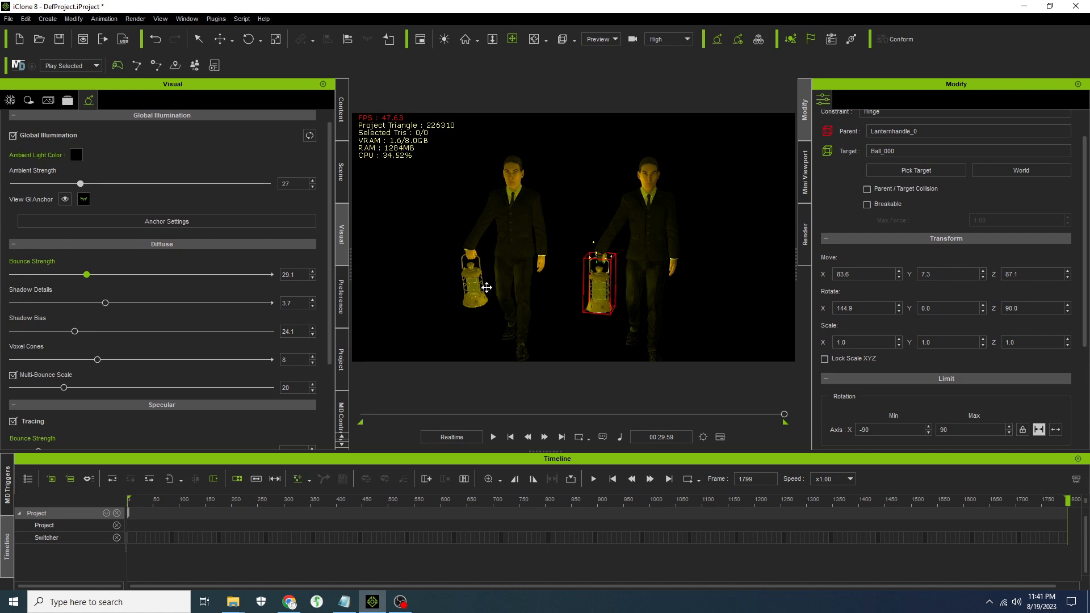
mouse_move(533, 196)
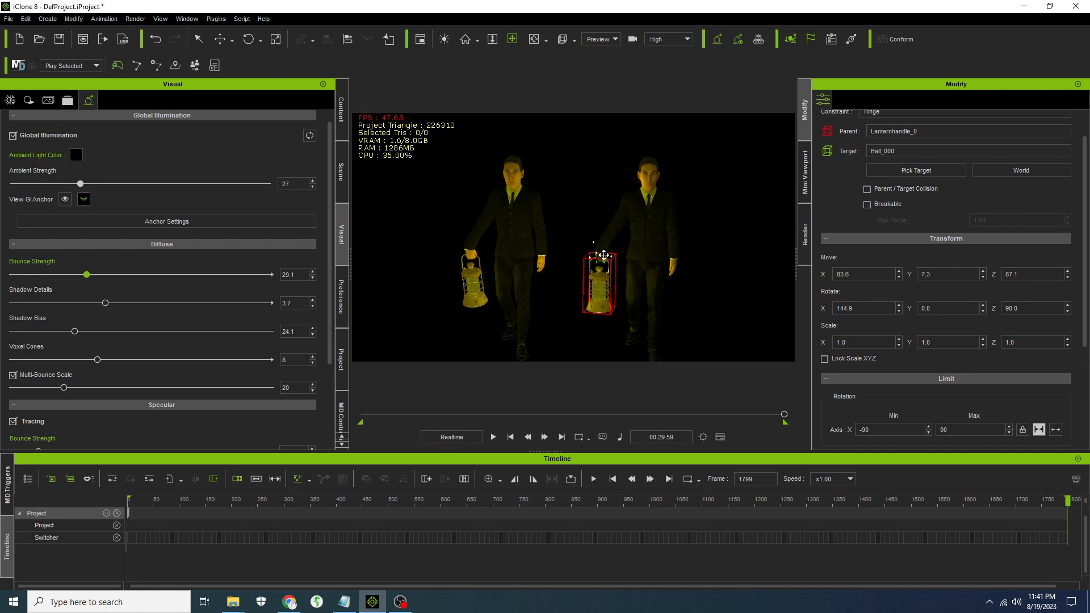
mouse_move(458, 232)
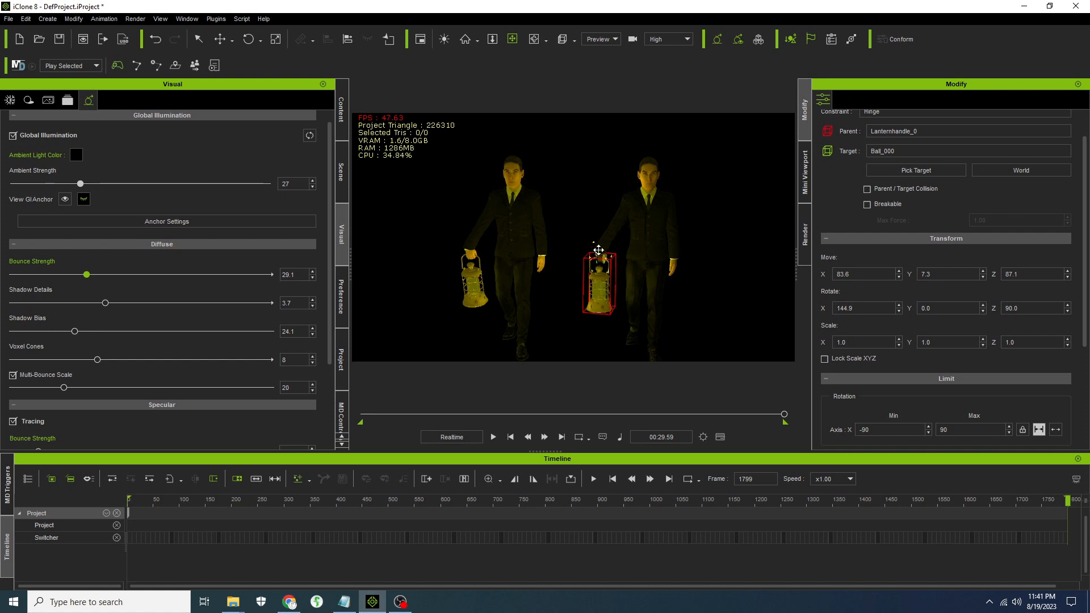
mouse_move(609, 251)
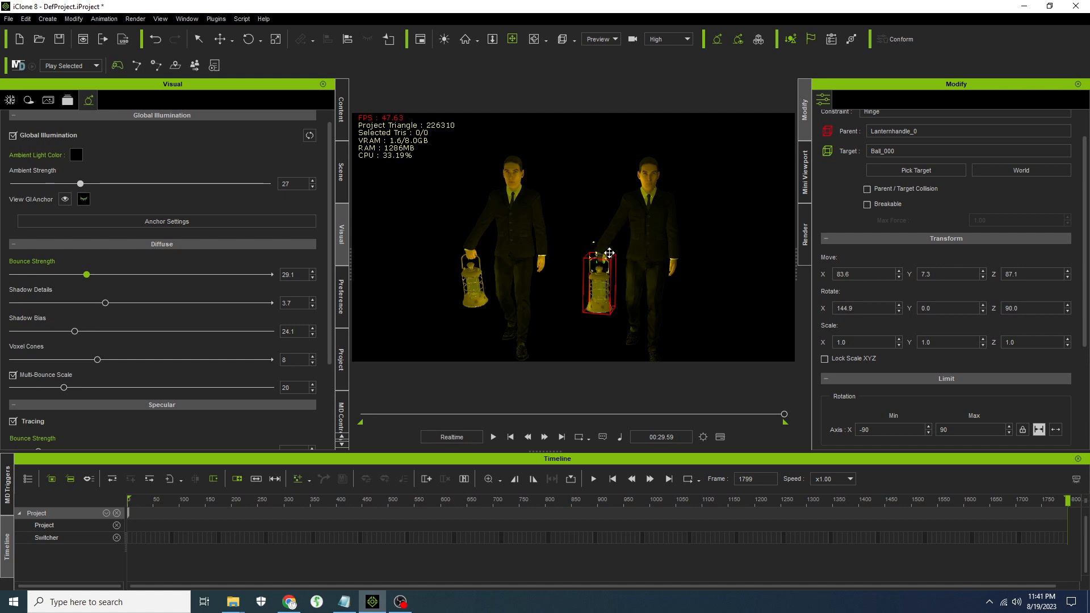
mouse_move(606, 233)
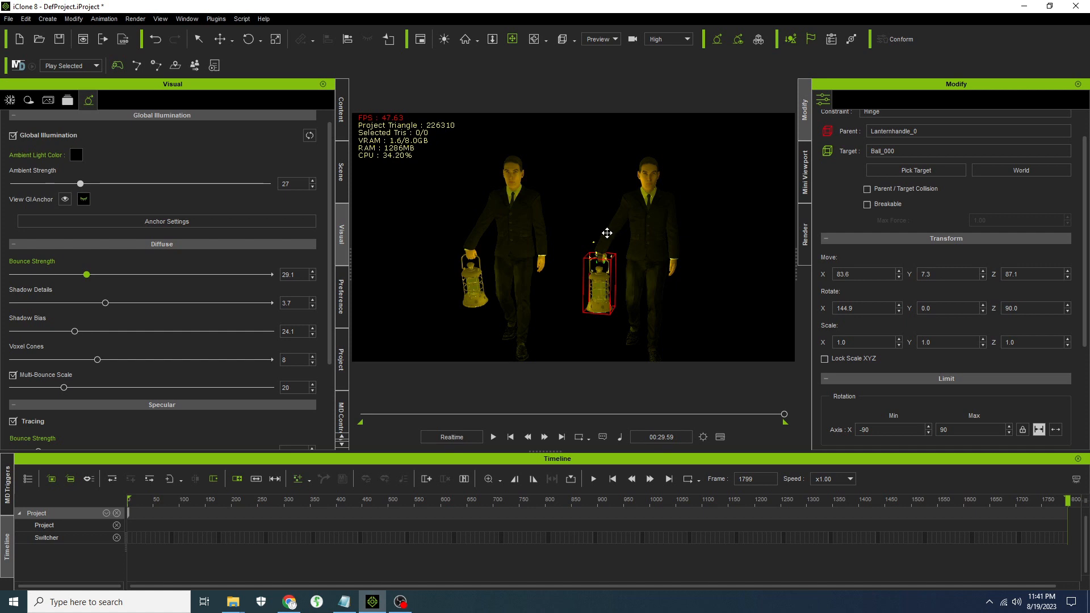
mouse_move(611, 238)
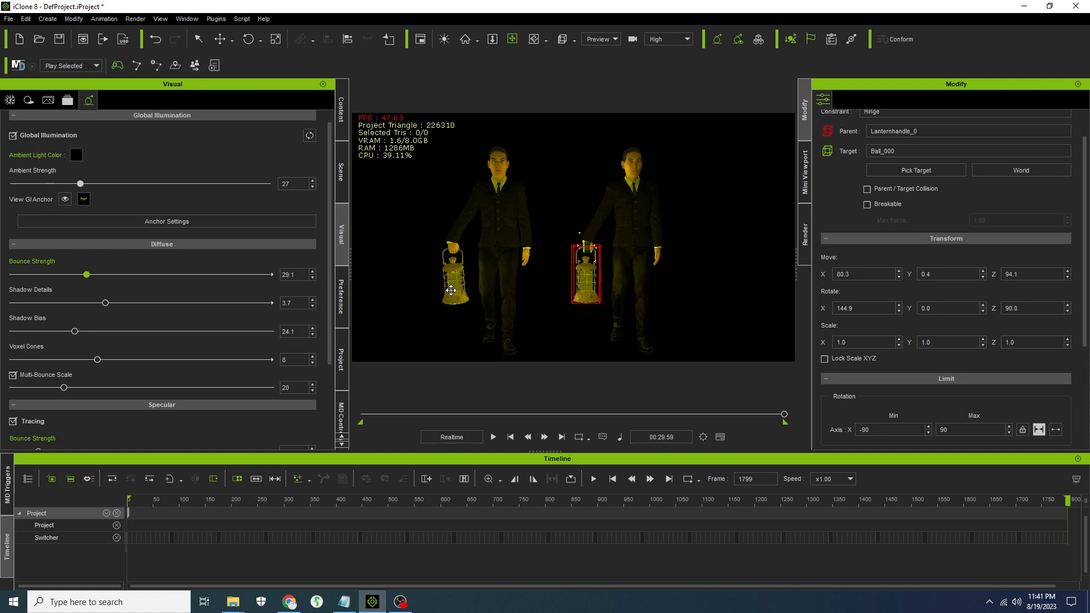
mouse_move(452, 270)
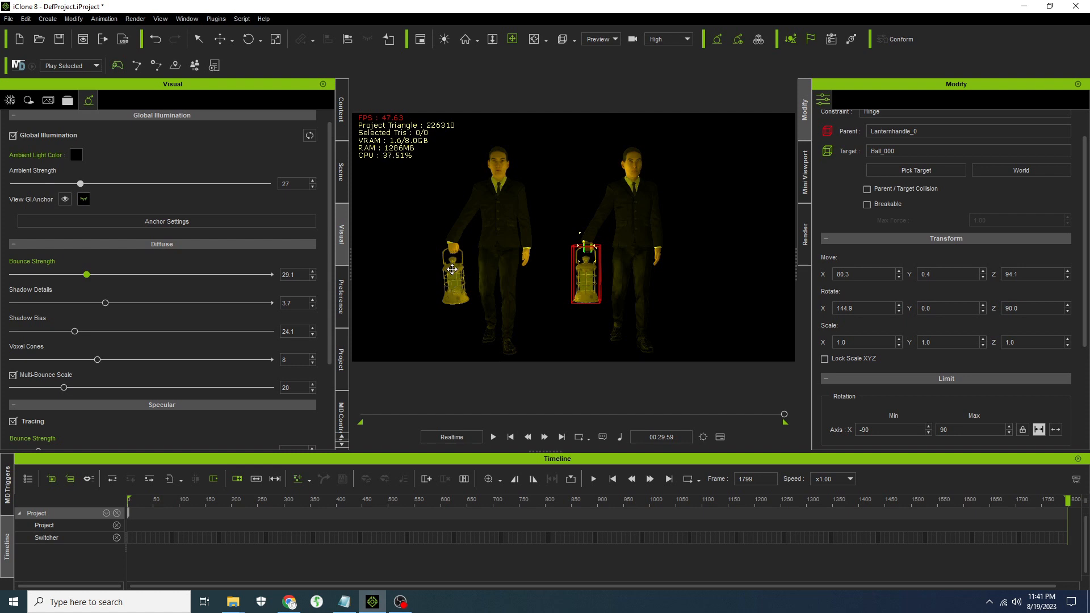
mouse_move(436, 256)
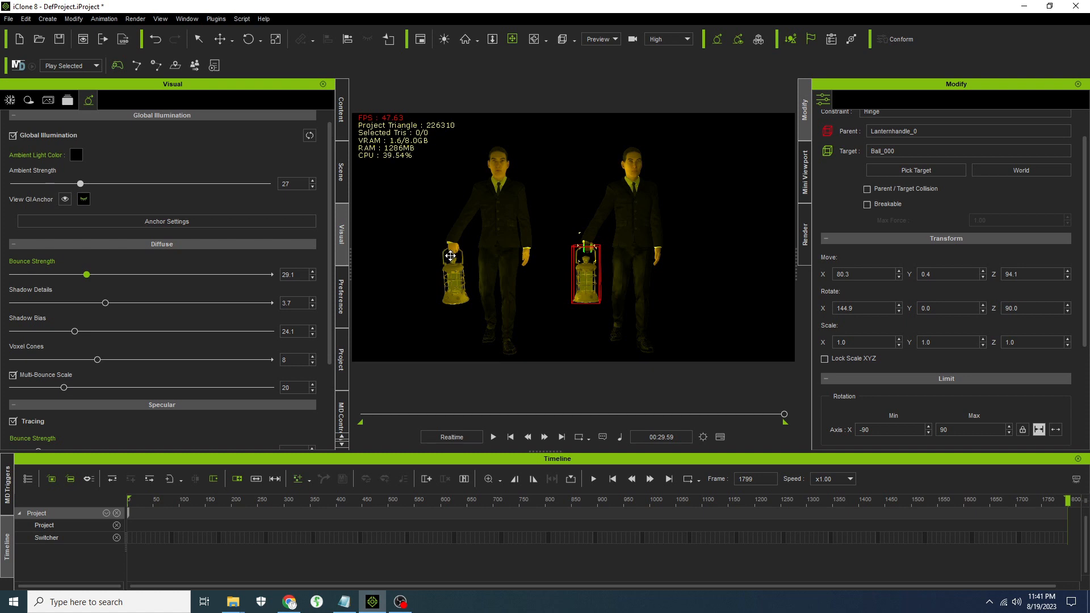
mouse_move(455, 270)
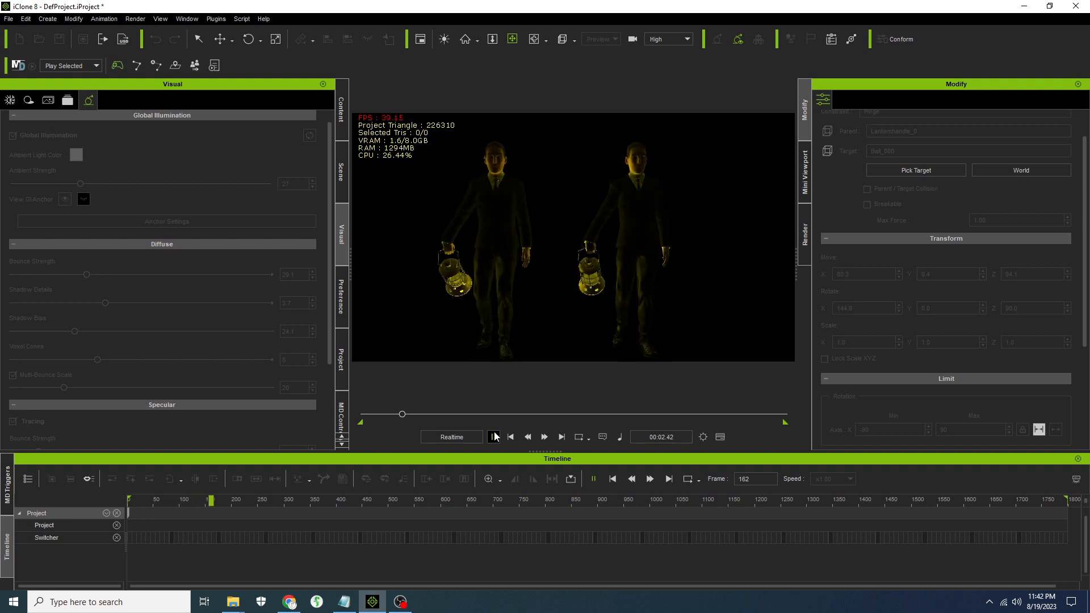
left_click(492, 436)
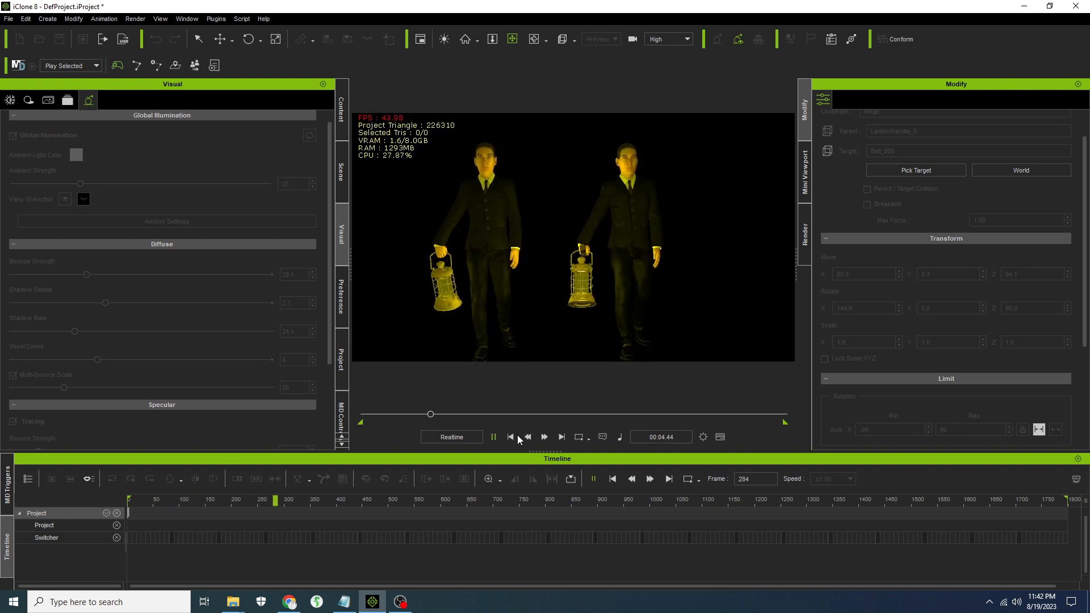
left_click(510, 436)
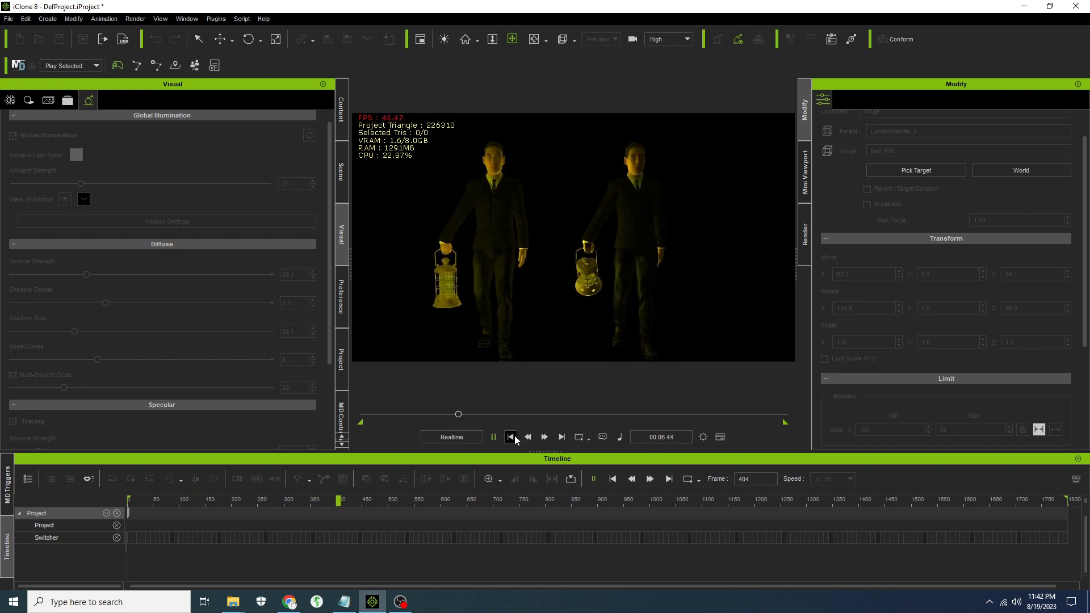
left_click(493, 437)
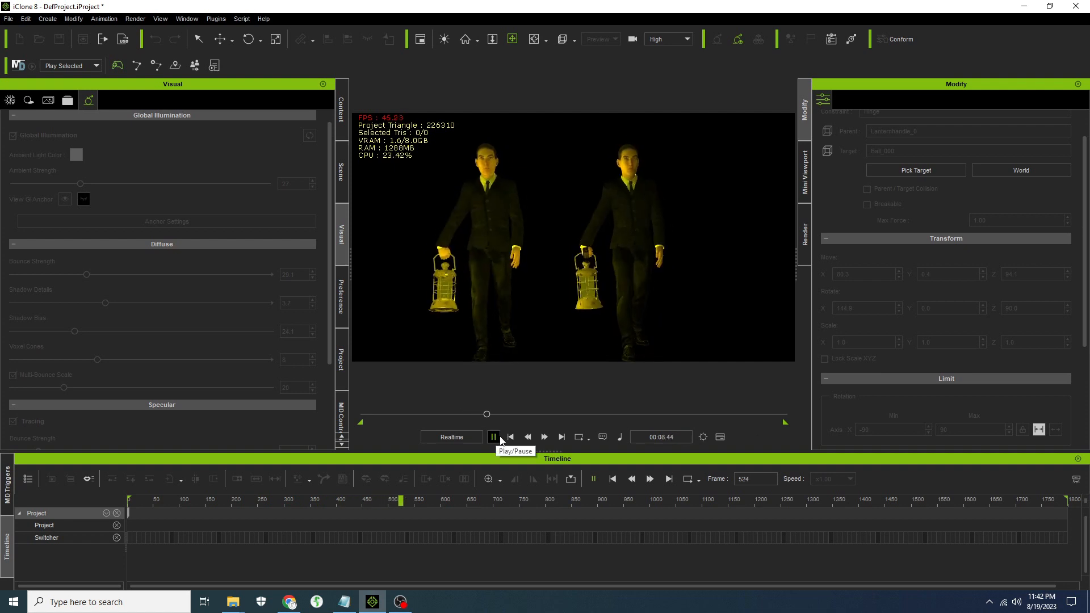